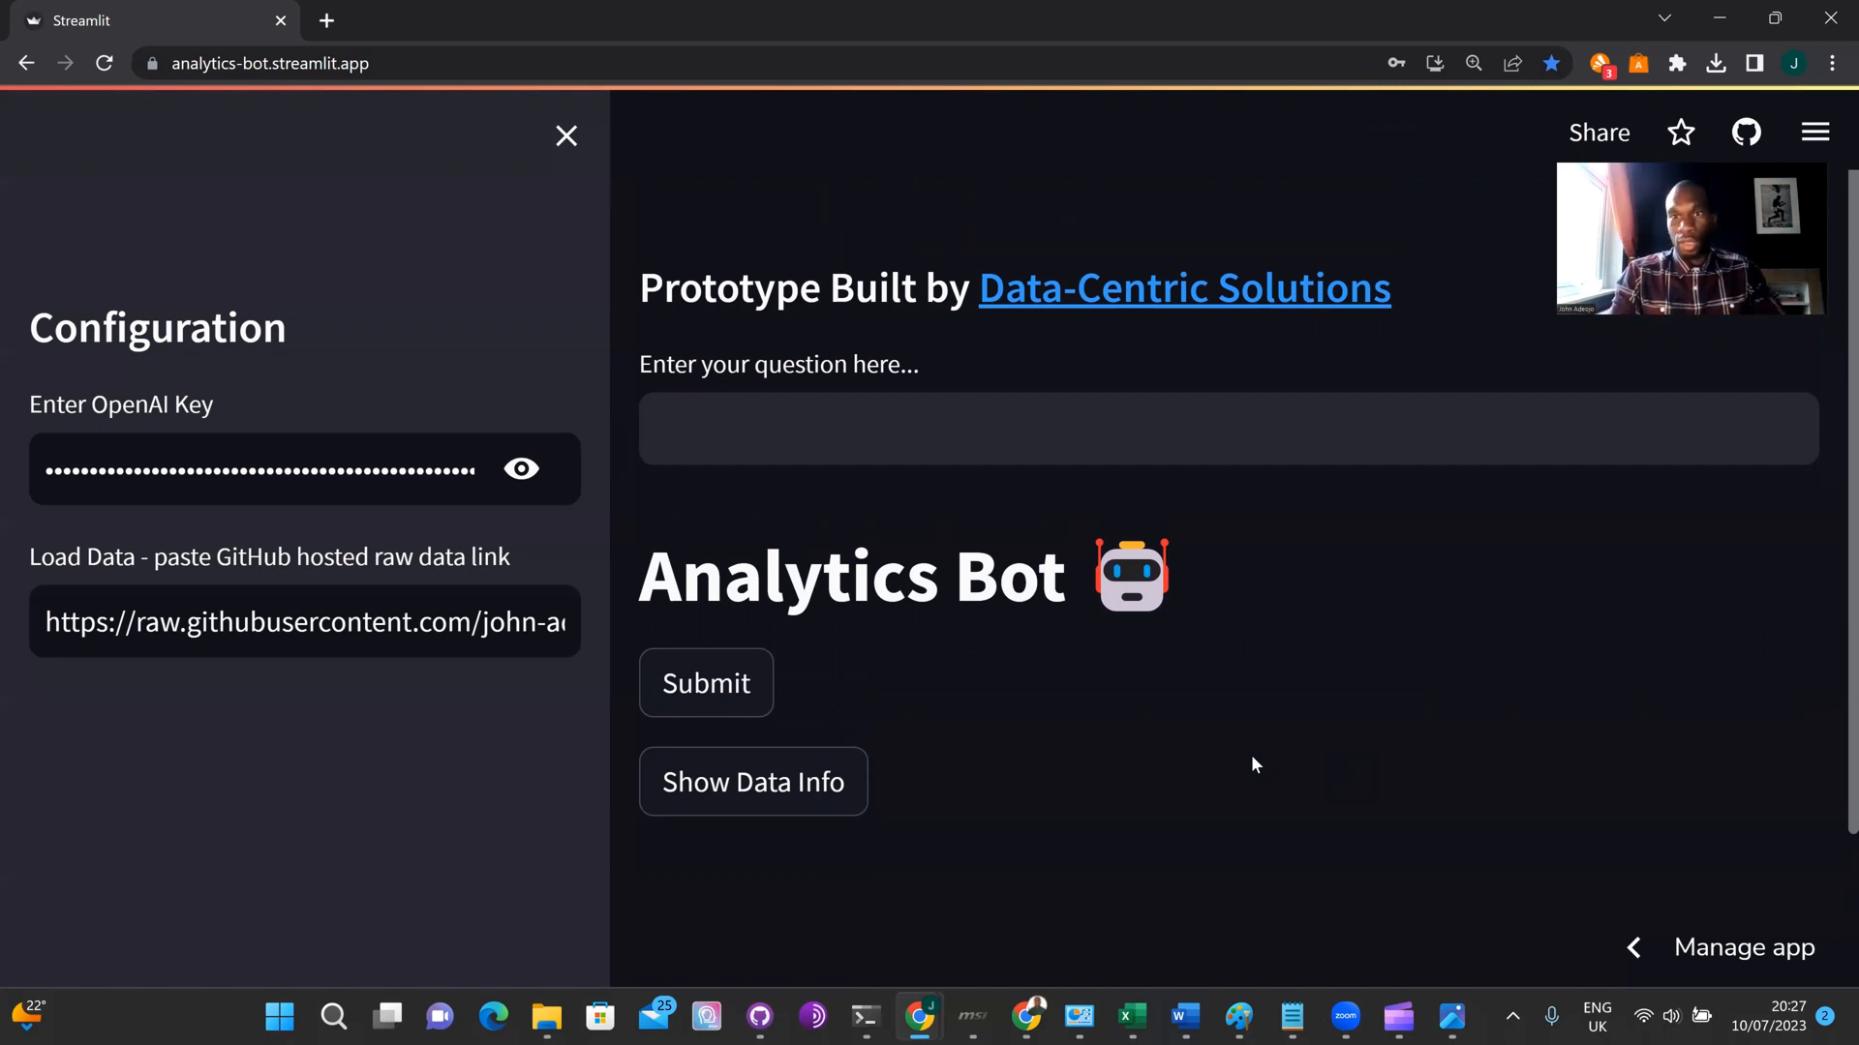
Show and expand the information about the loaded CO2 emissions dataset.
left_click(752, 780)
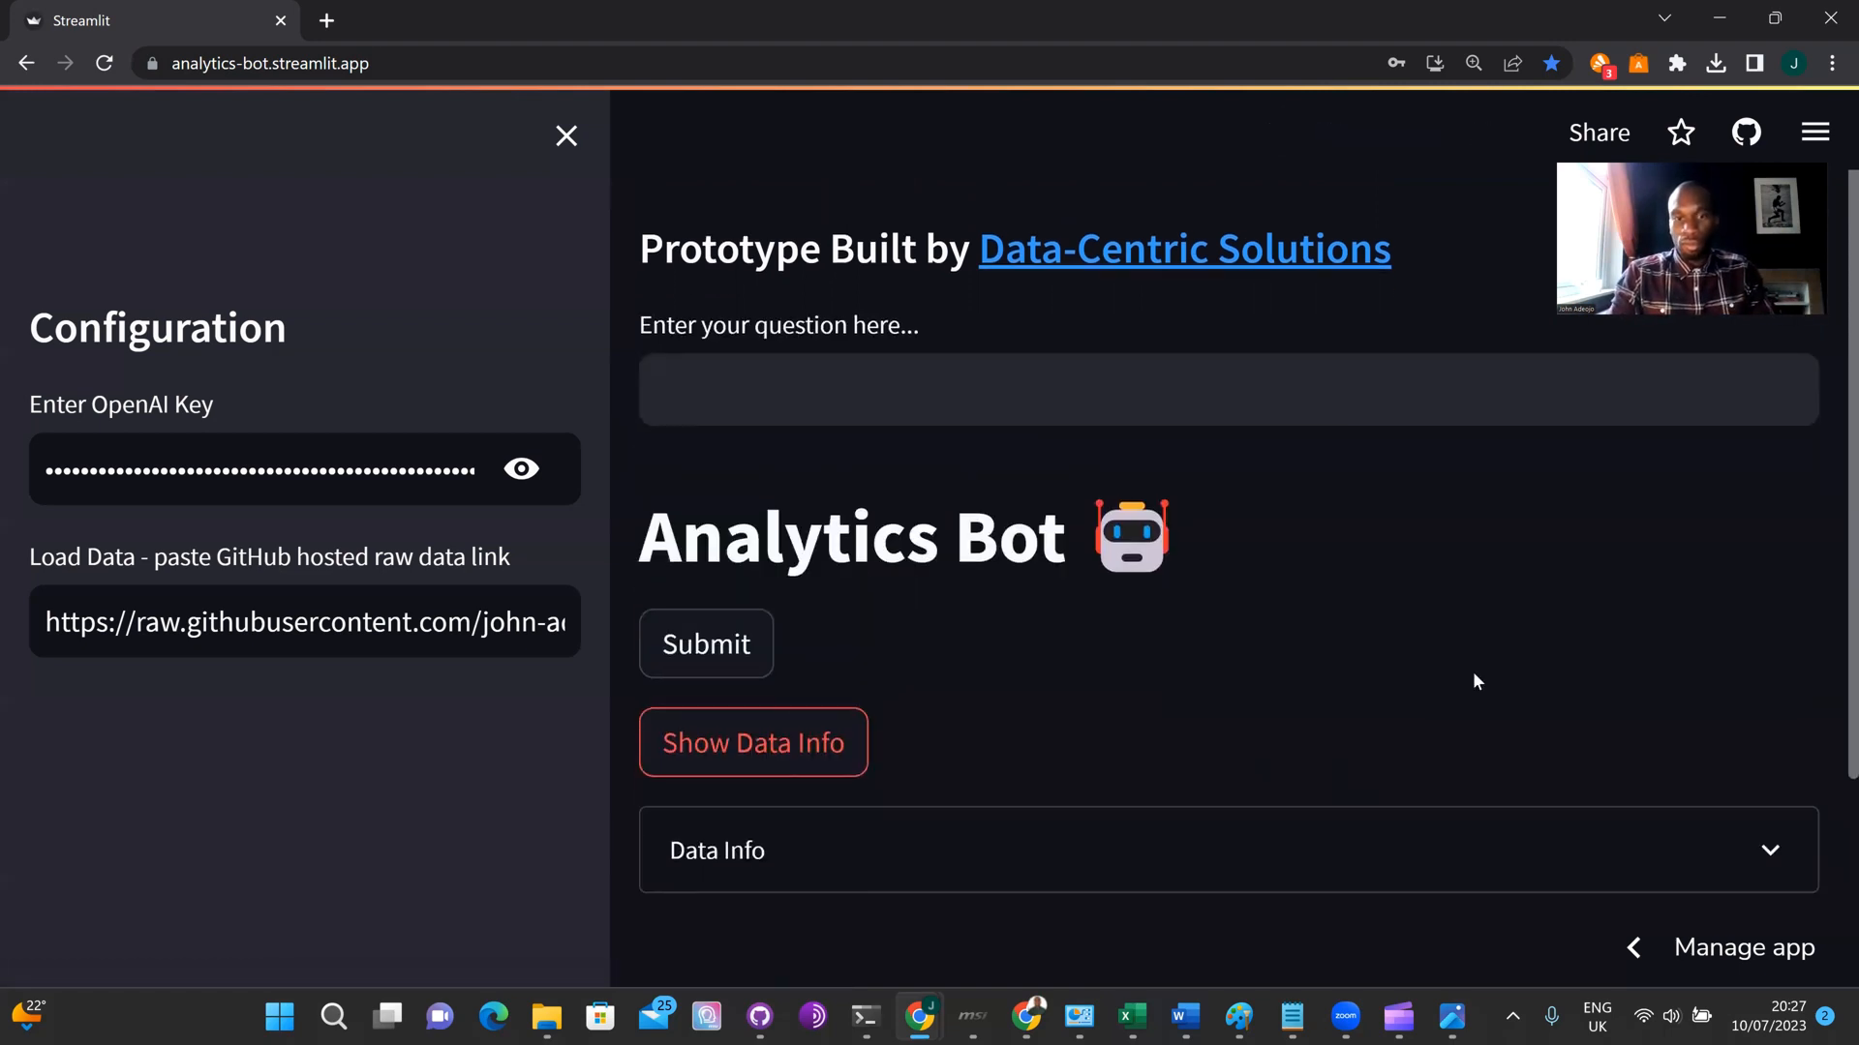
scroll("down", 3)
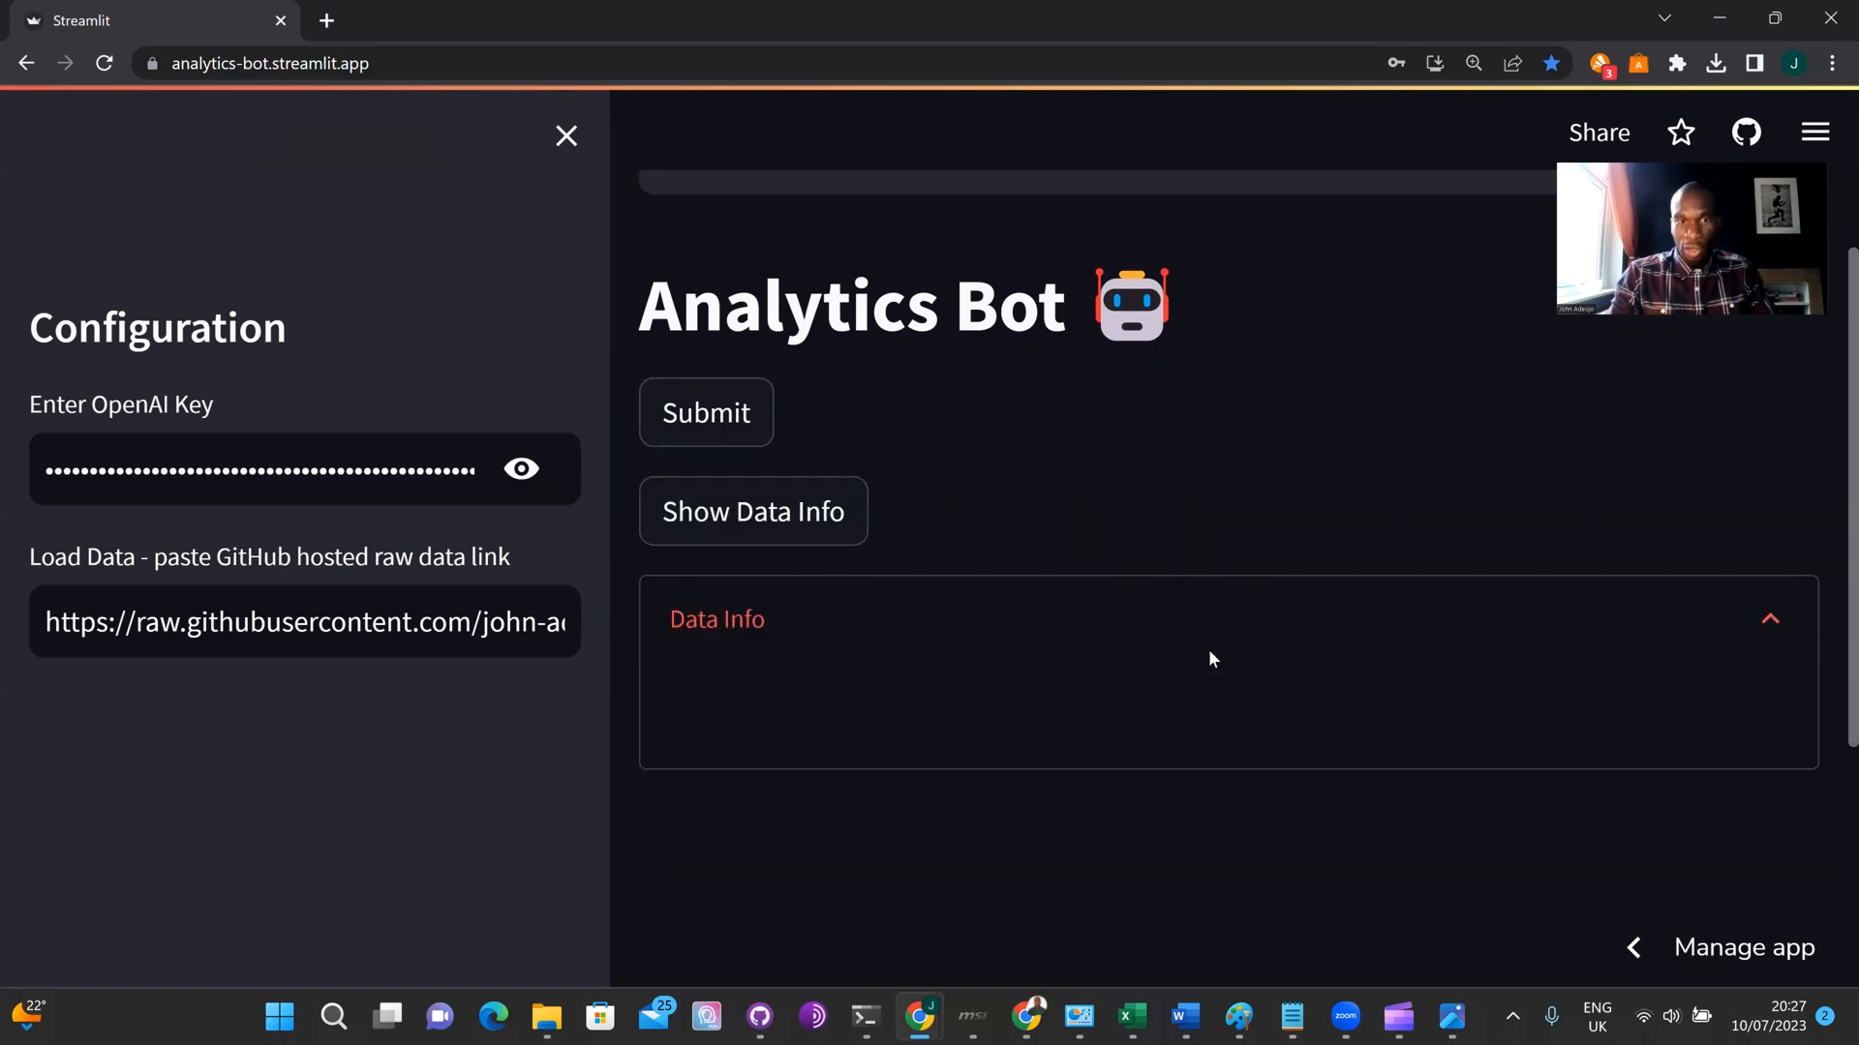
left_click(751, 511)
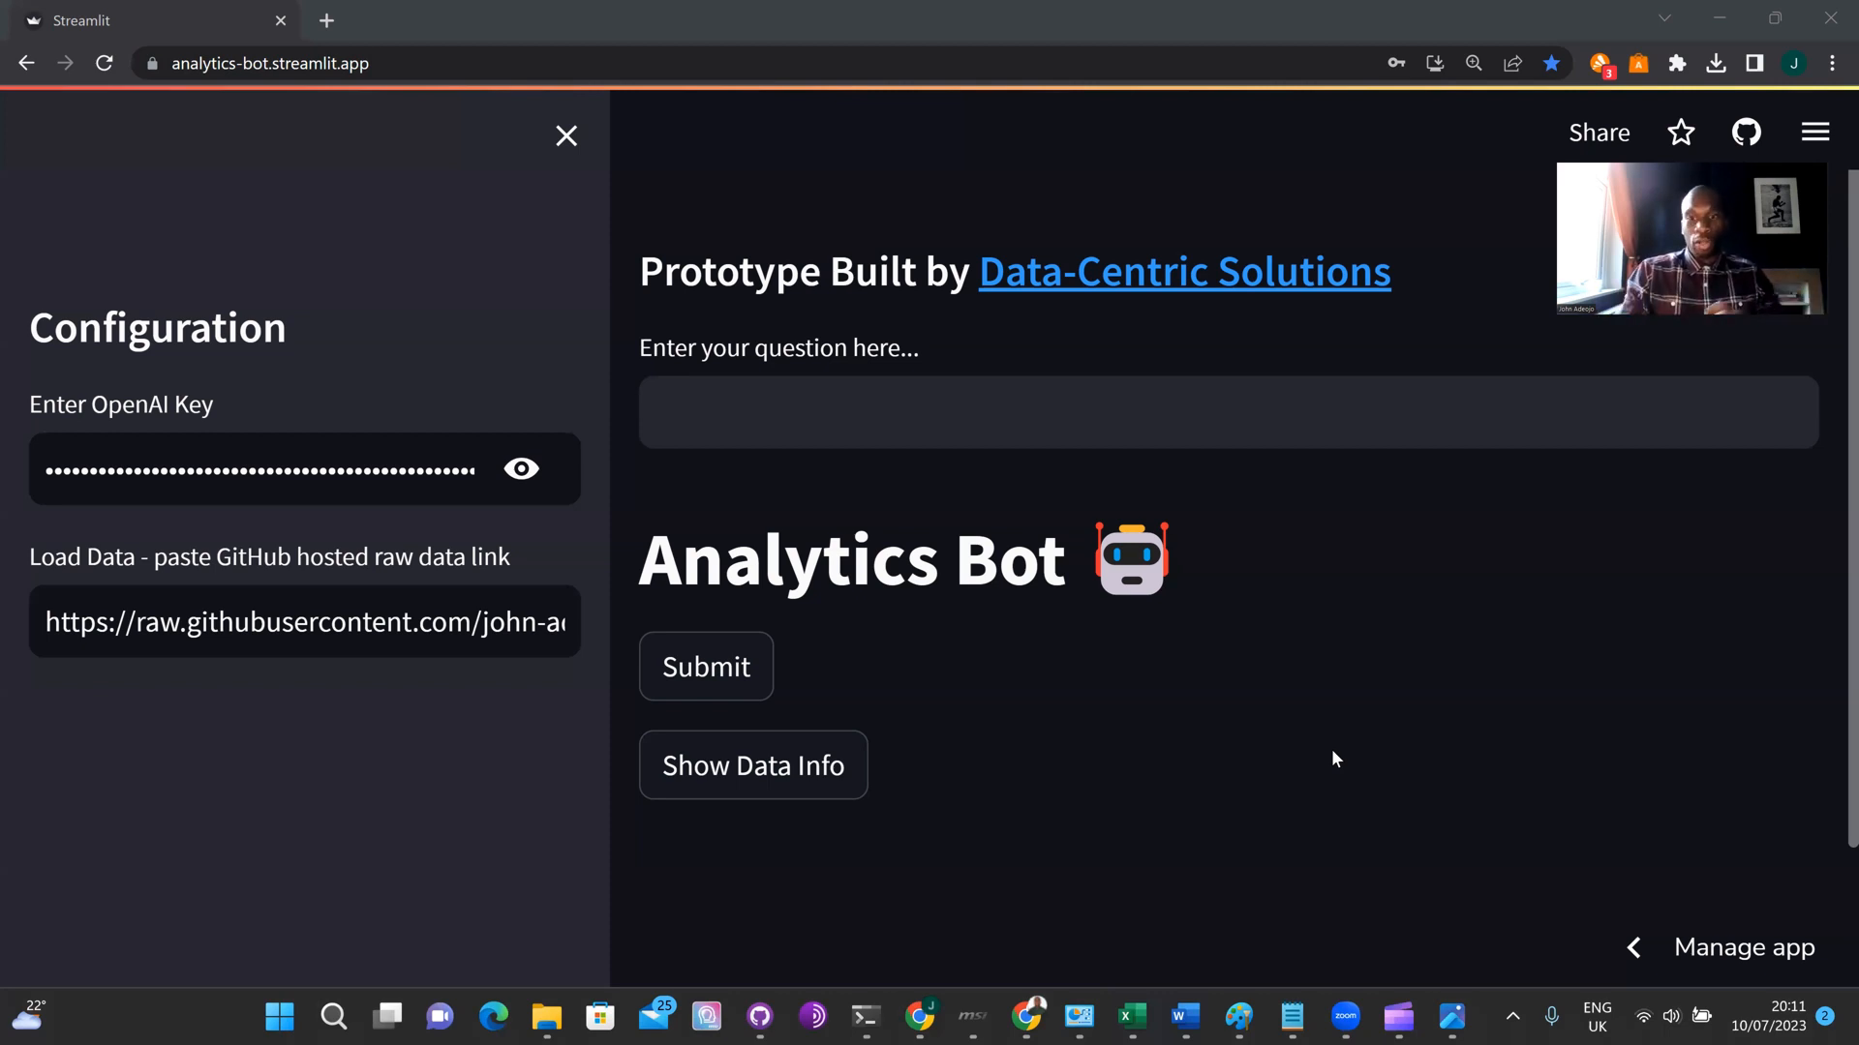
mouse_move(1301, 893)
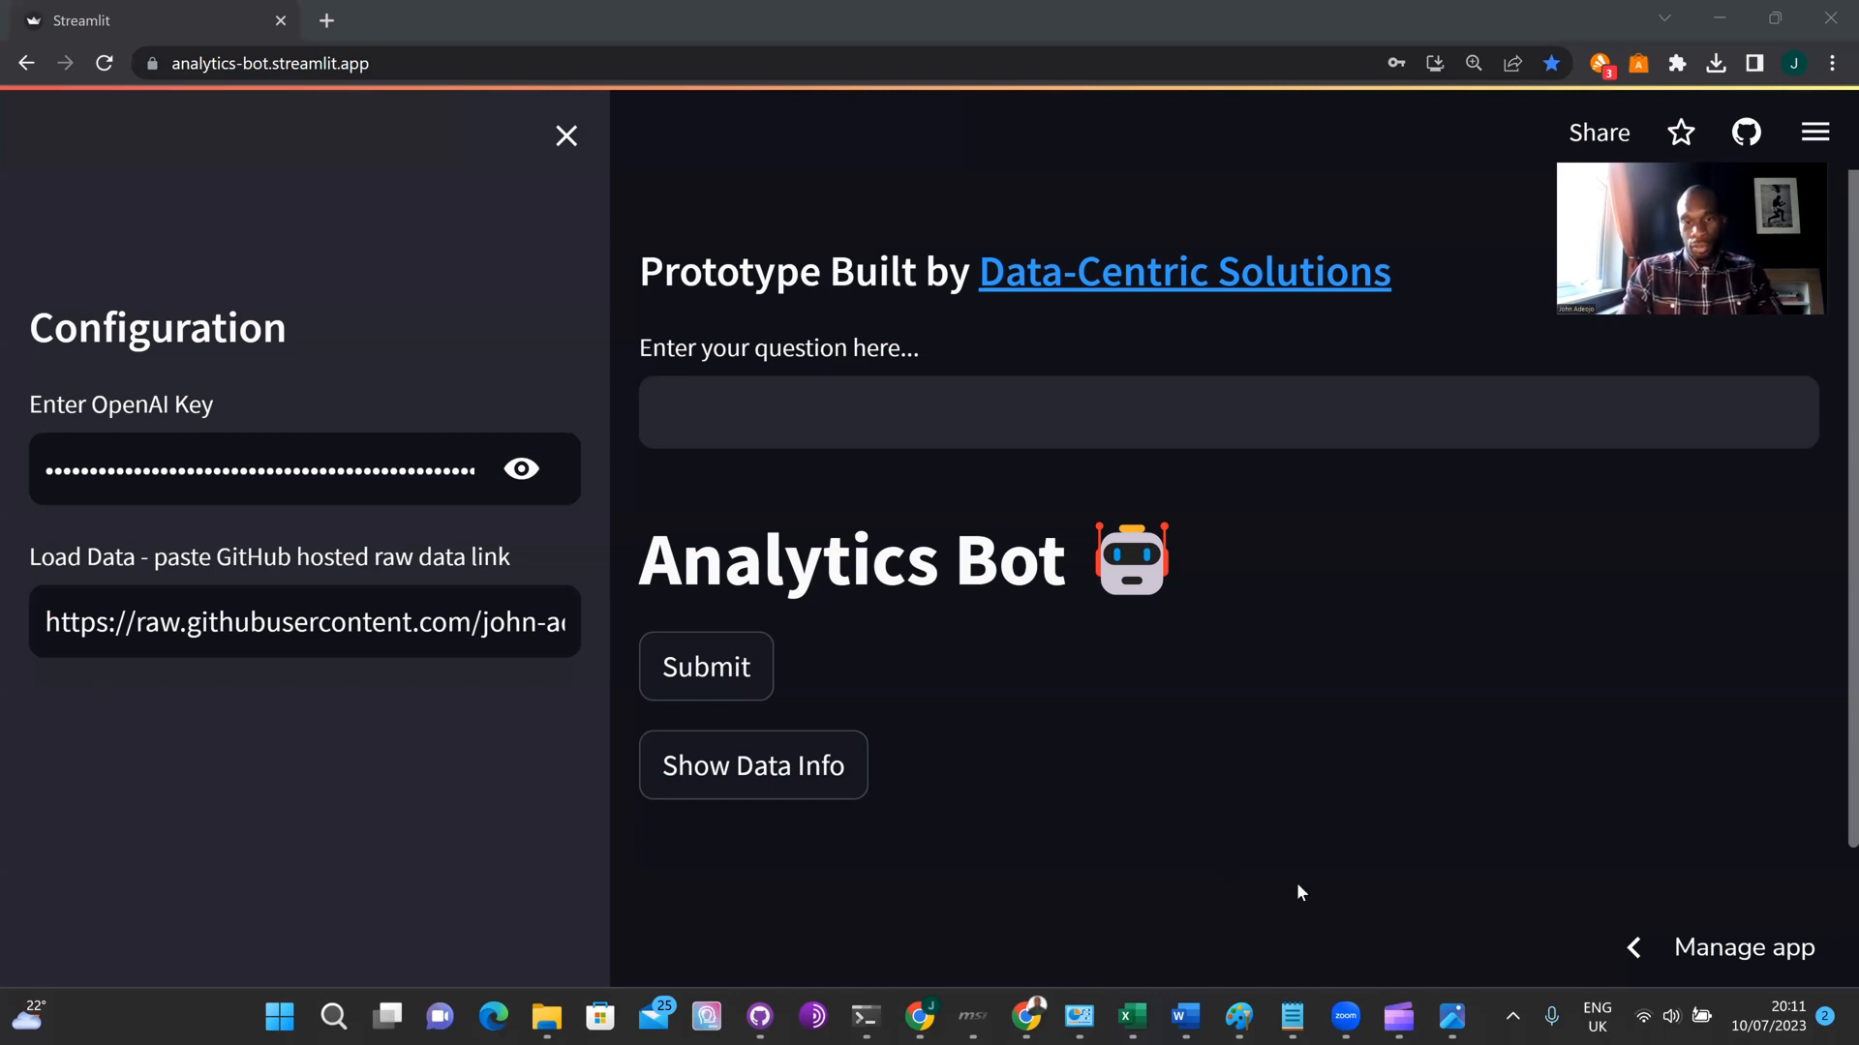
Bring up Beginner Level Query.png in Photos, zooming out and back to 161%.
left_click(1450, 1017)
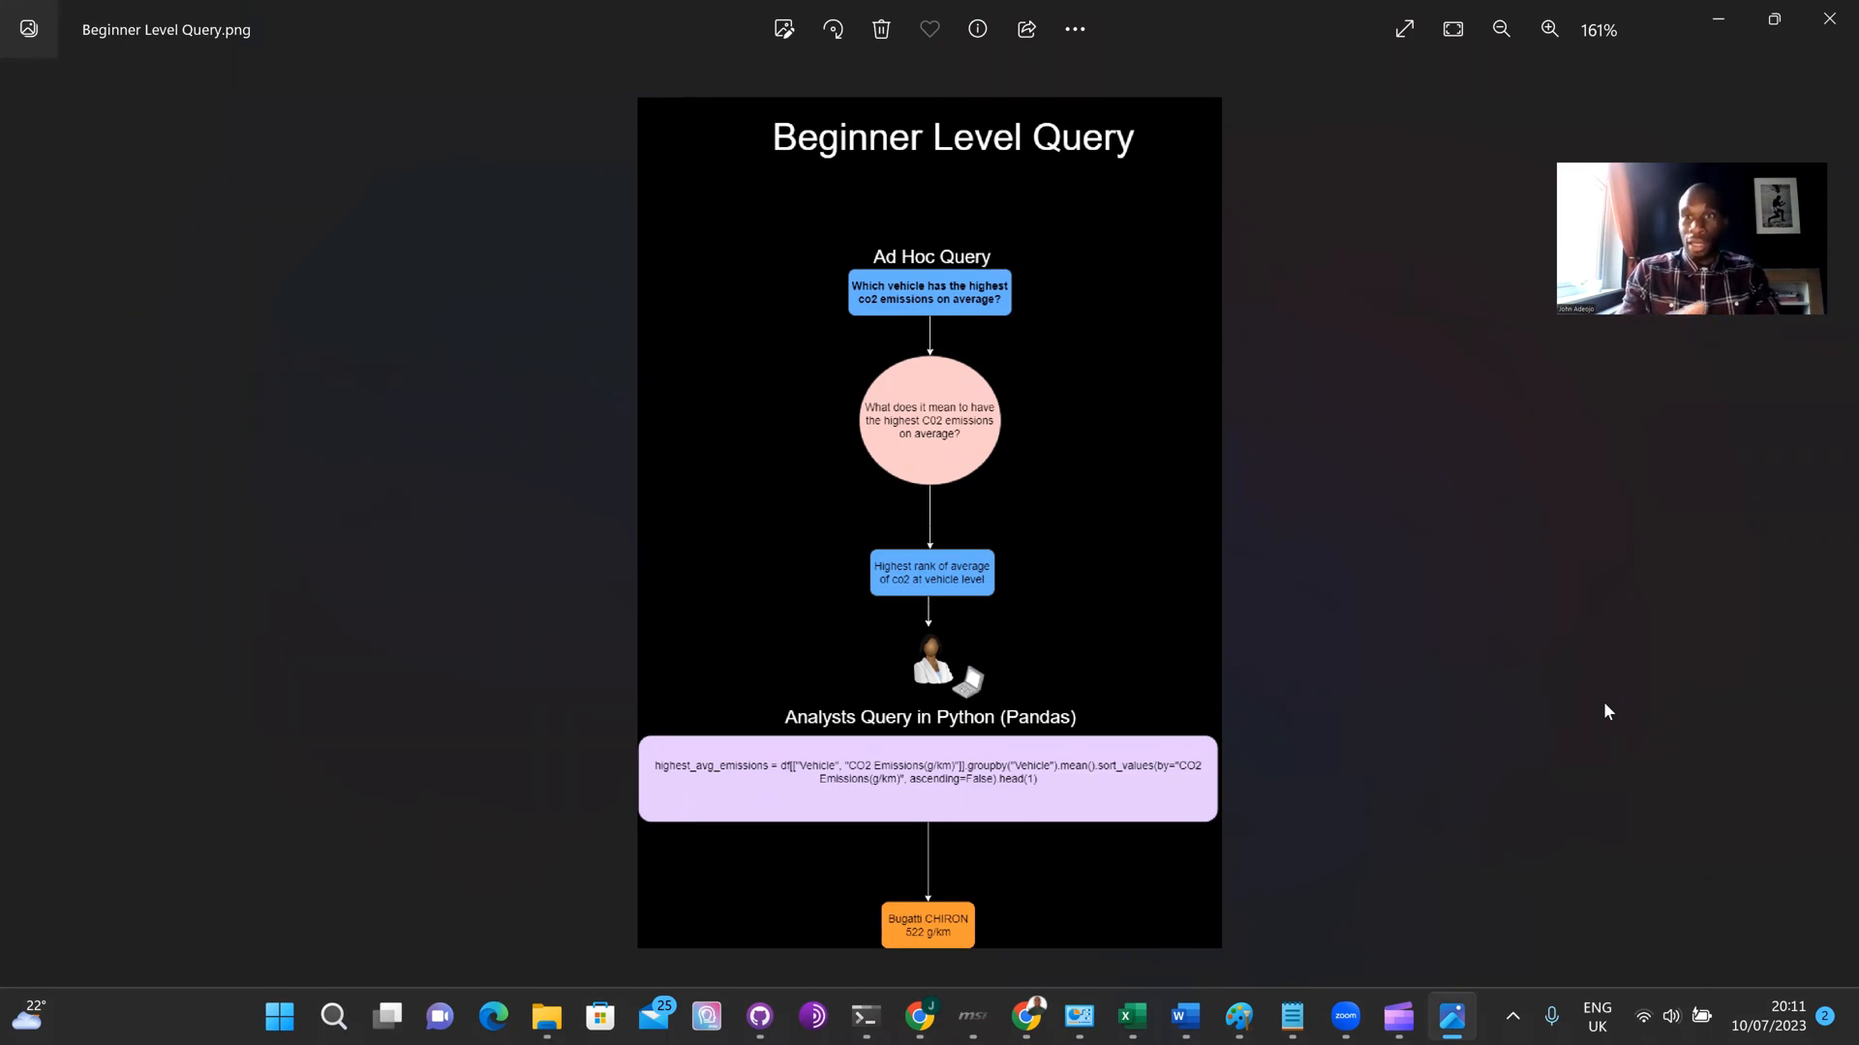
mouse_move(1535, 672)
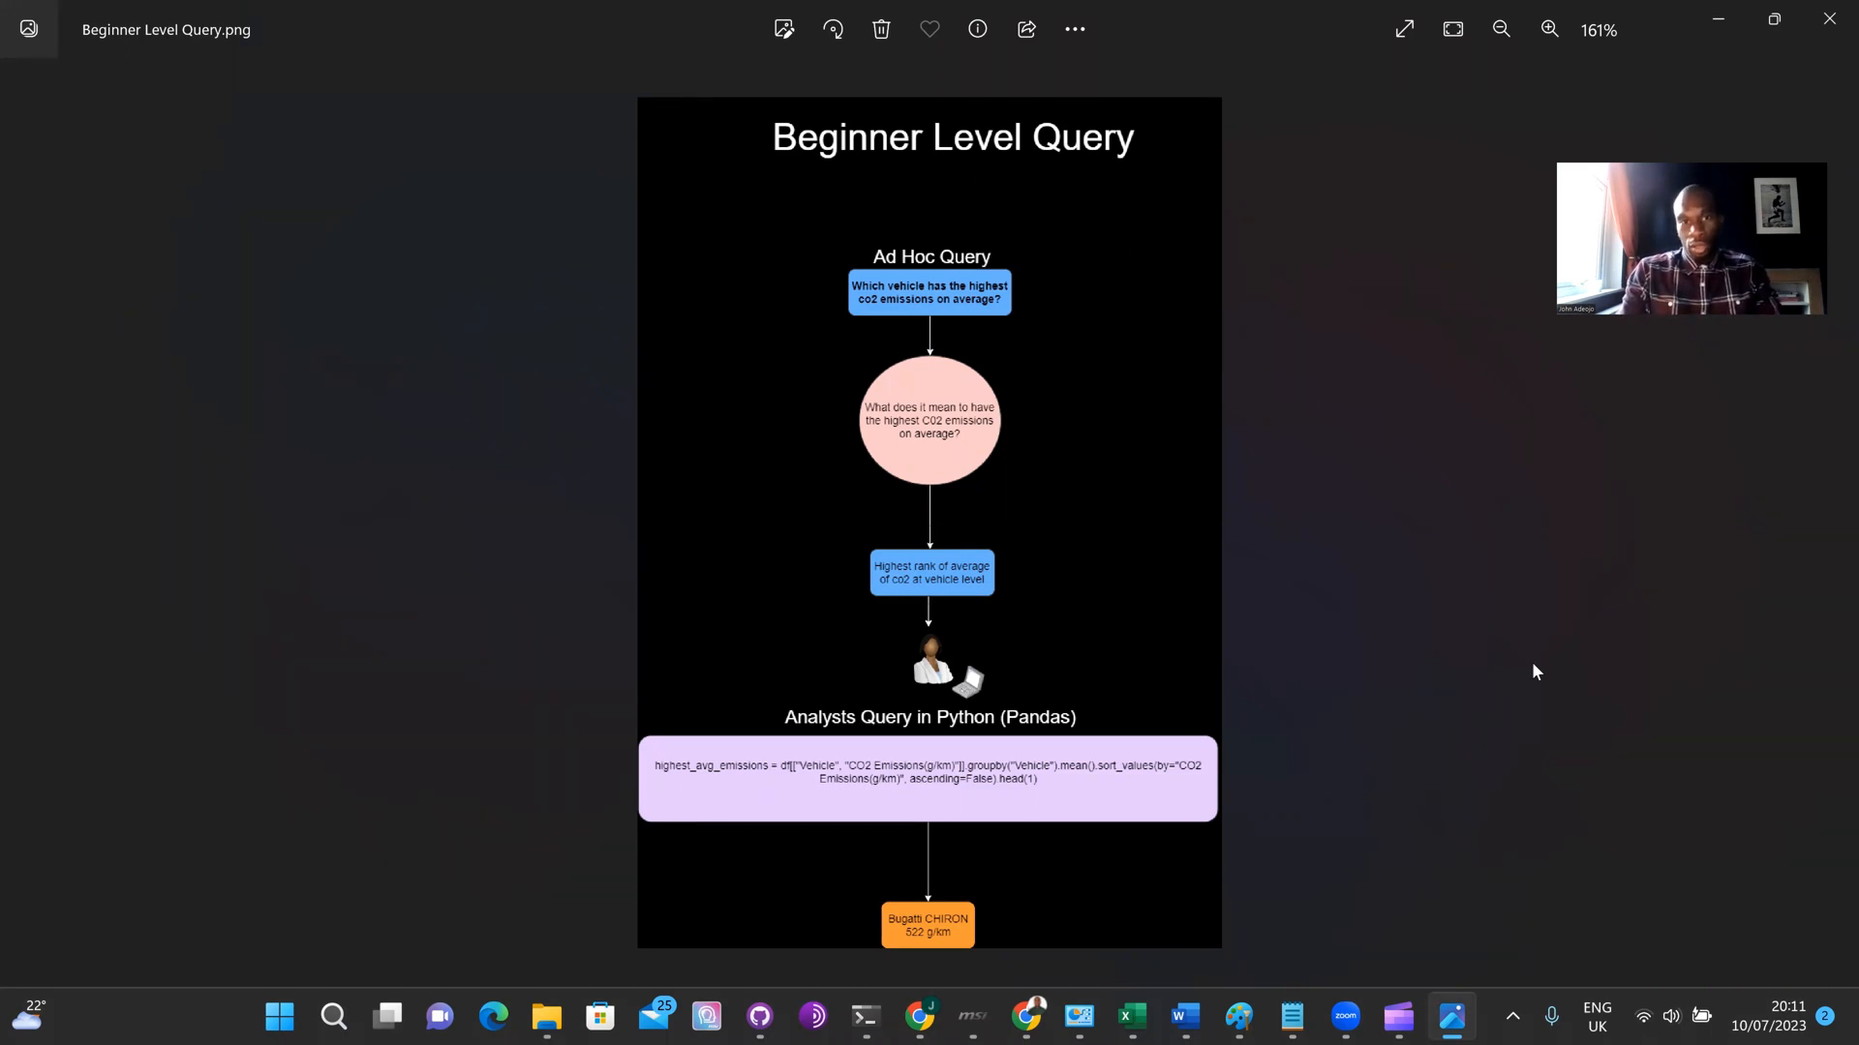
mouse_move(921, 300)
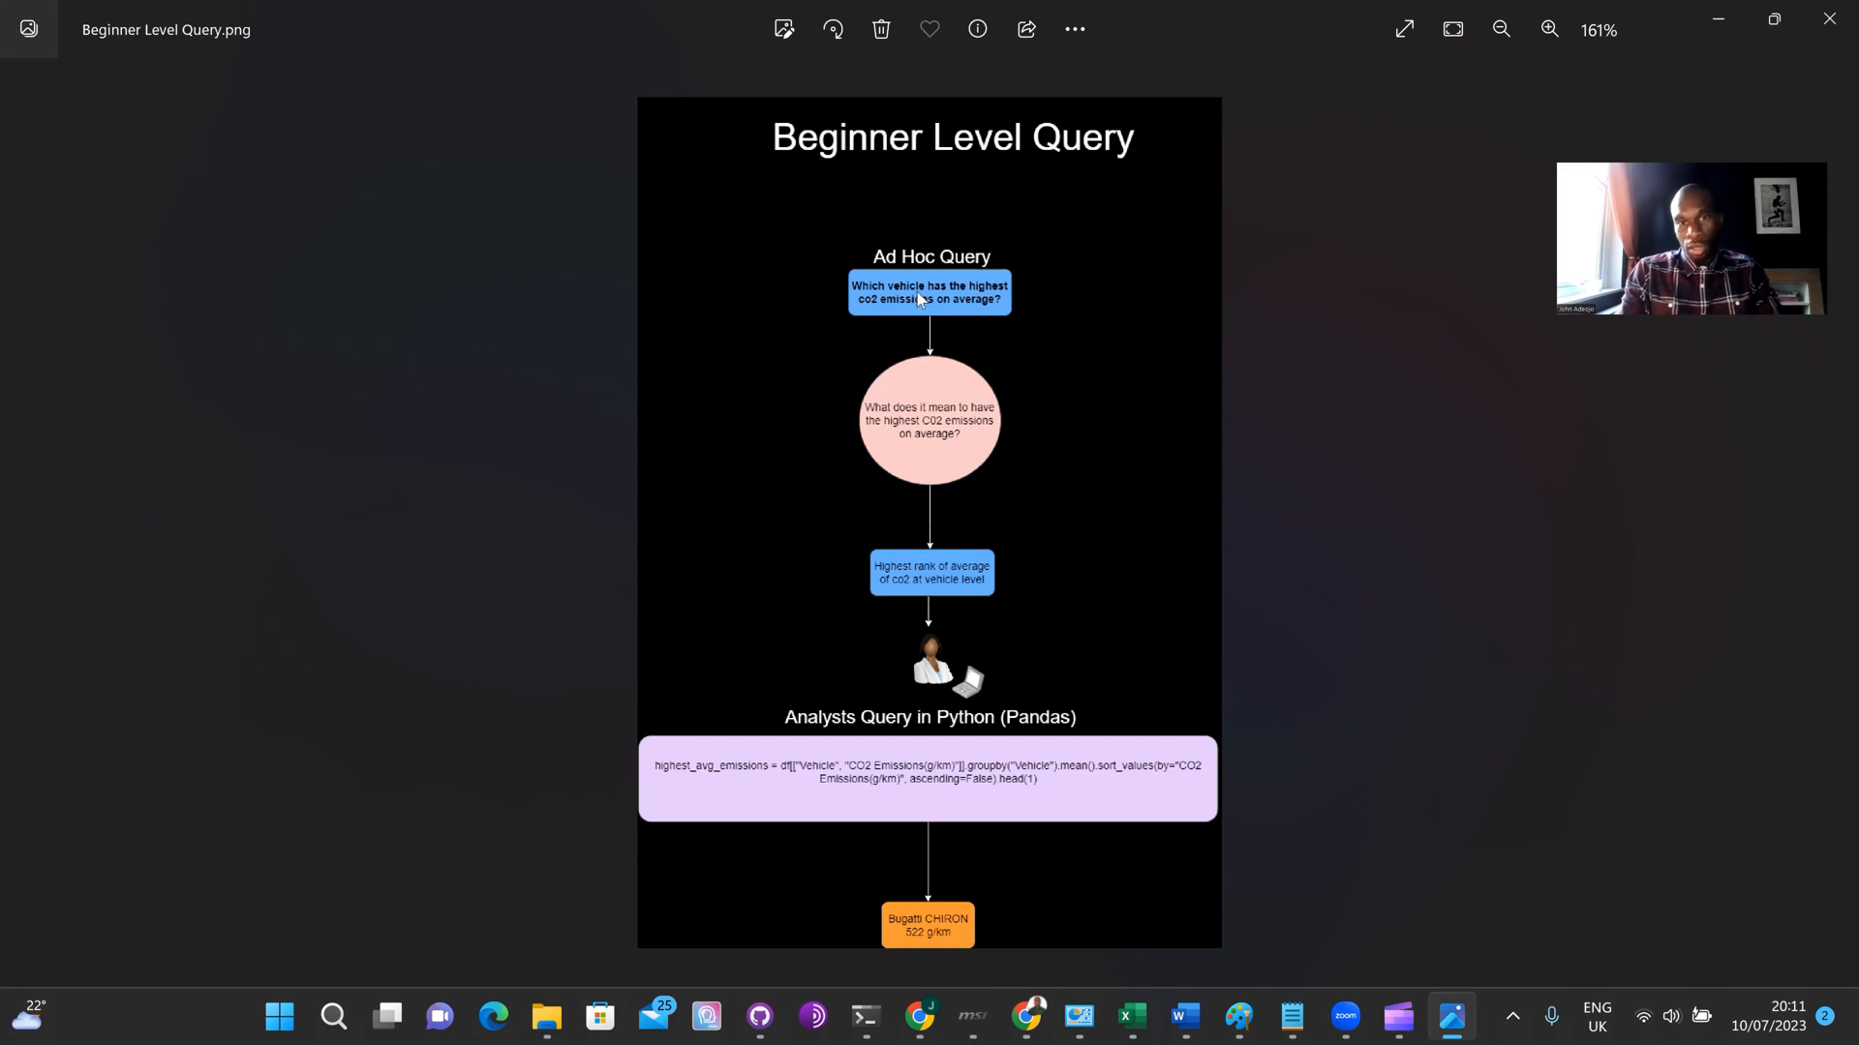
mouse_move(912, 314)
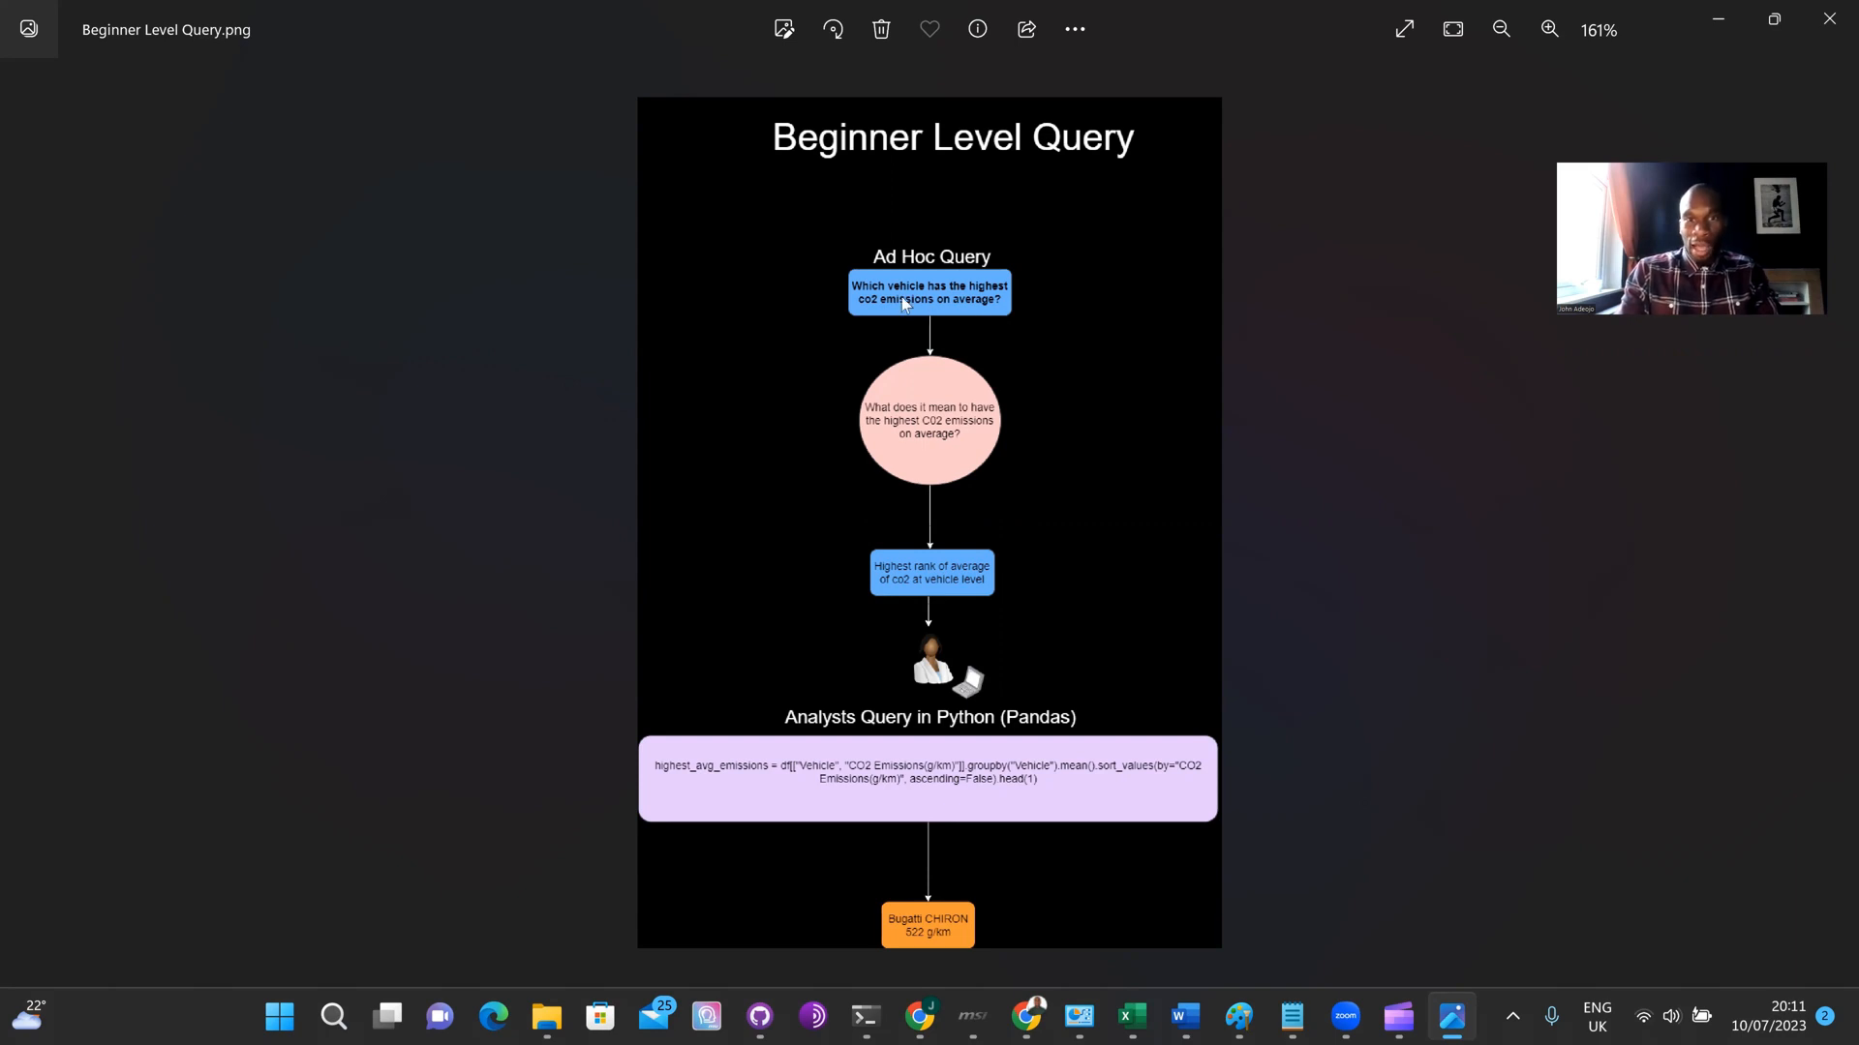
mouse_move(1032, 308)
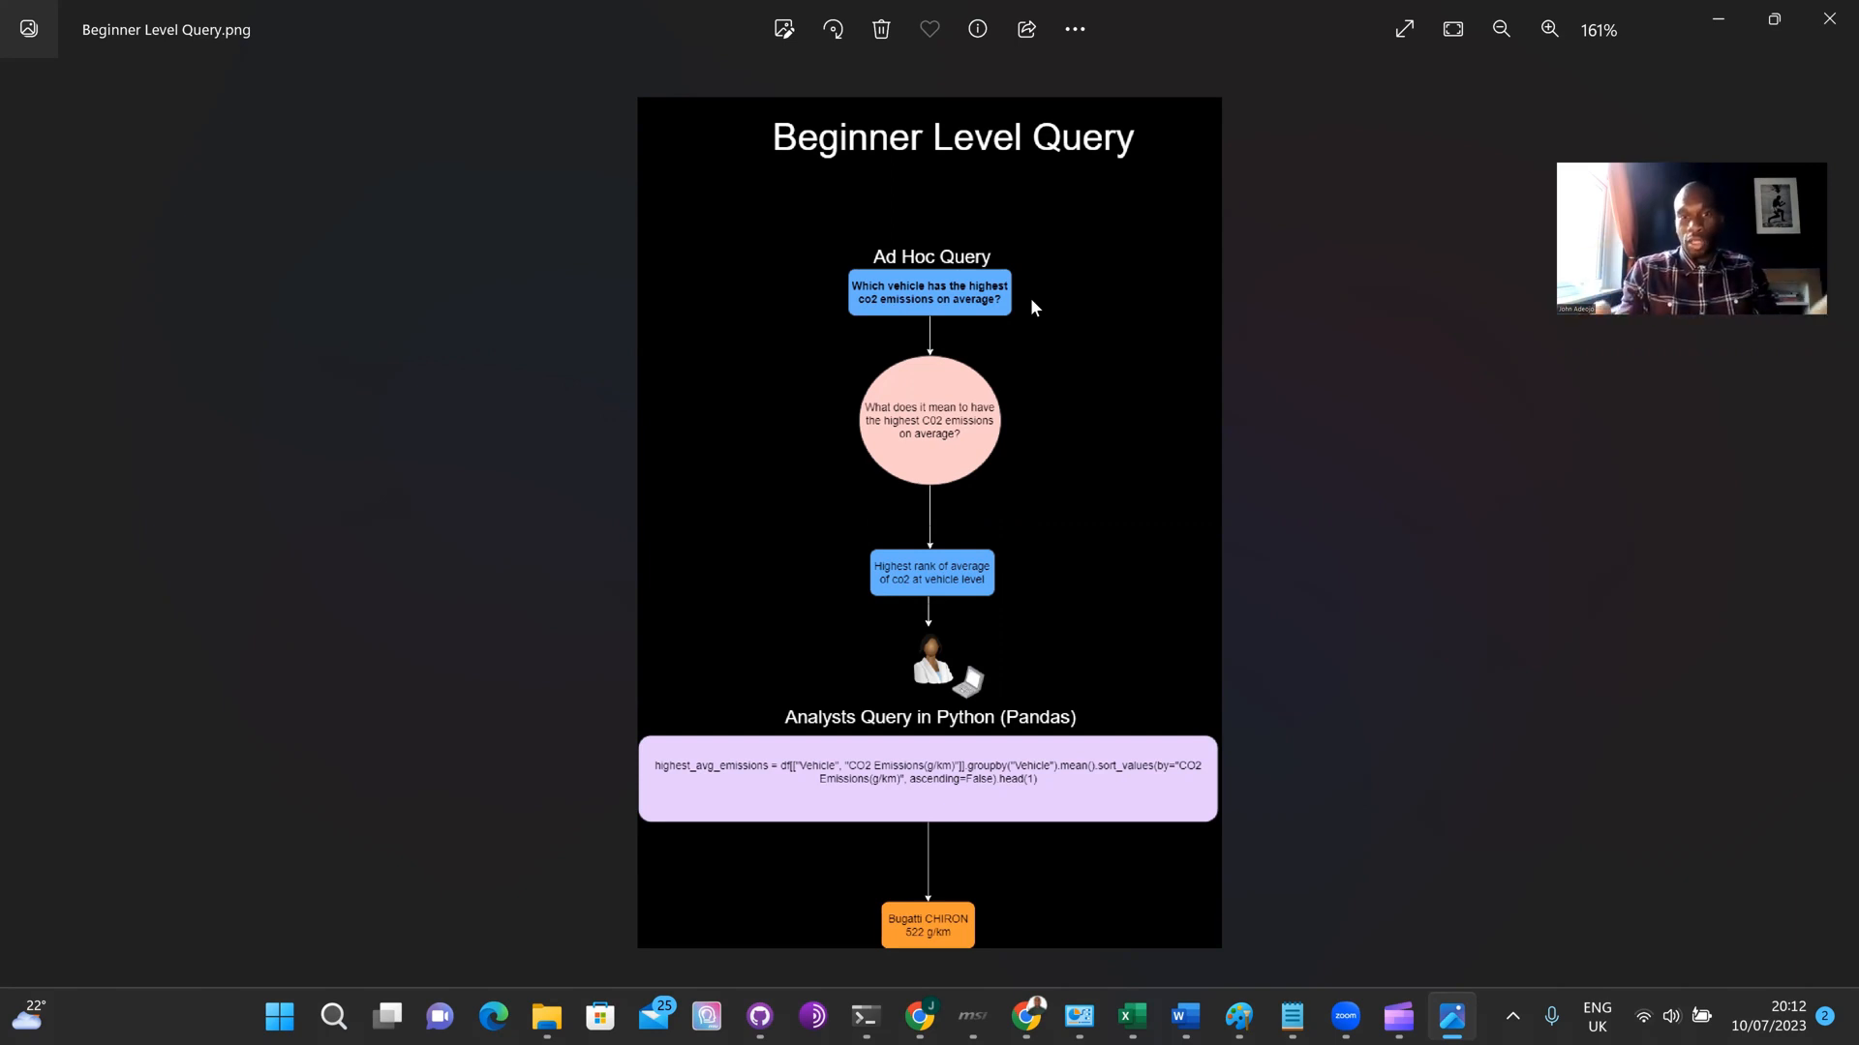
mouse_move(1146, 401)
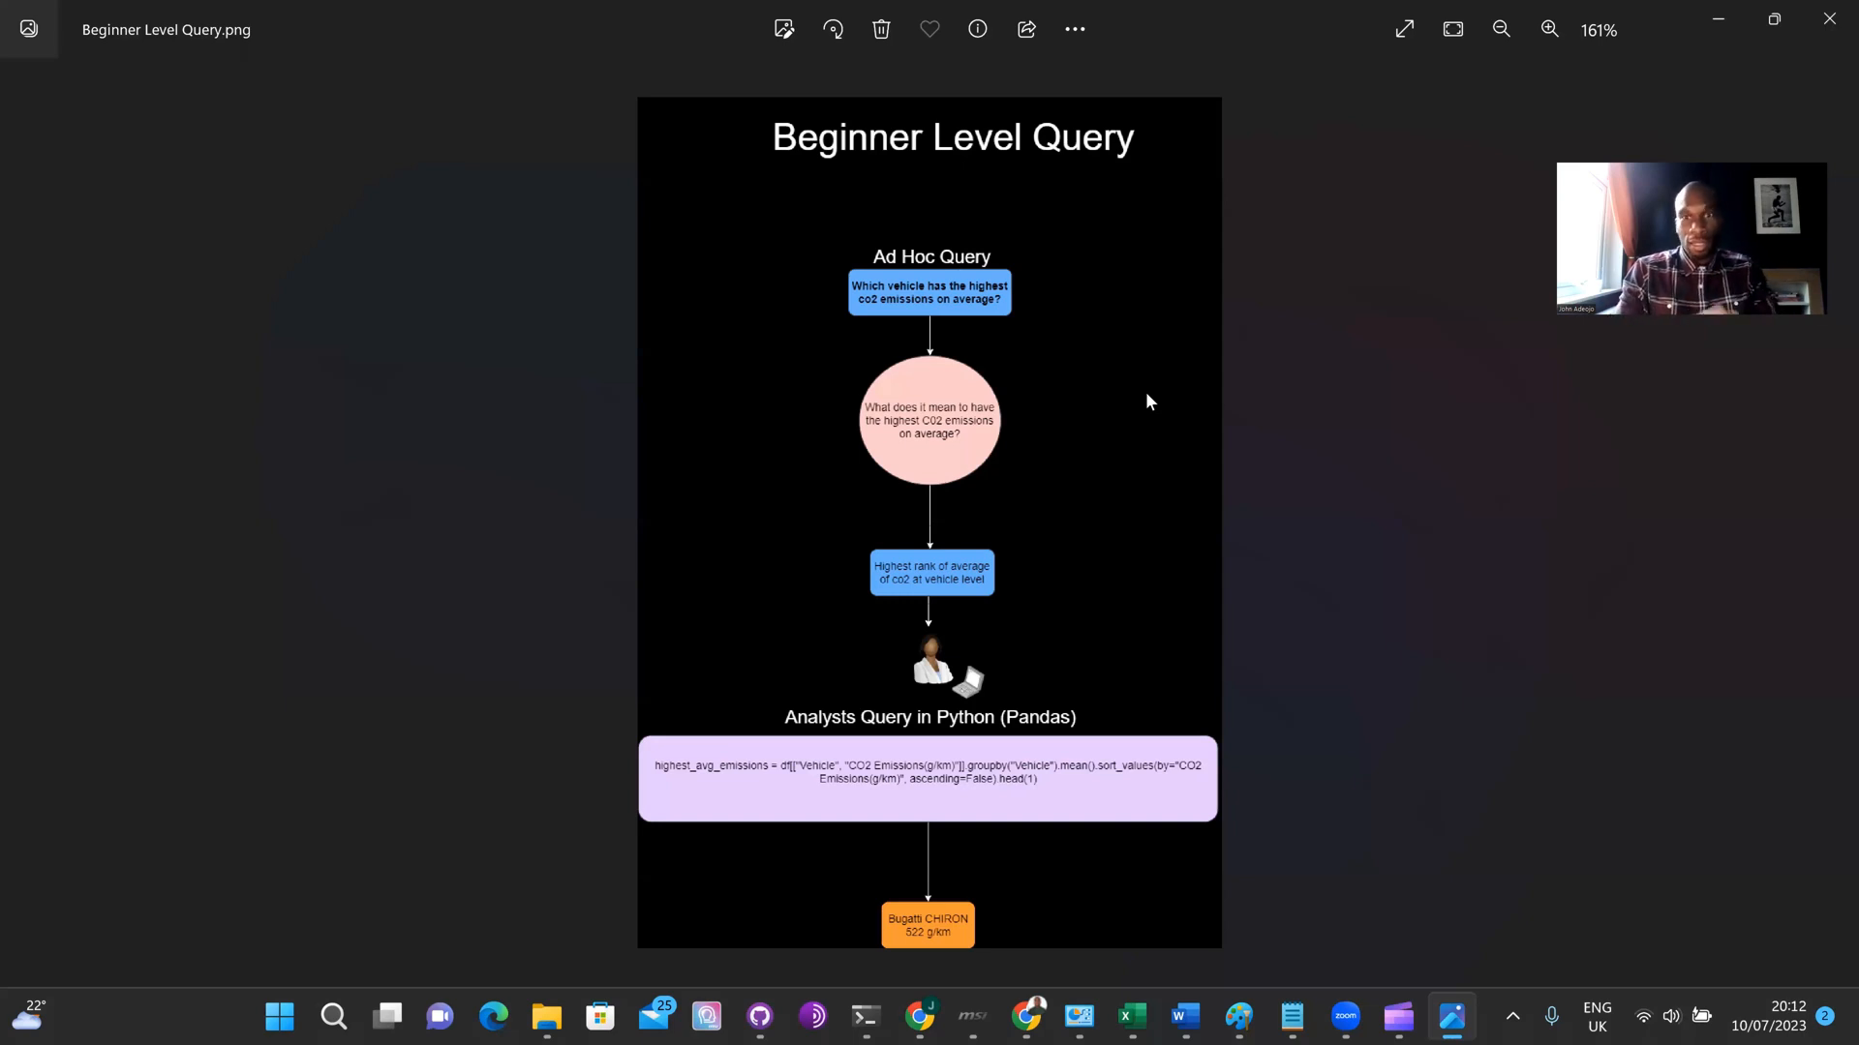
left_click(1500, 29)
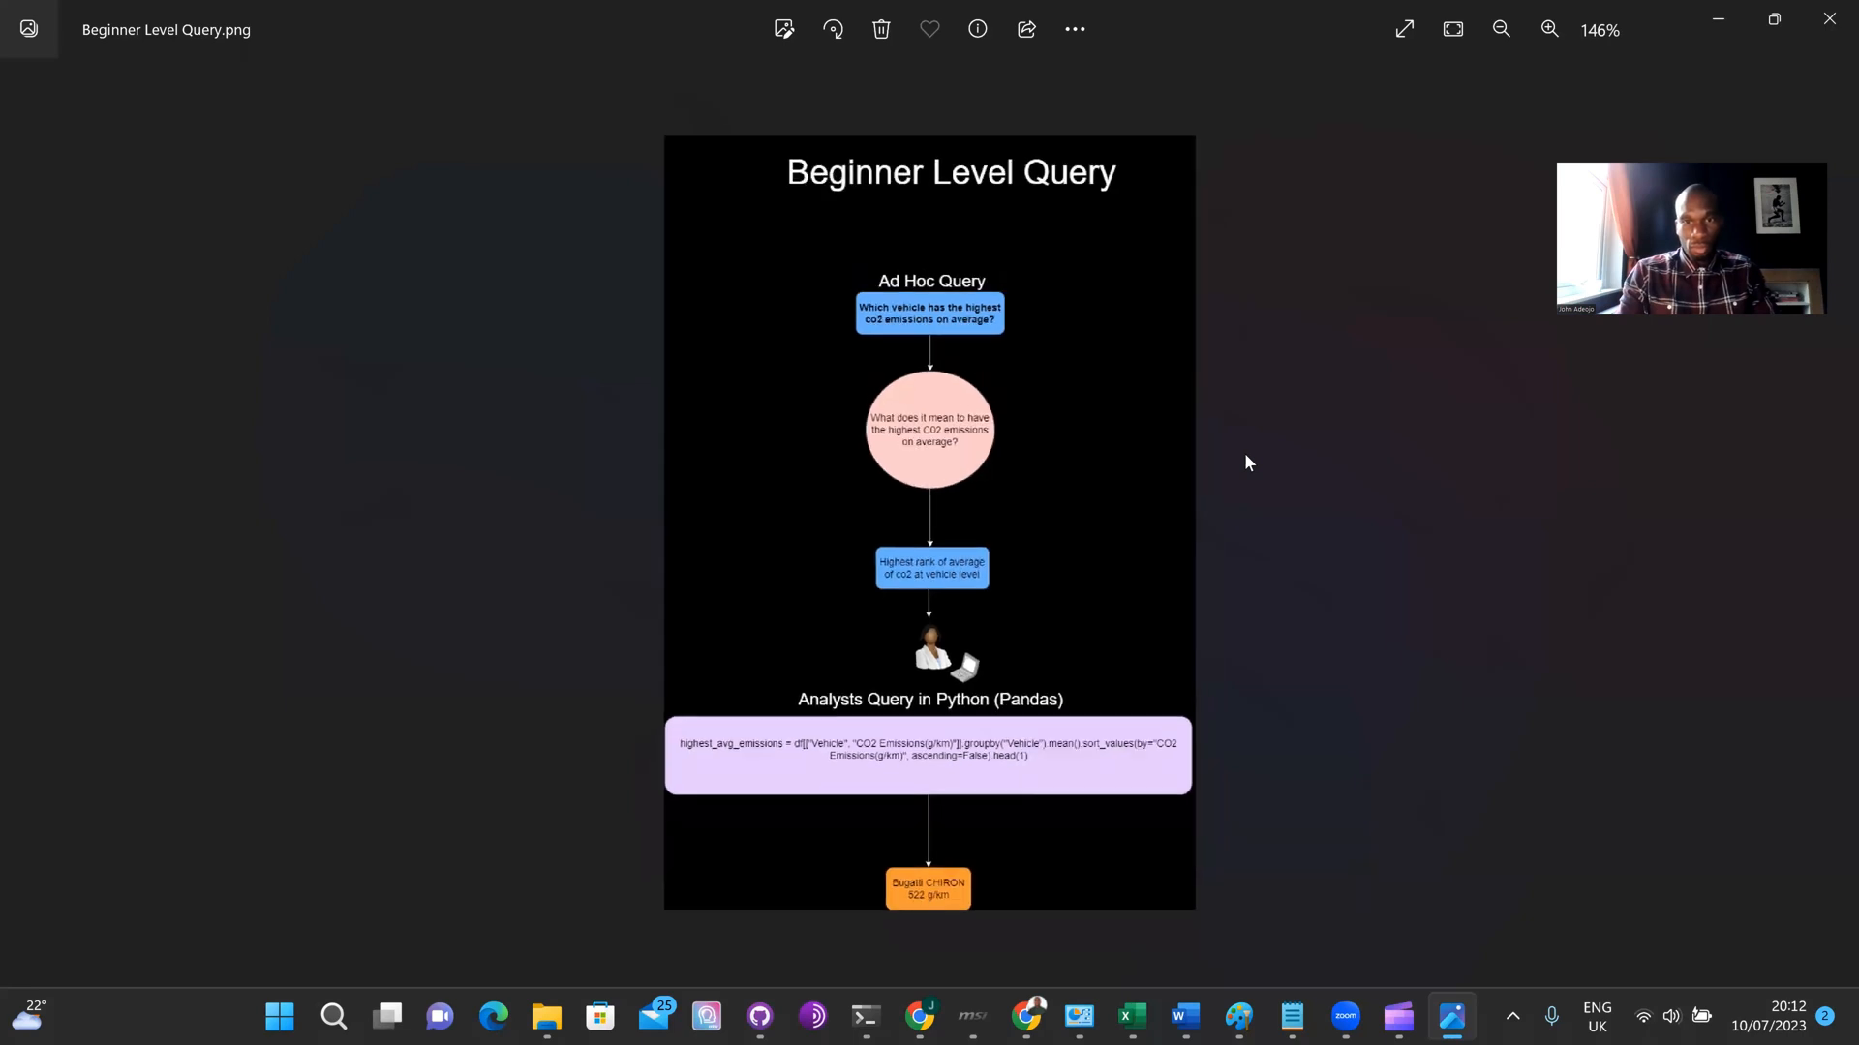
left_click(1548, 29)
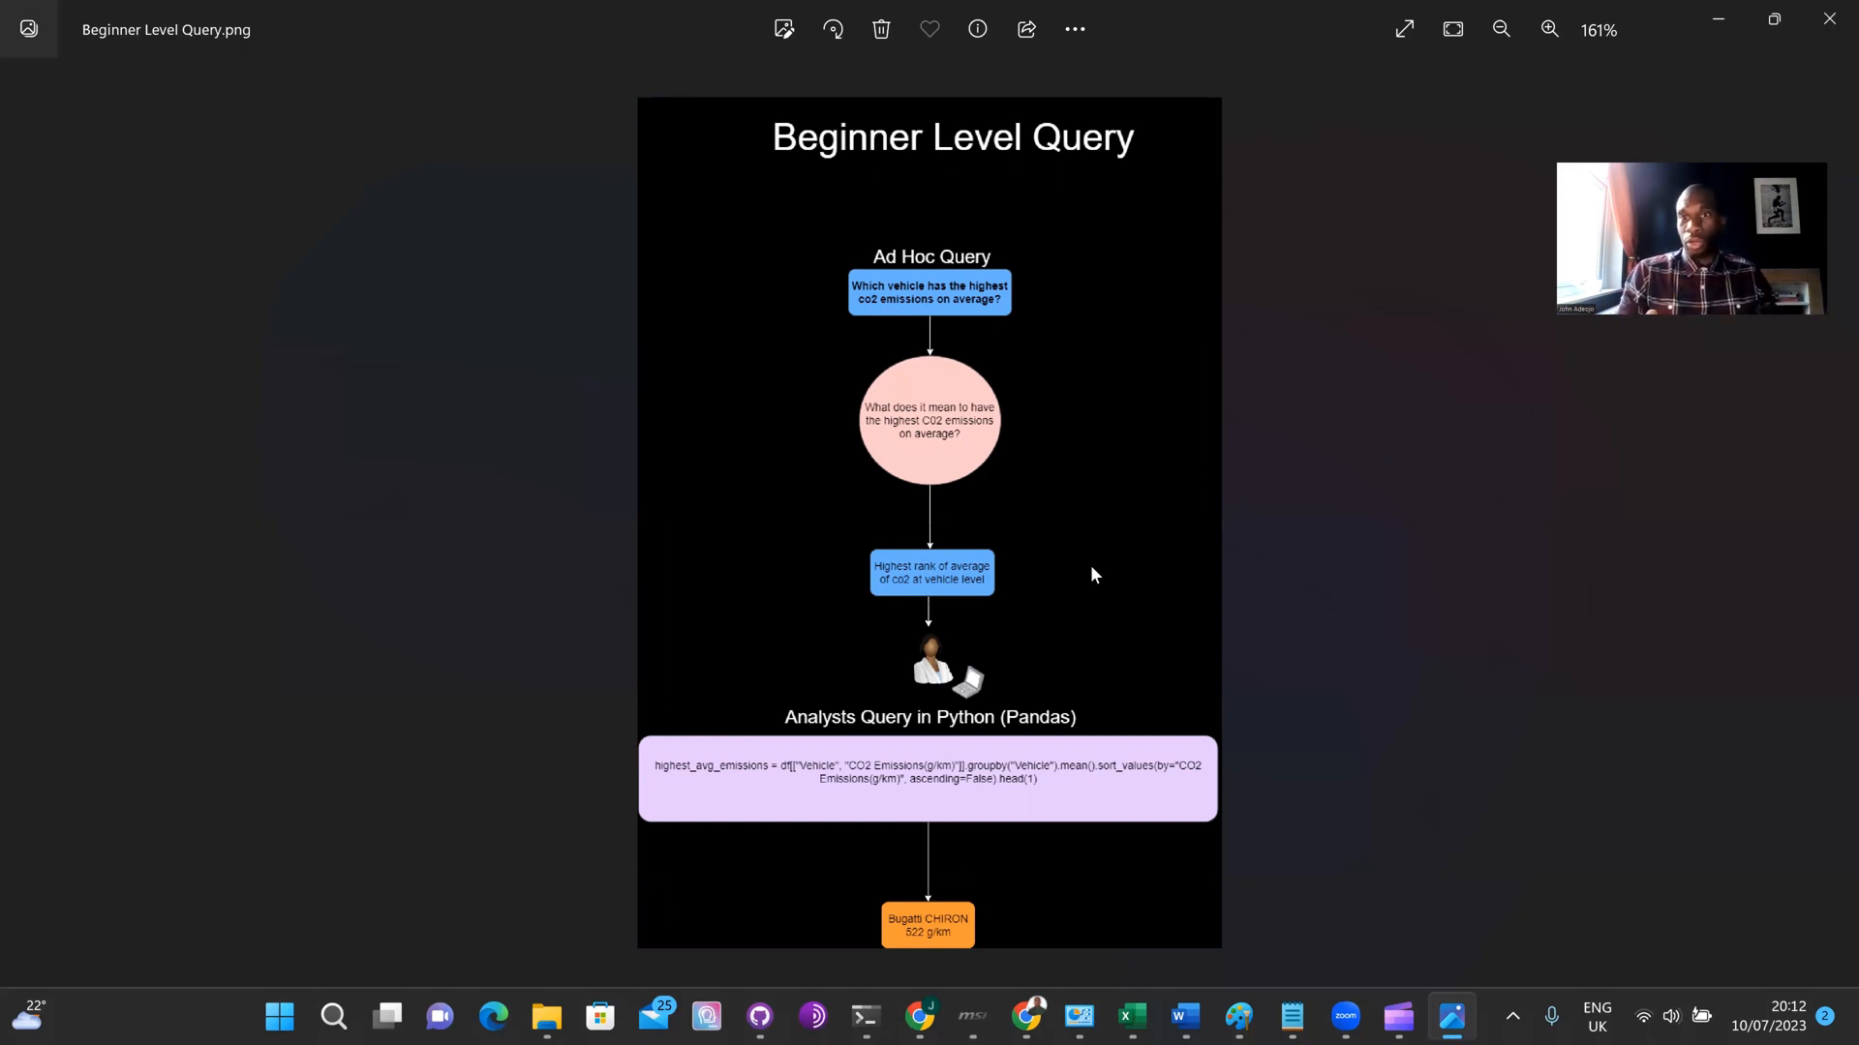
mouse_move(1263, 656)
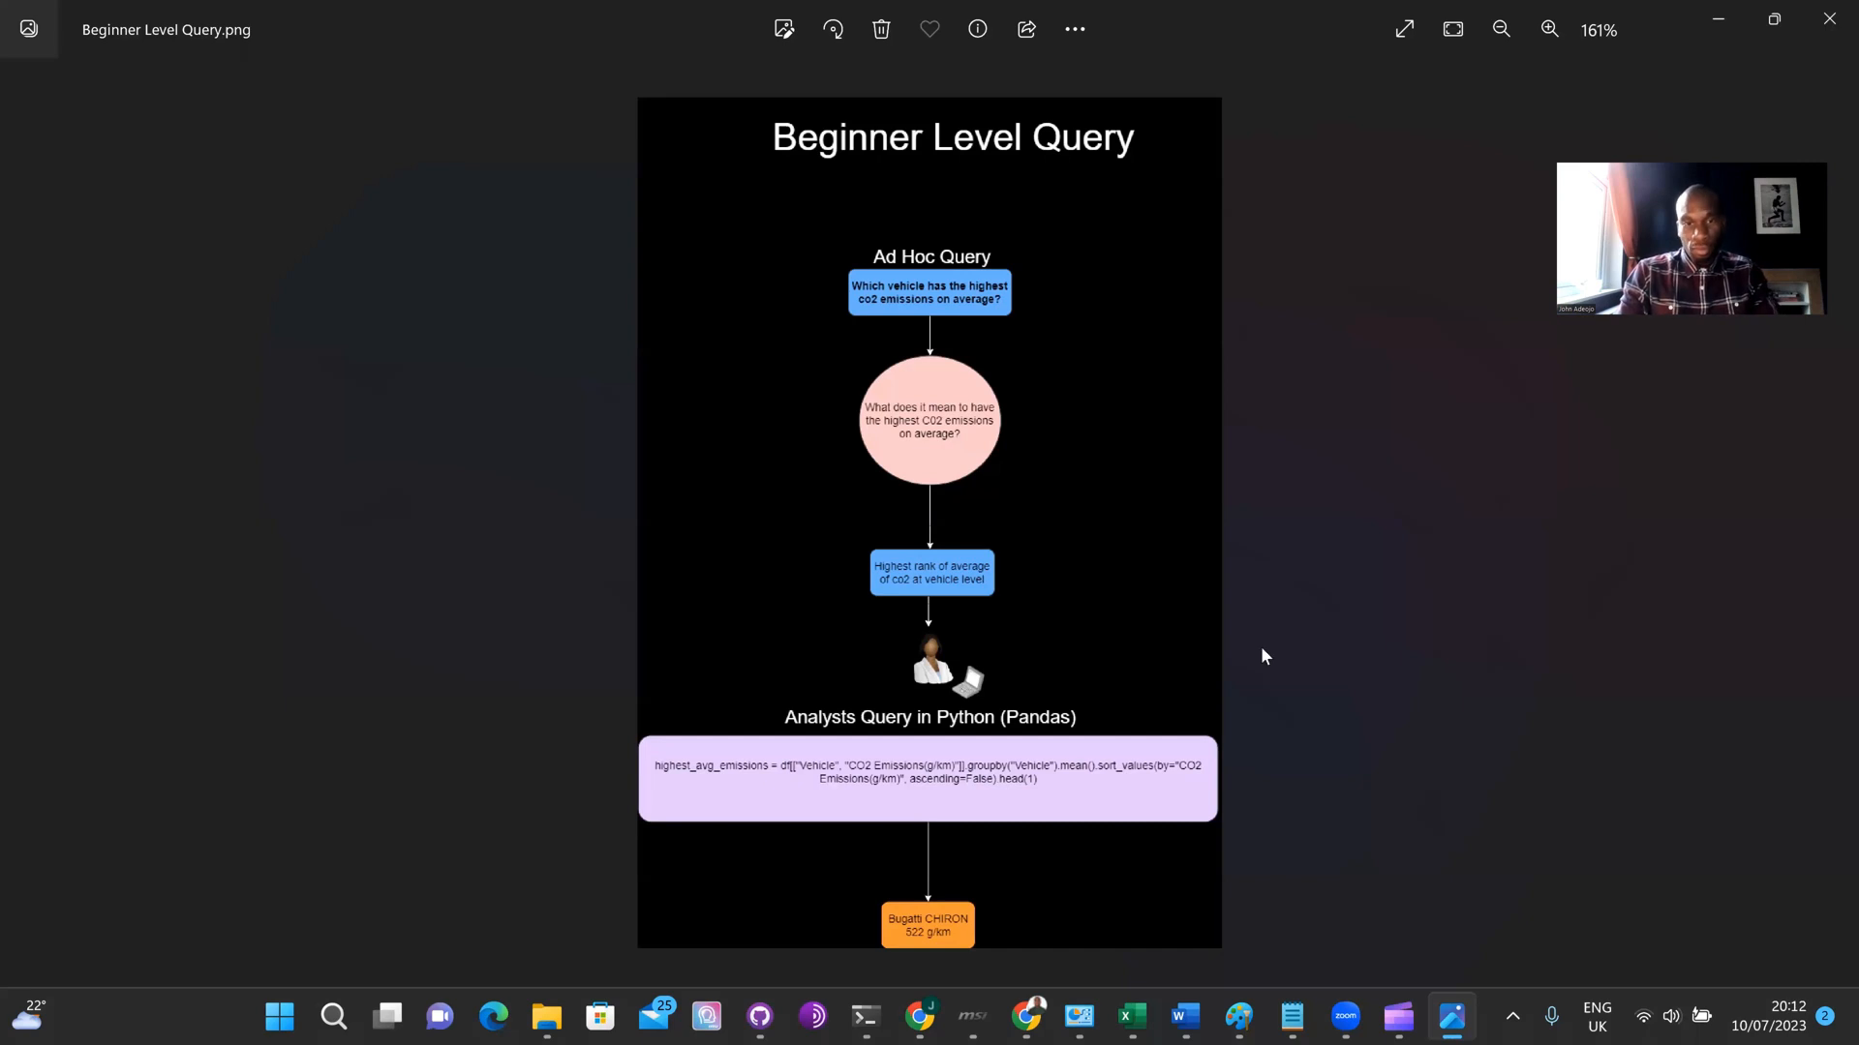
mouse_move(1096, 828)
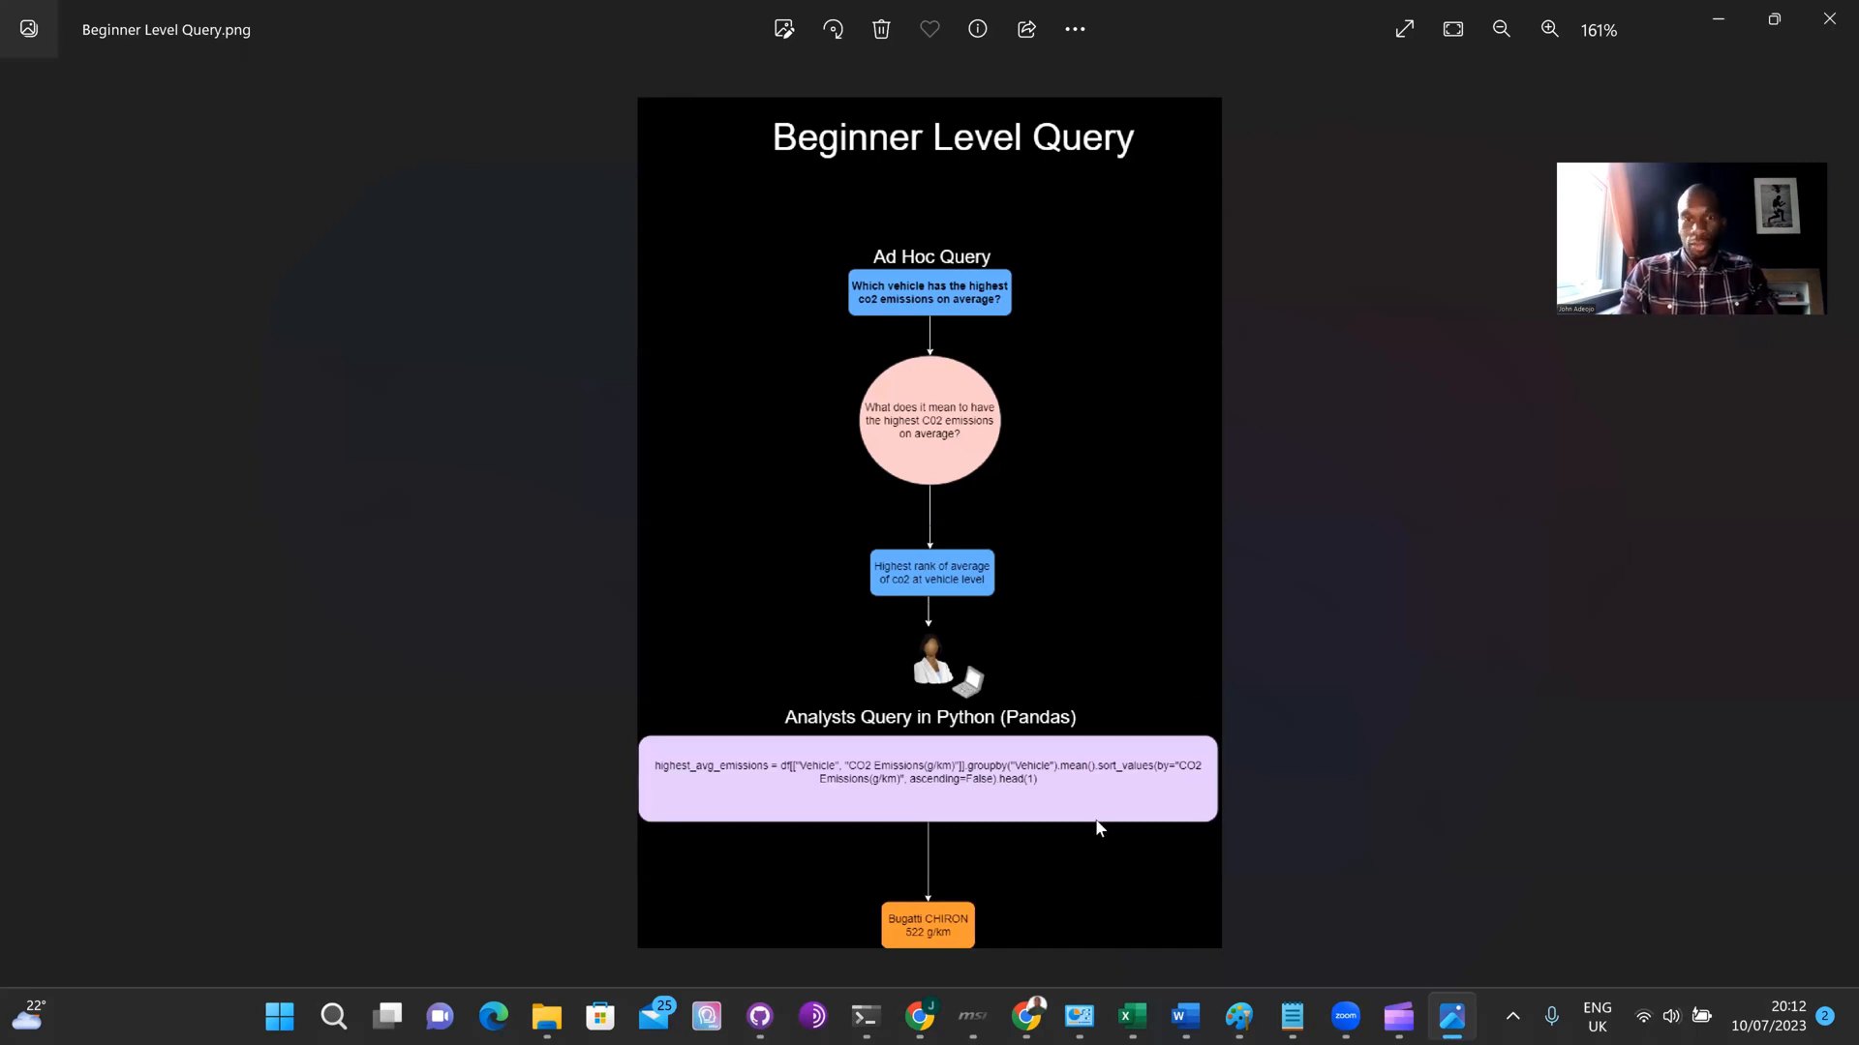
mouse_move(813, 778)
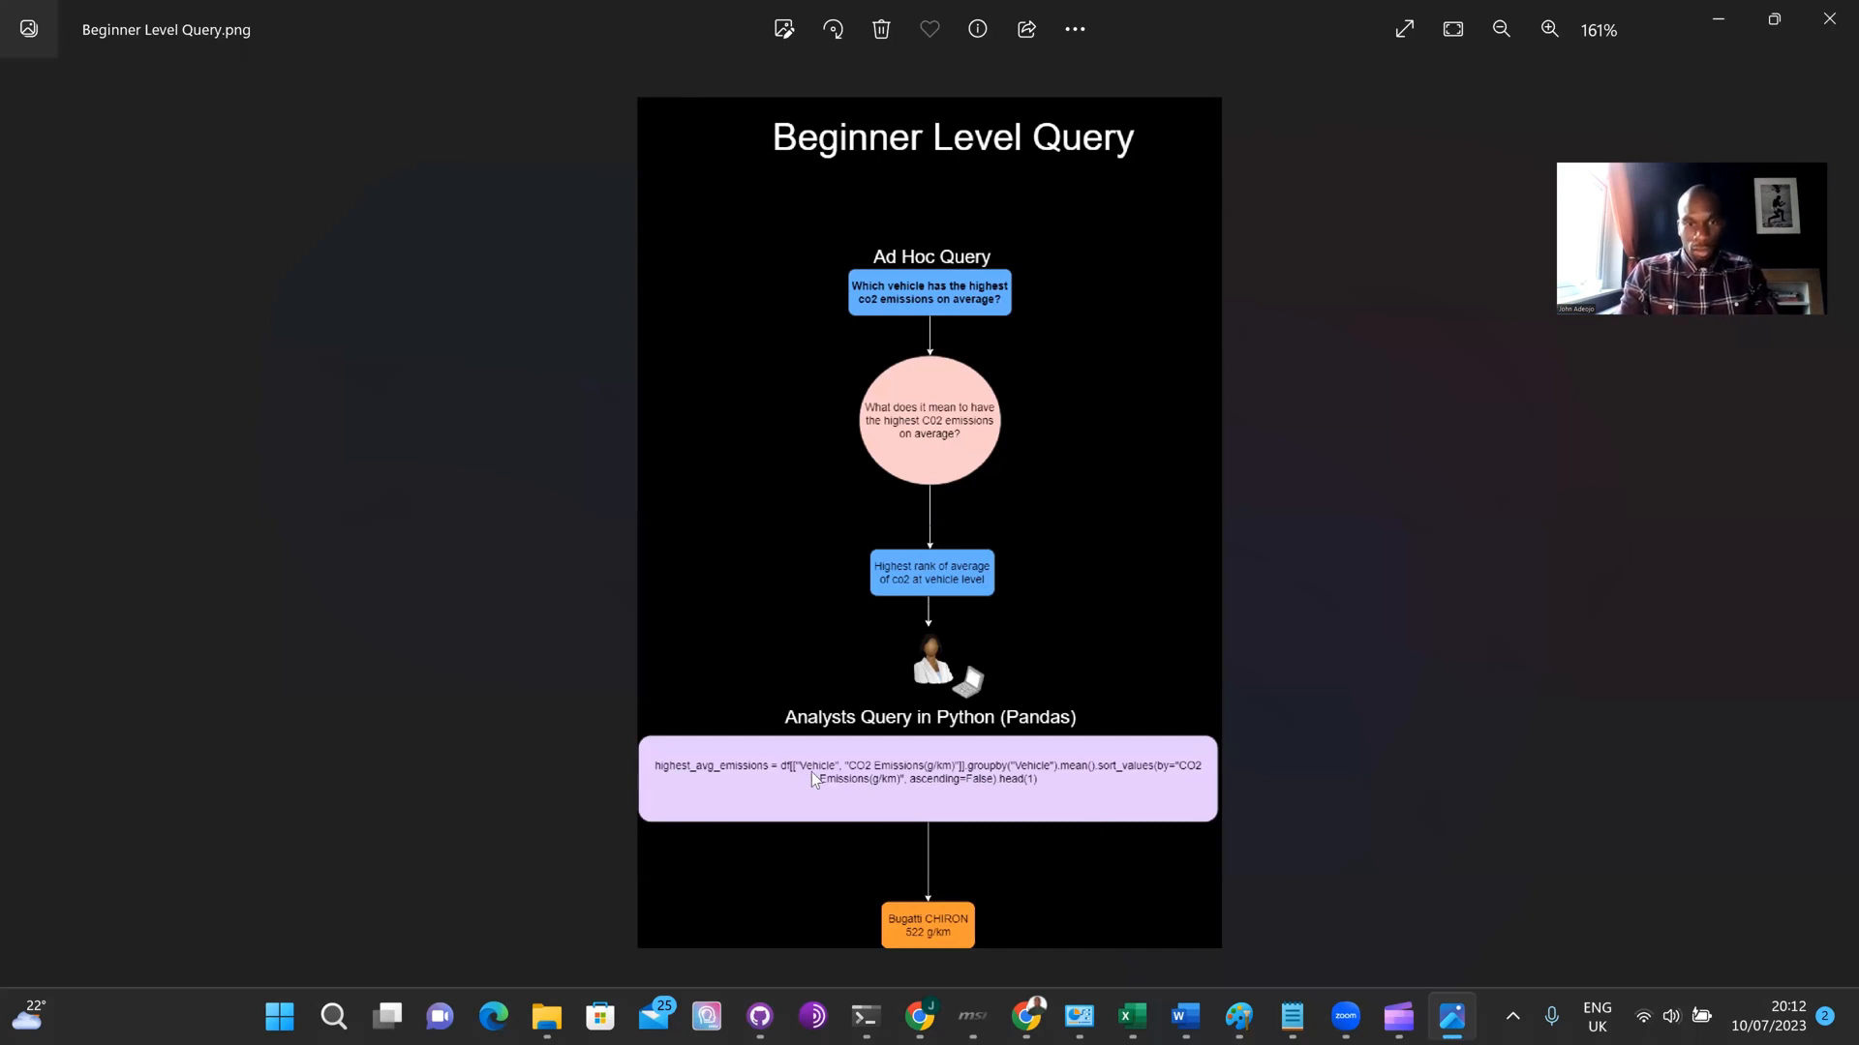
mouse_move(647, 796)
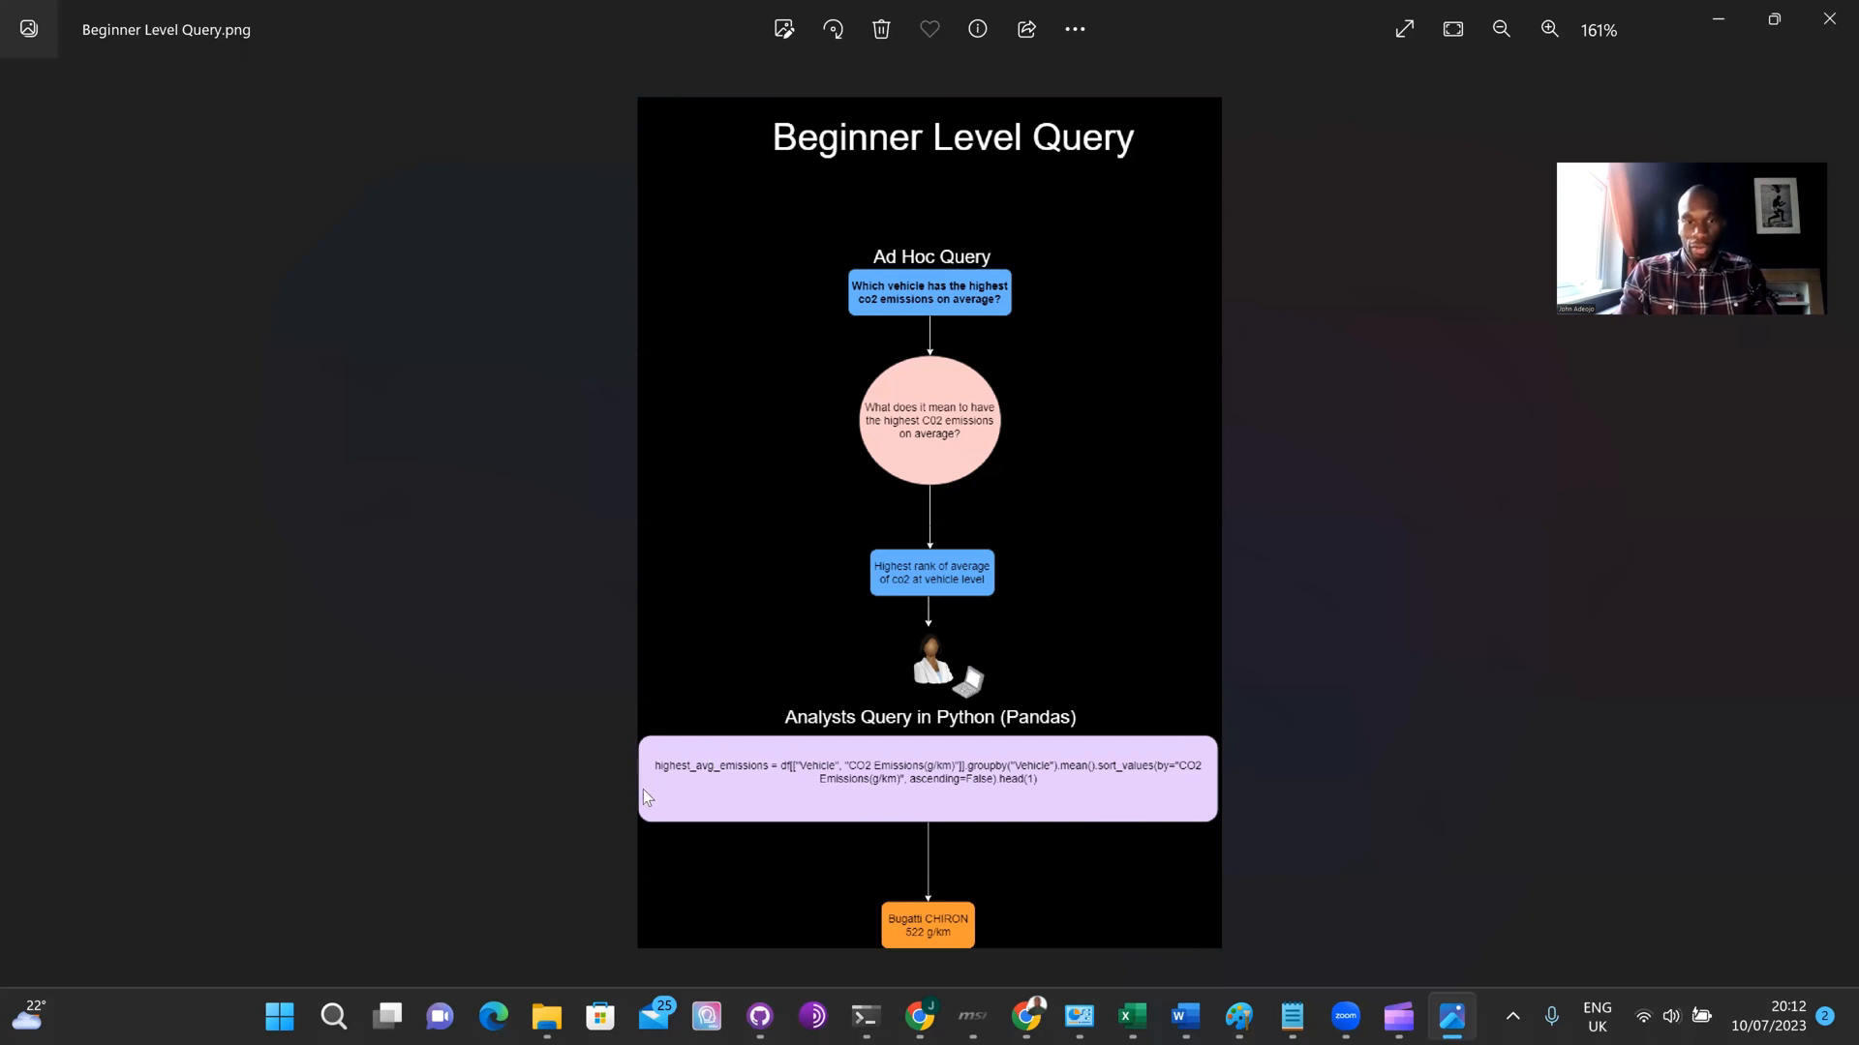
mouse_move(762, 817)
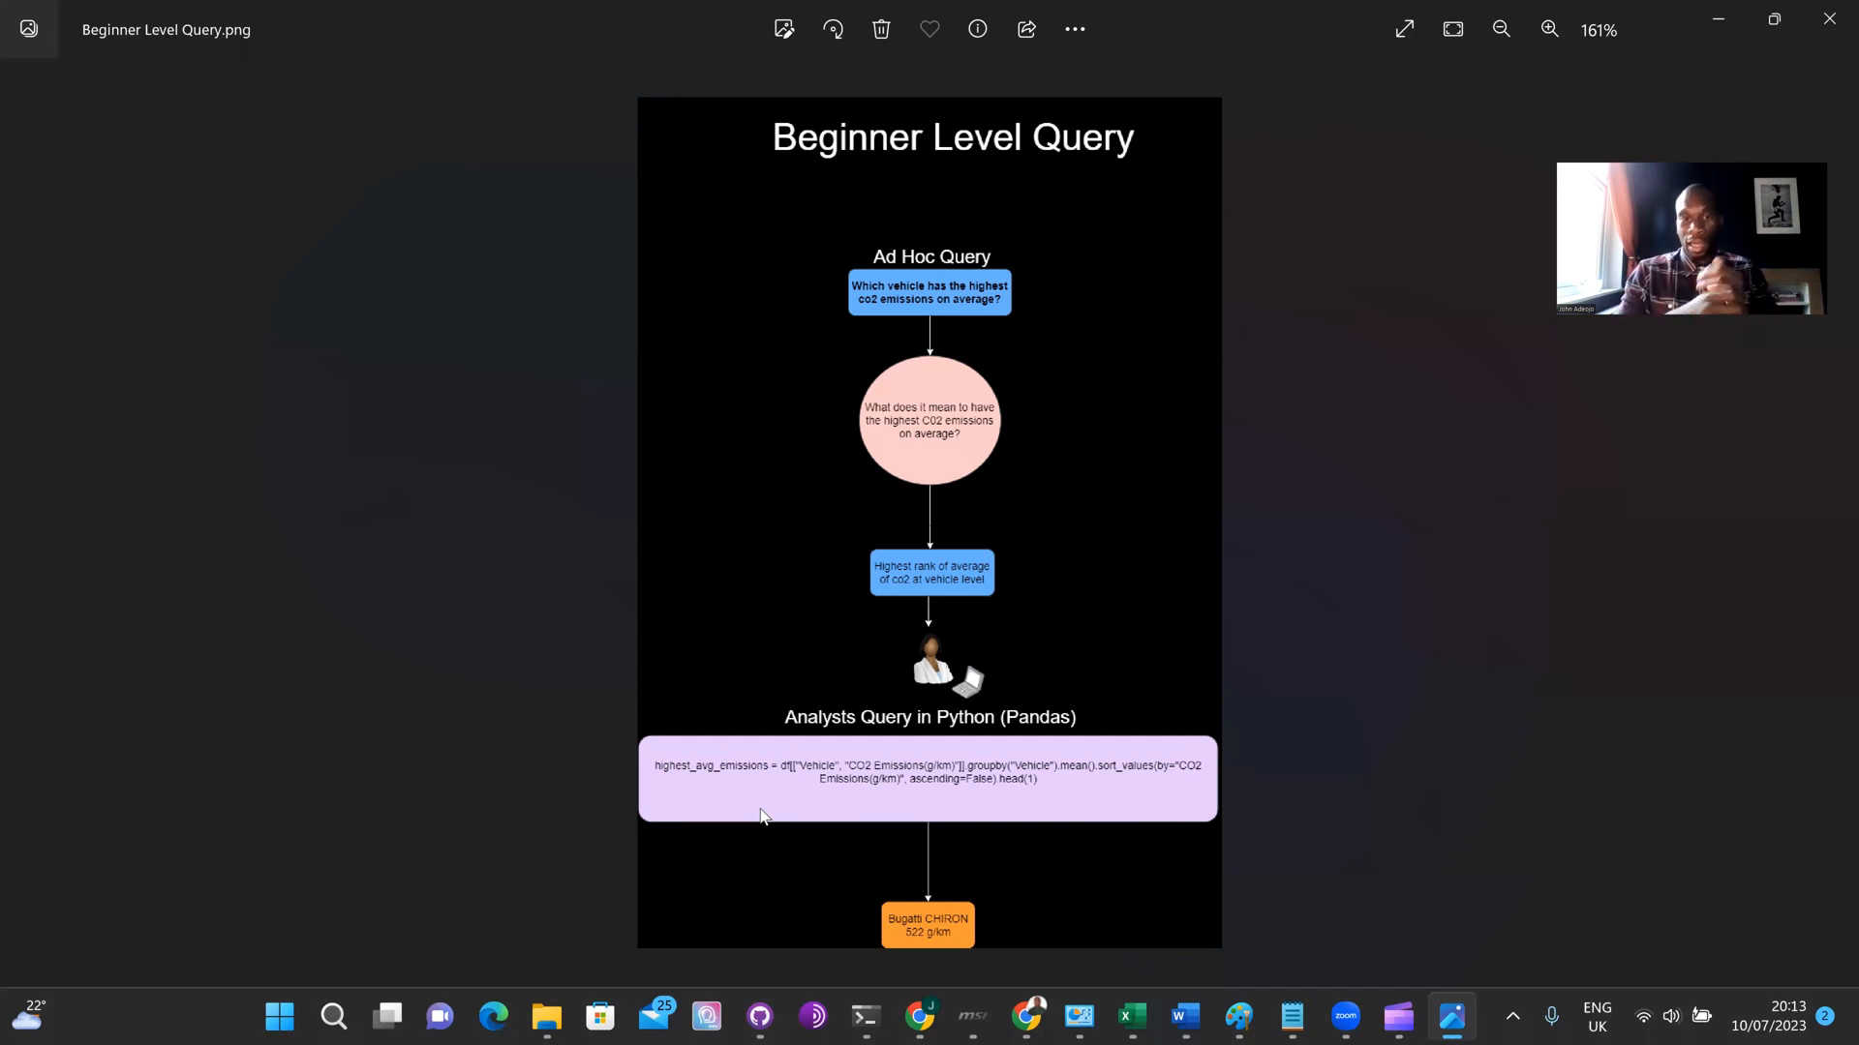
mouse_move(947, 933)
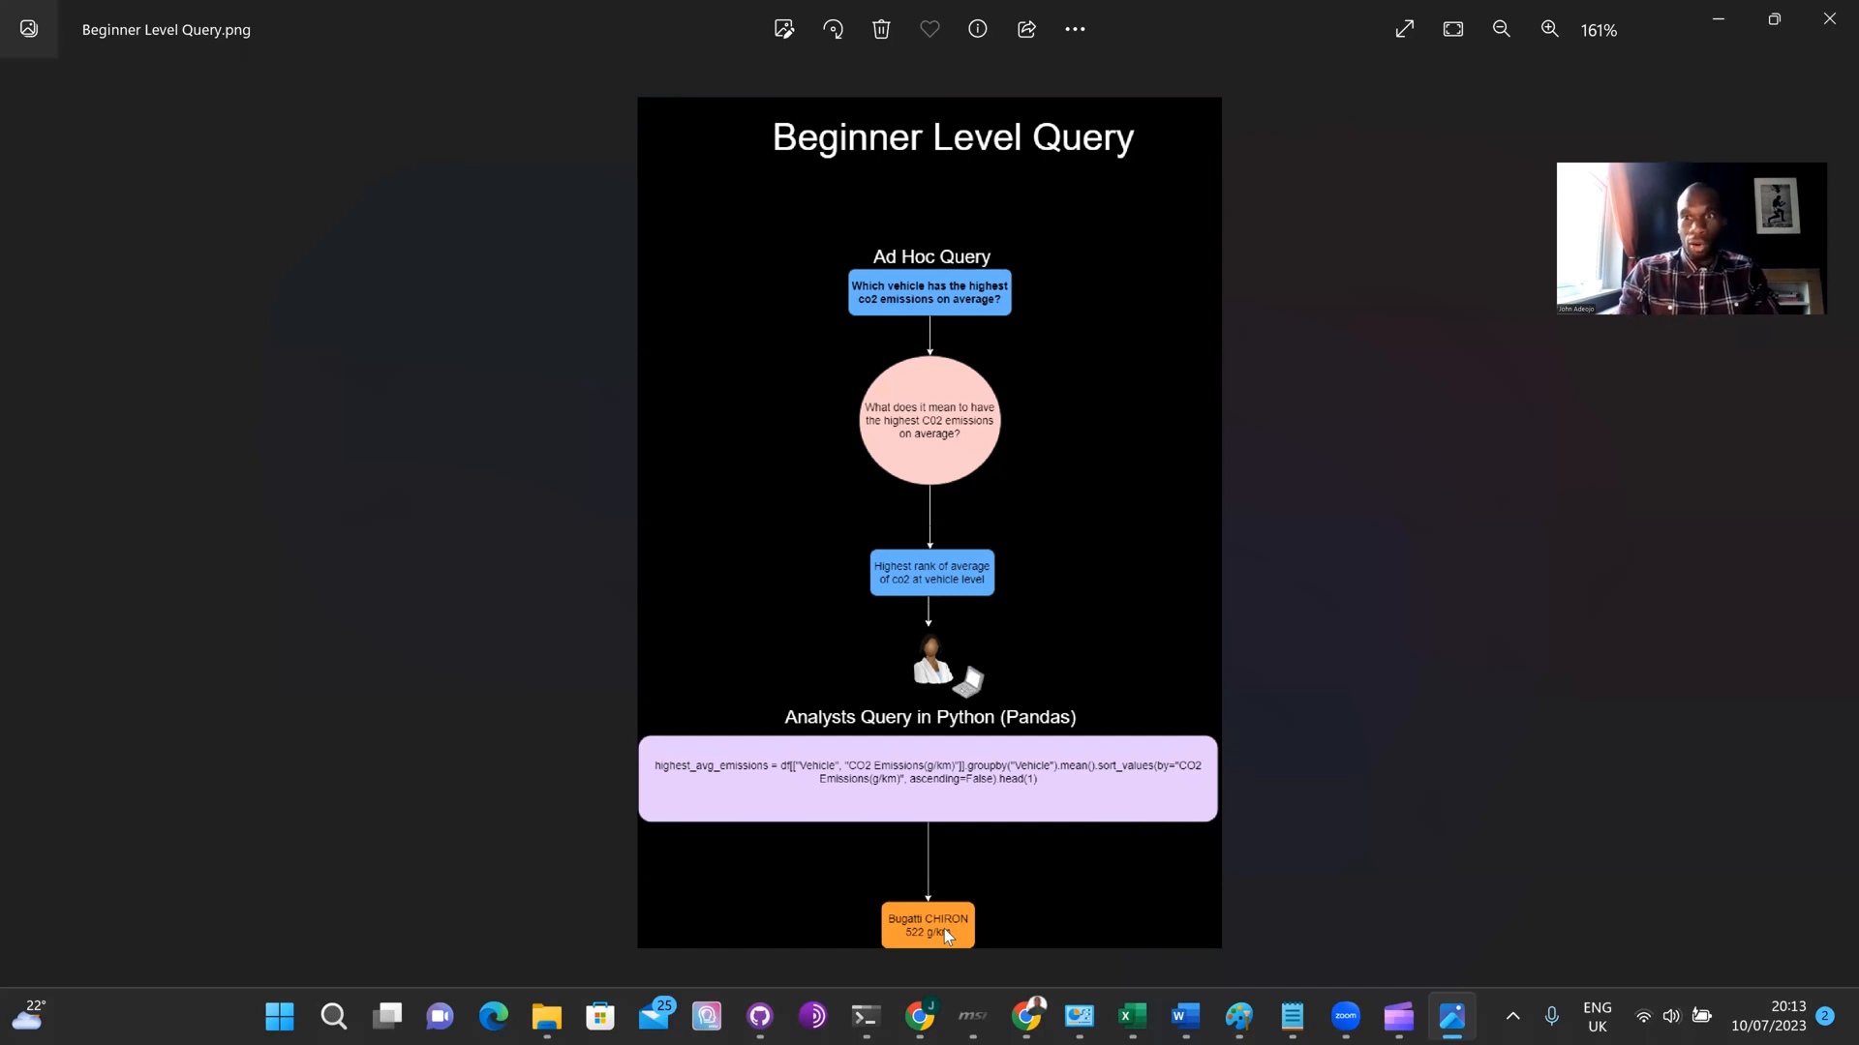
mouse_move(1643, 393)
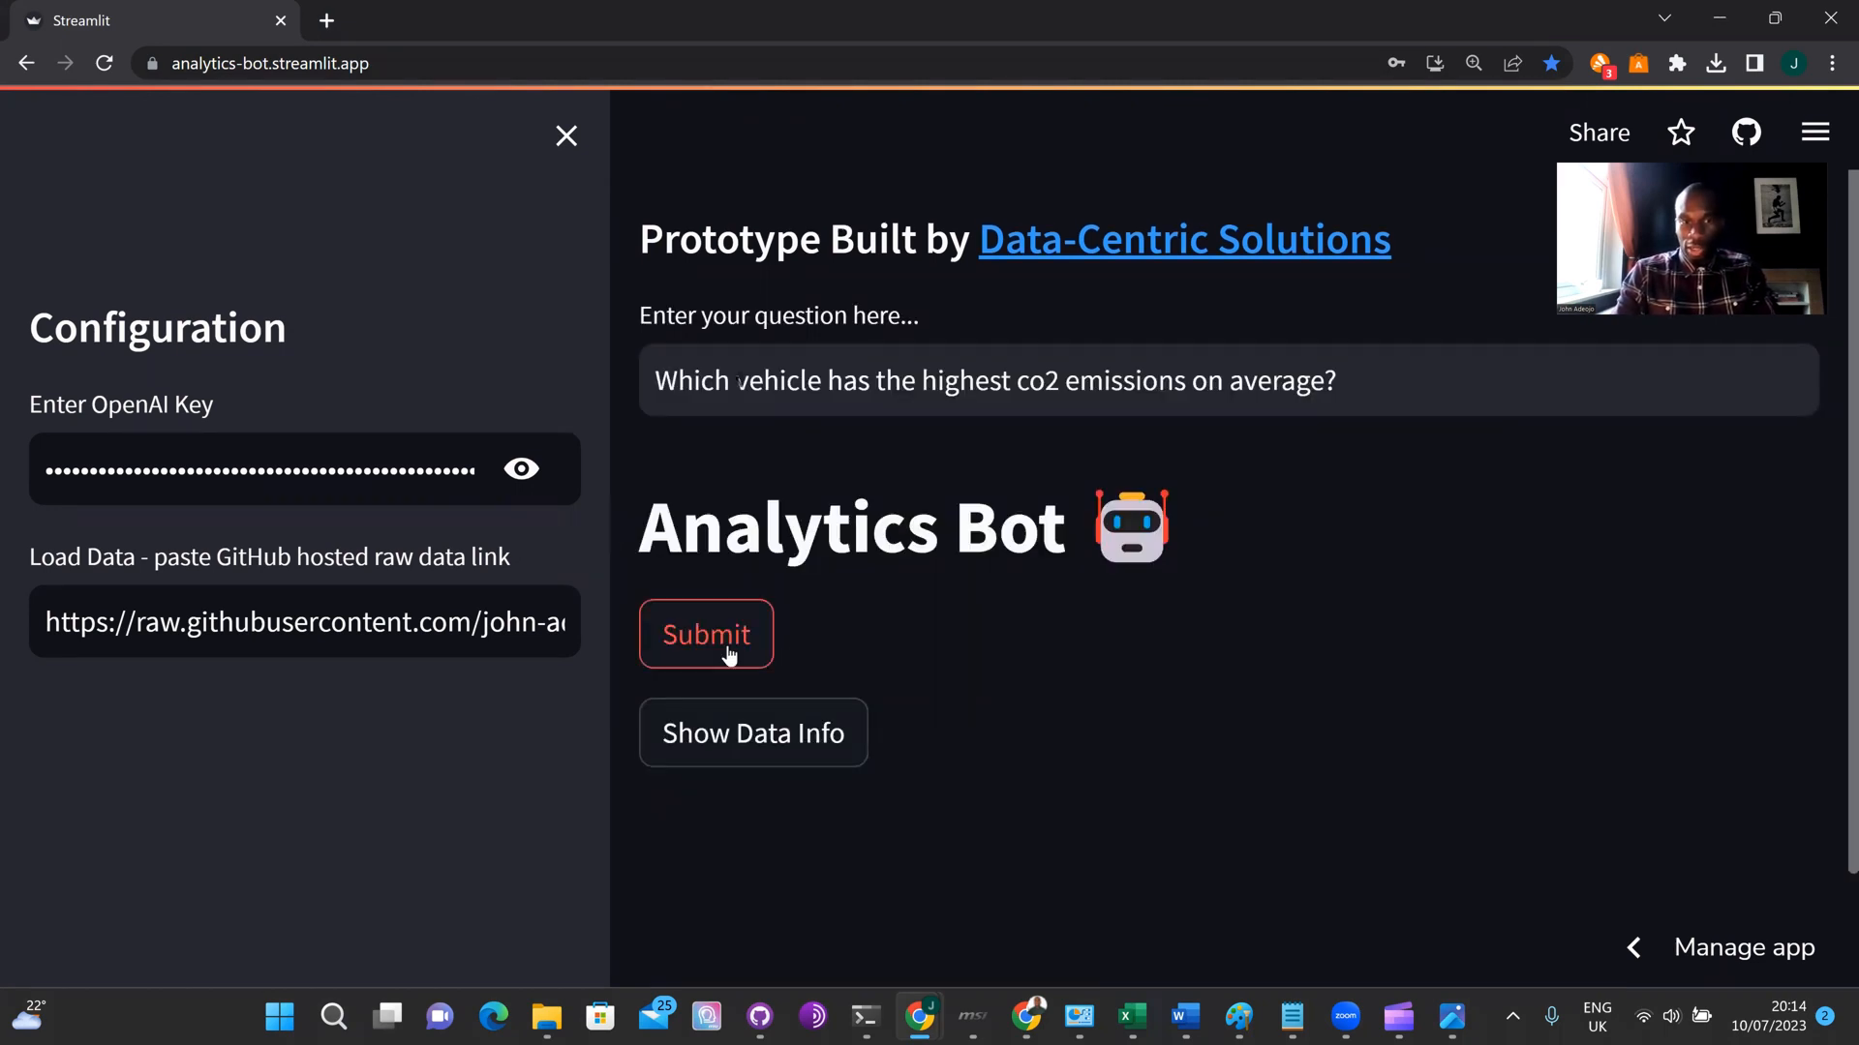
Submit the highest-average-CO2 question and get the Bugatti Chiron, 522 g/km answer.
left_click(705, 635)
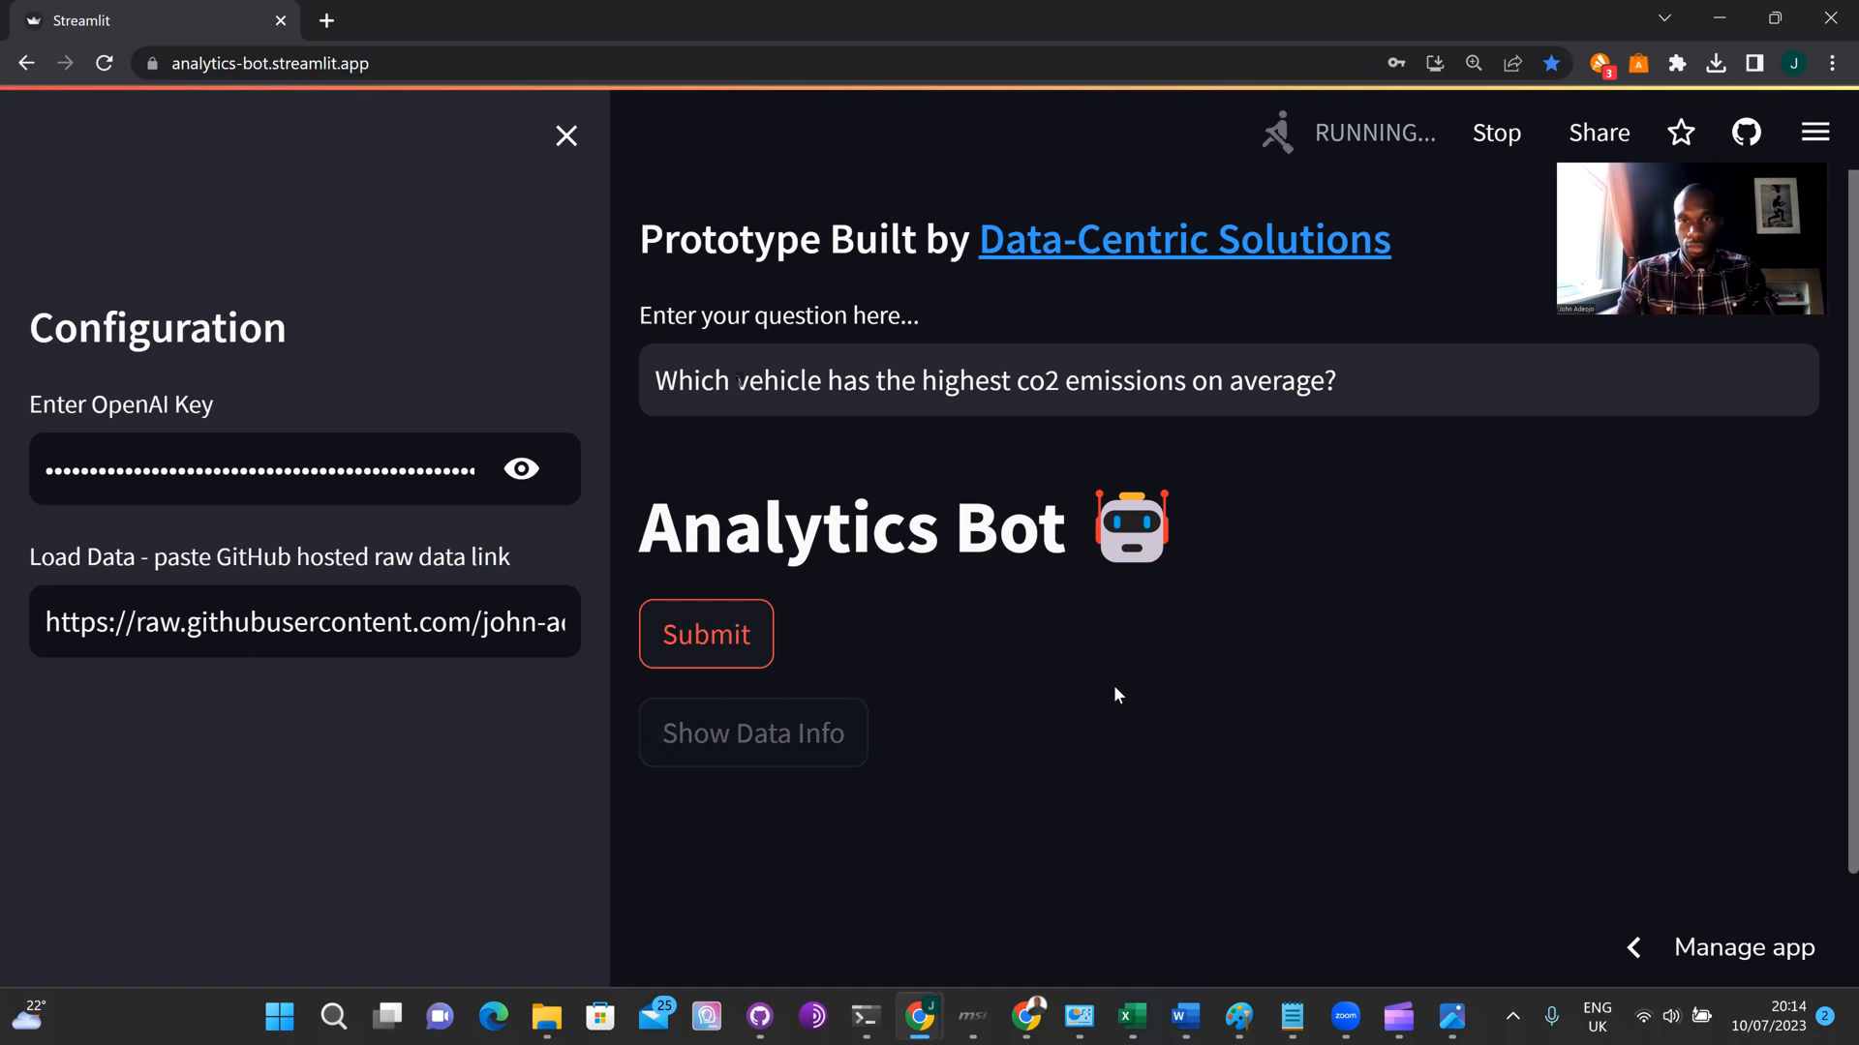
left_click(704, 633)
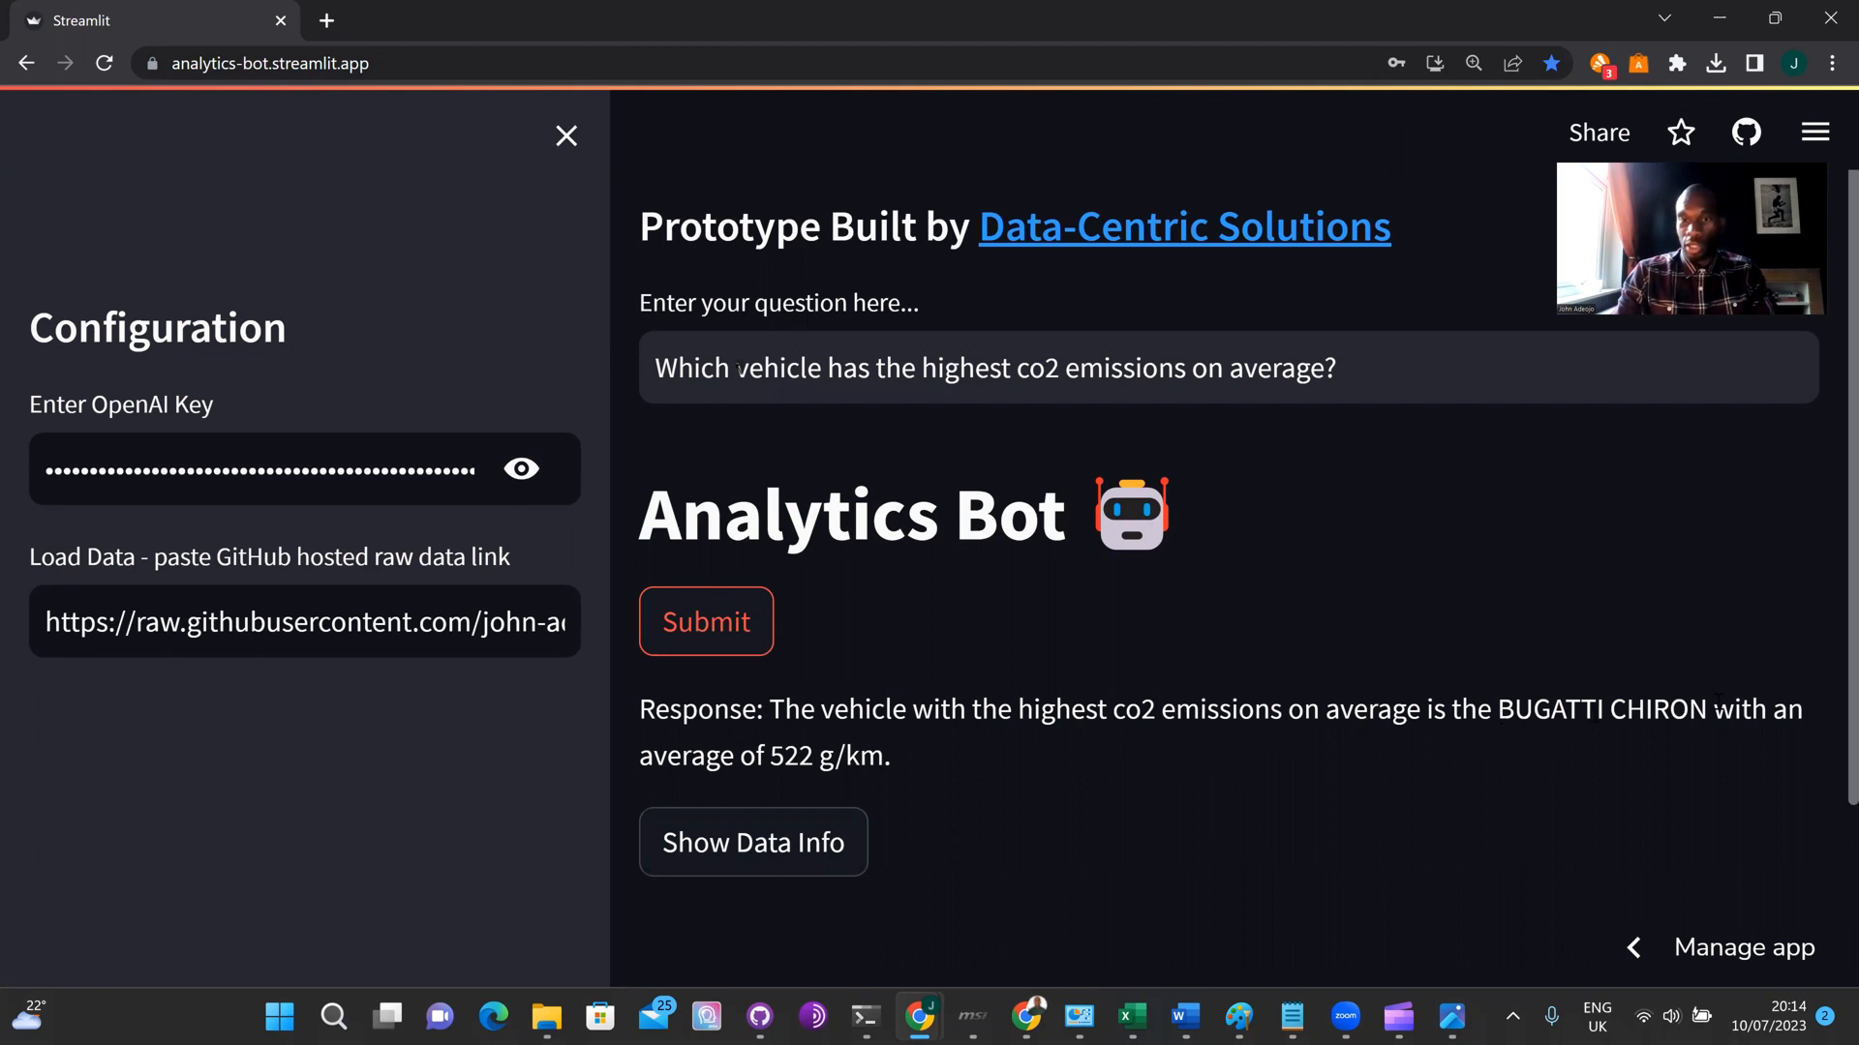
mouse_move(788, 742)
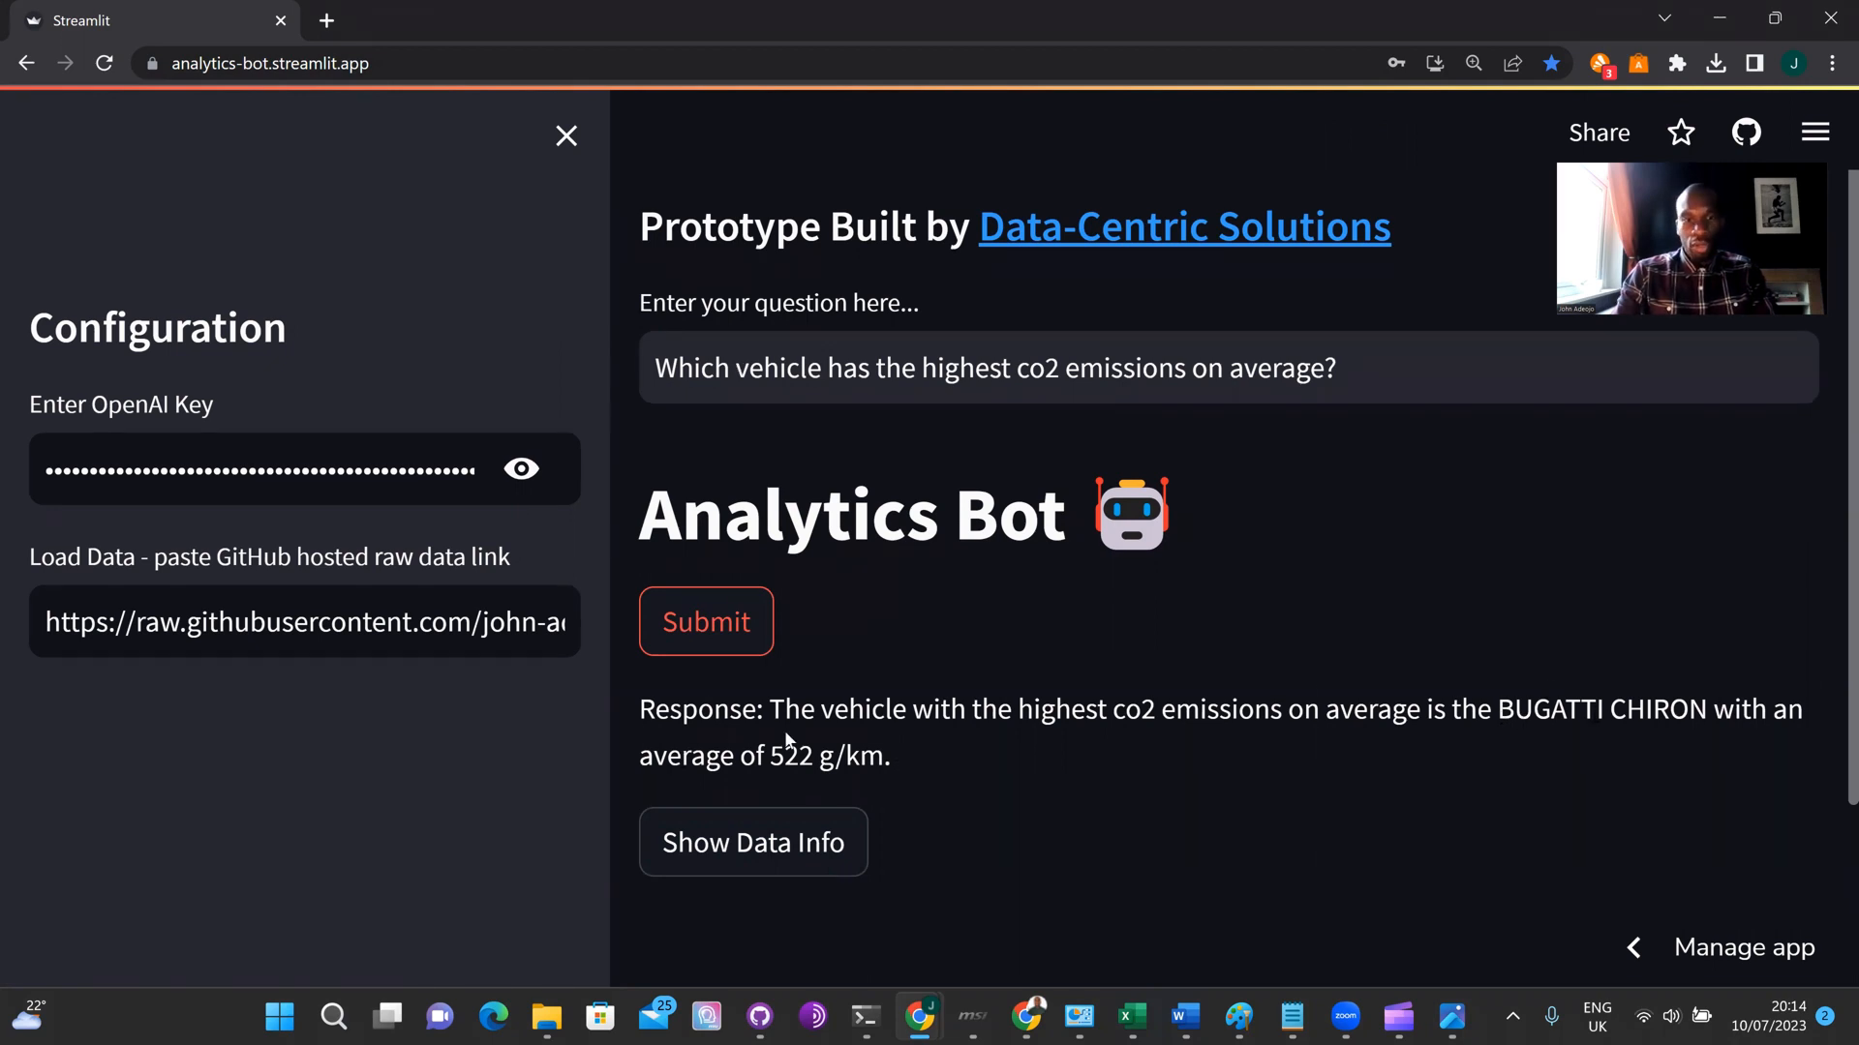
mouse_move(925, 753)
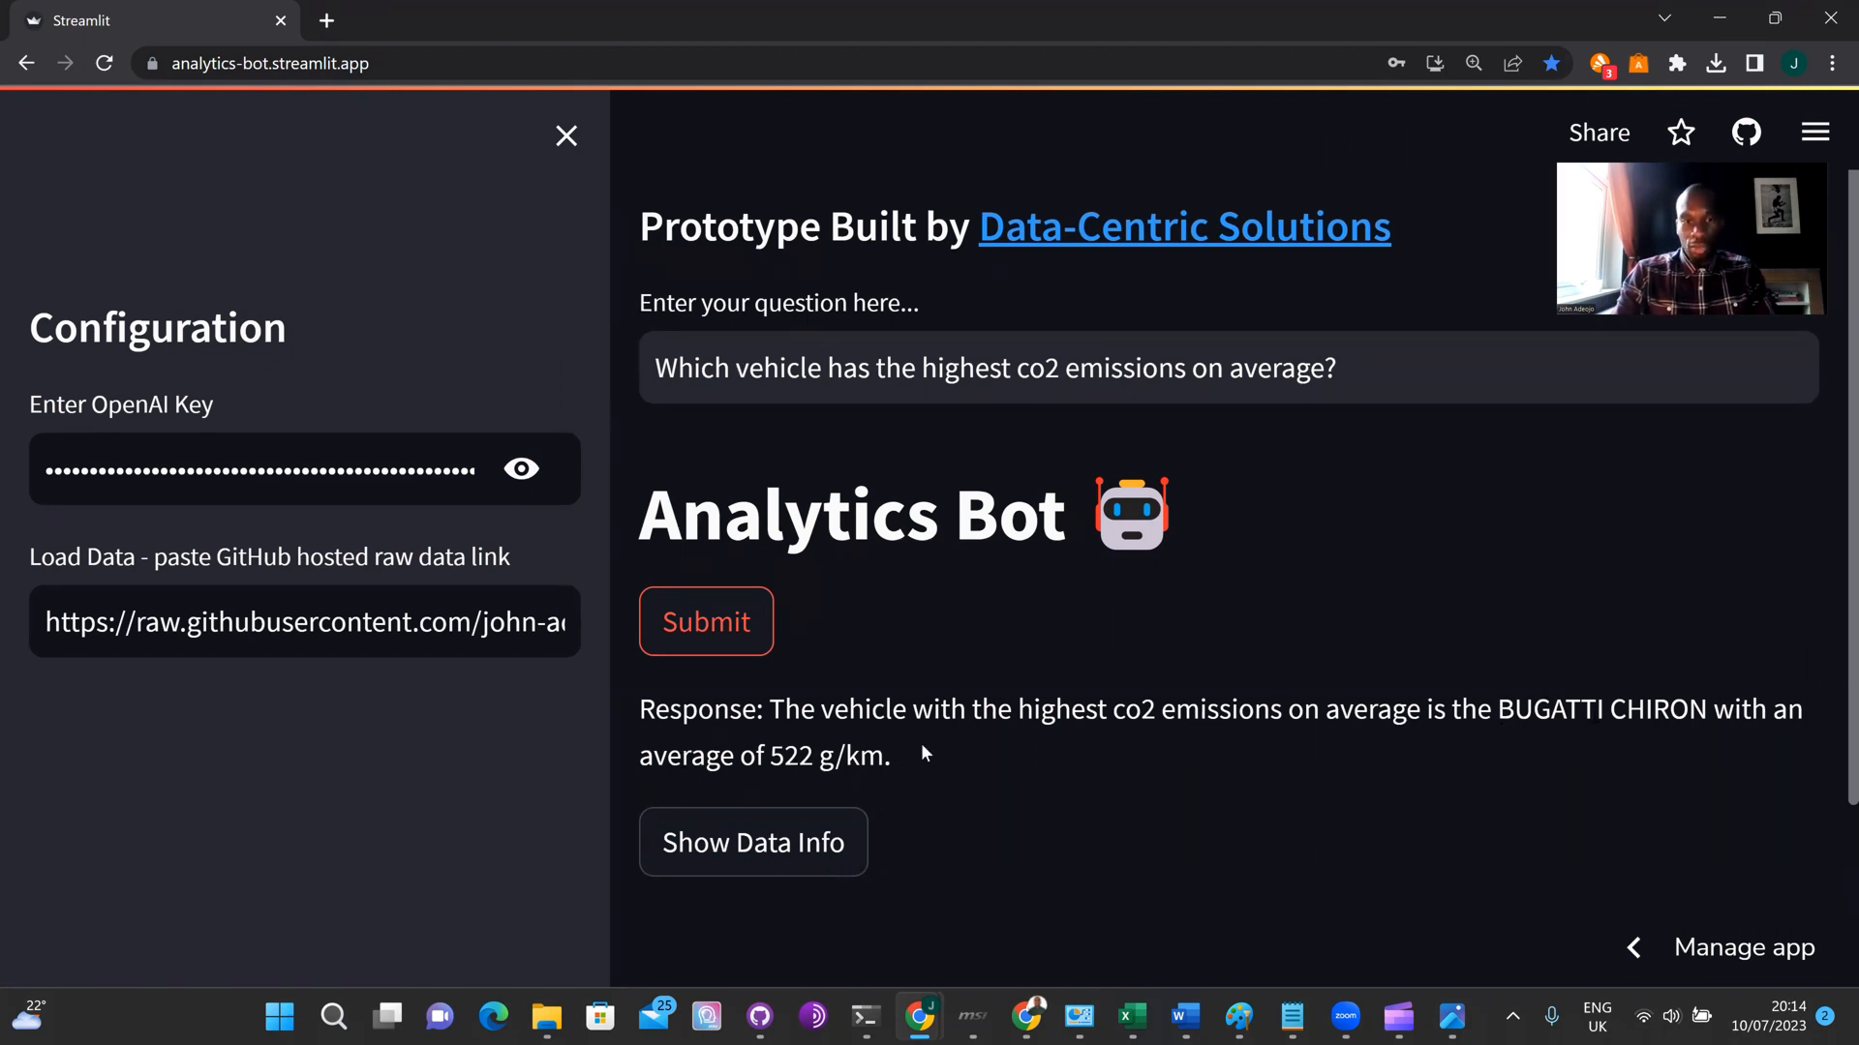
scroll("up", 3)
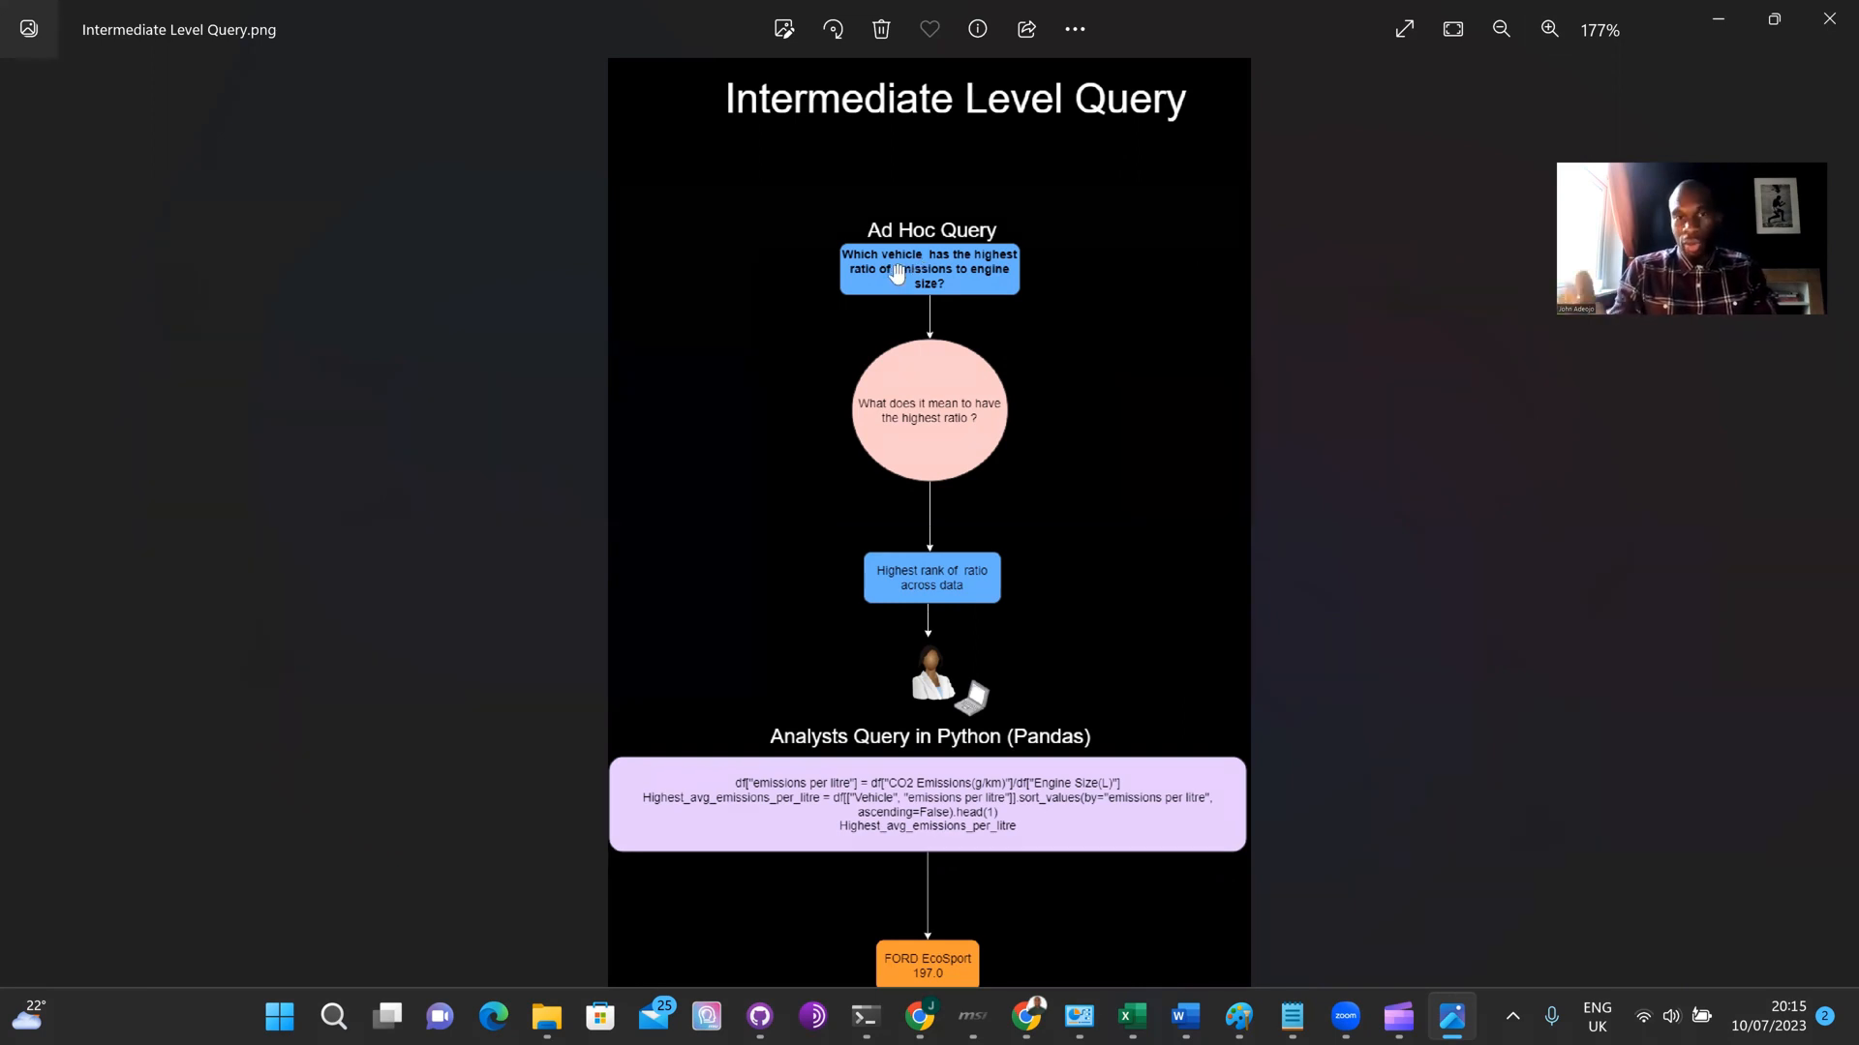
mouse_move(1076, 334)
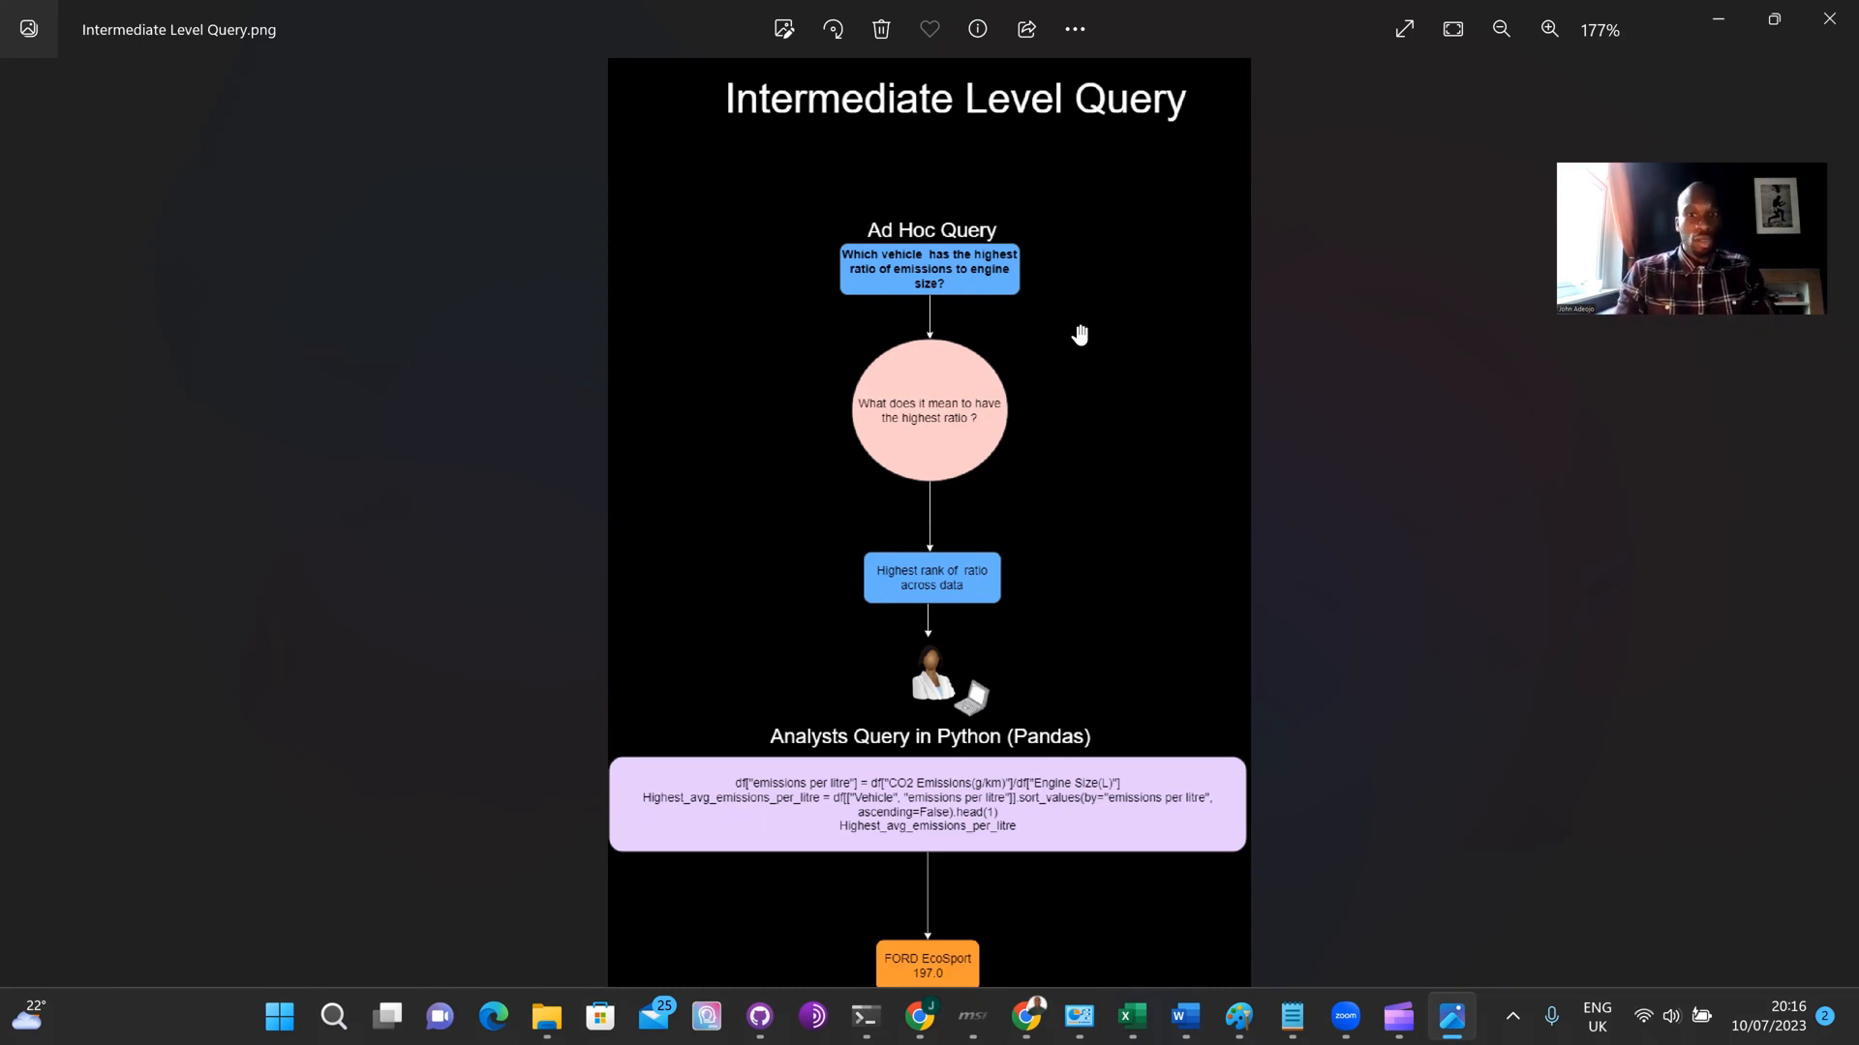
mouse_move(1259, 846)
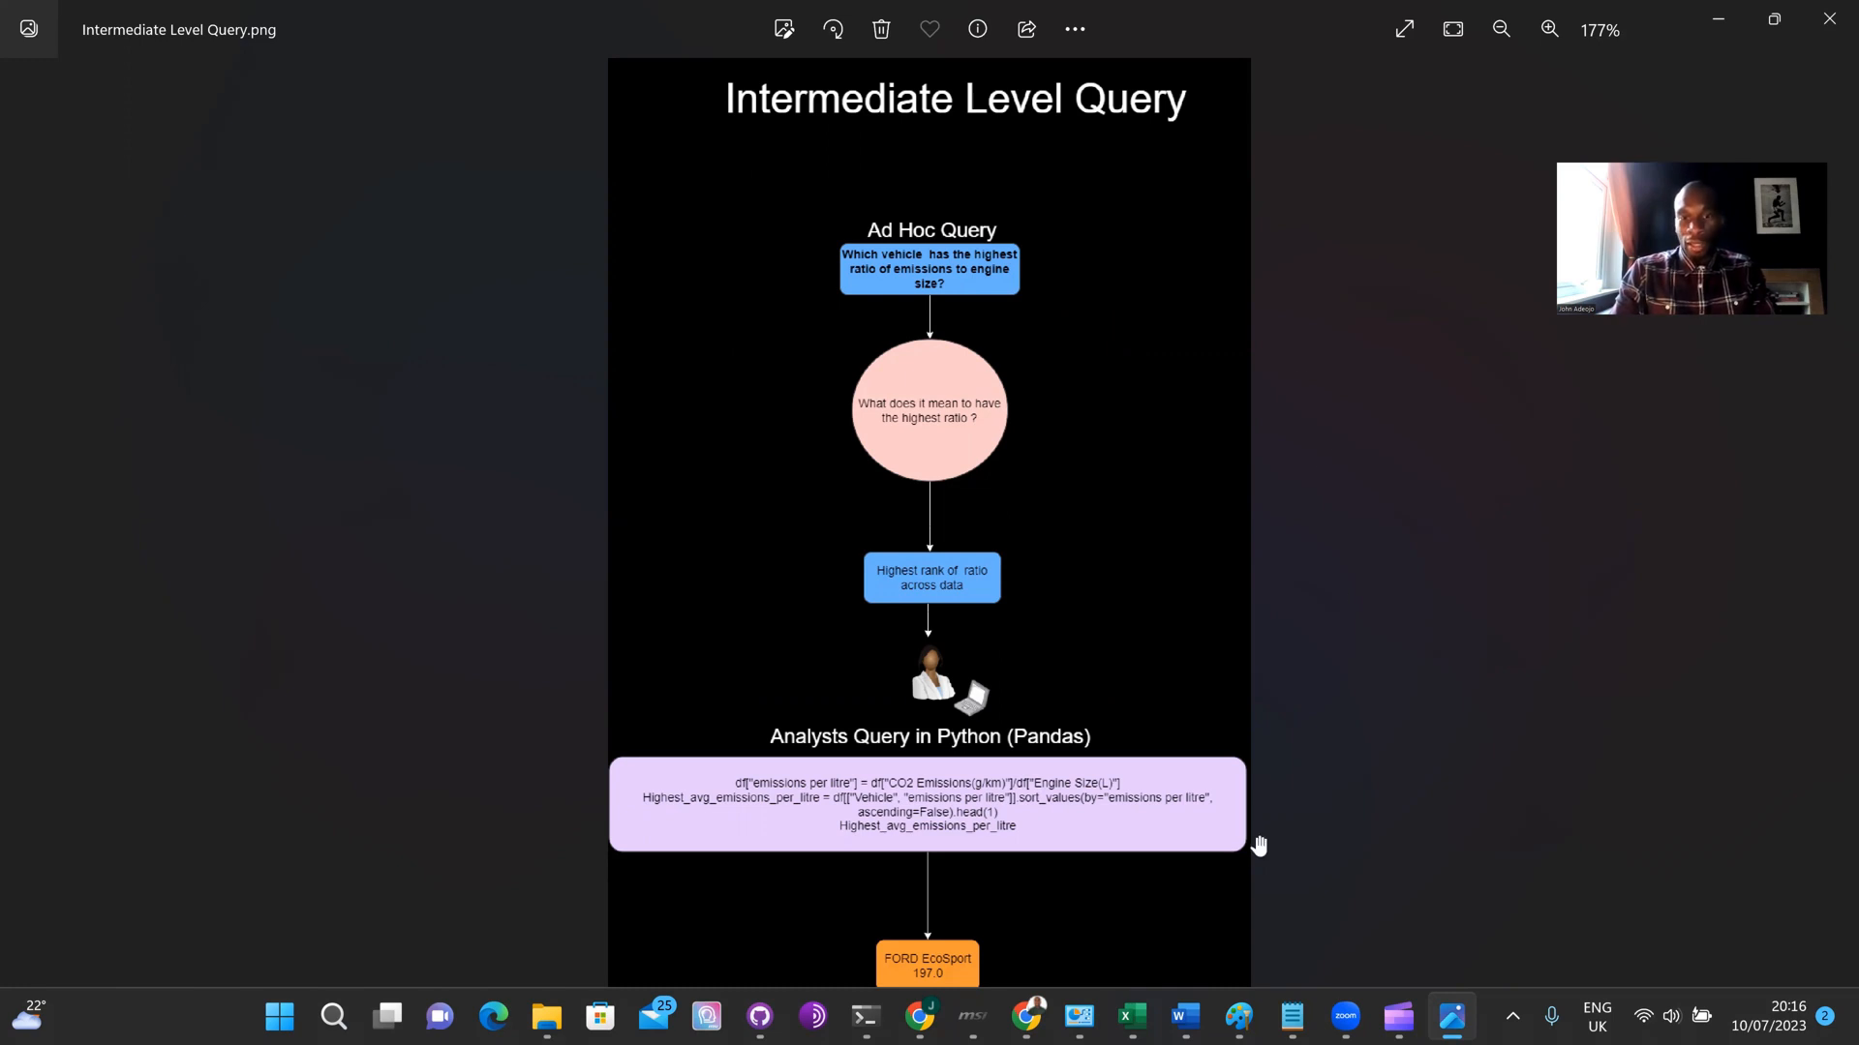
mouse_move(1261, 854)
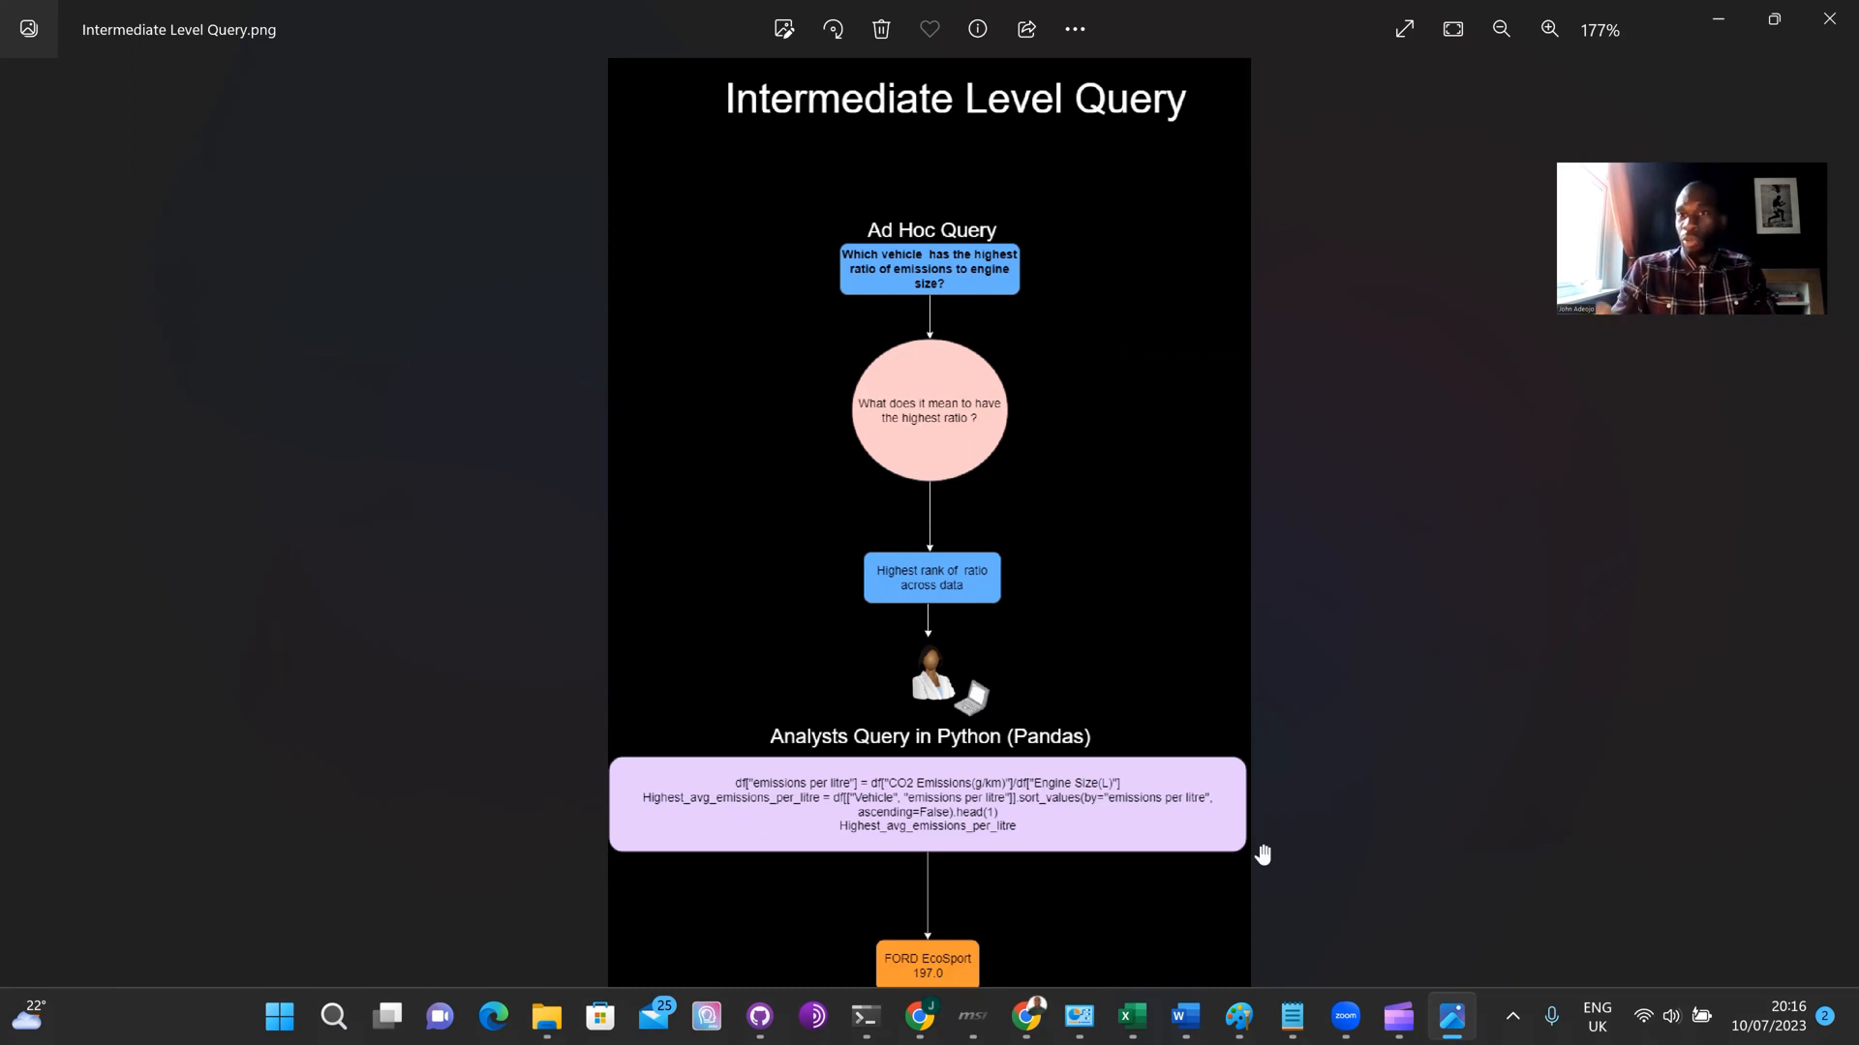
mouse_move(1123, 864)
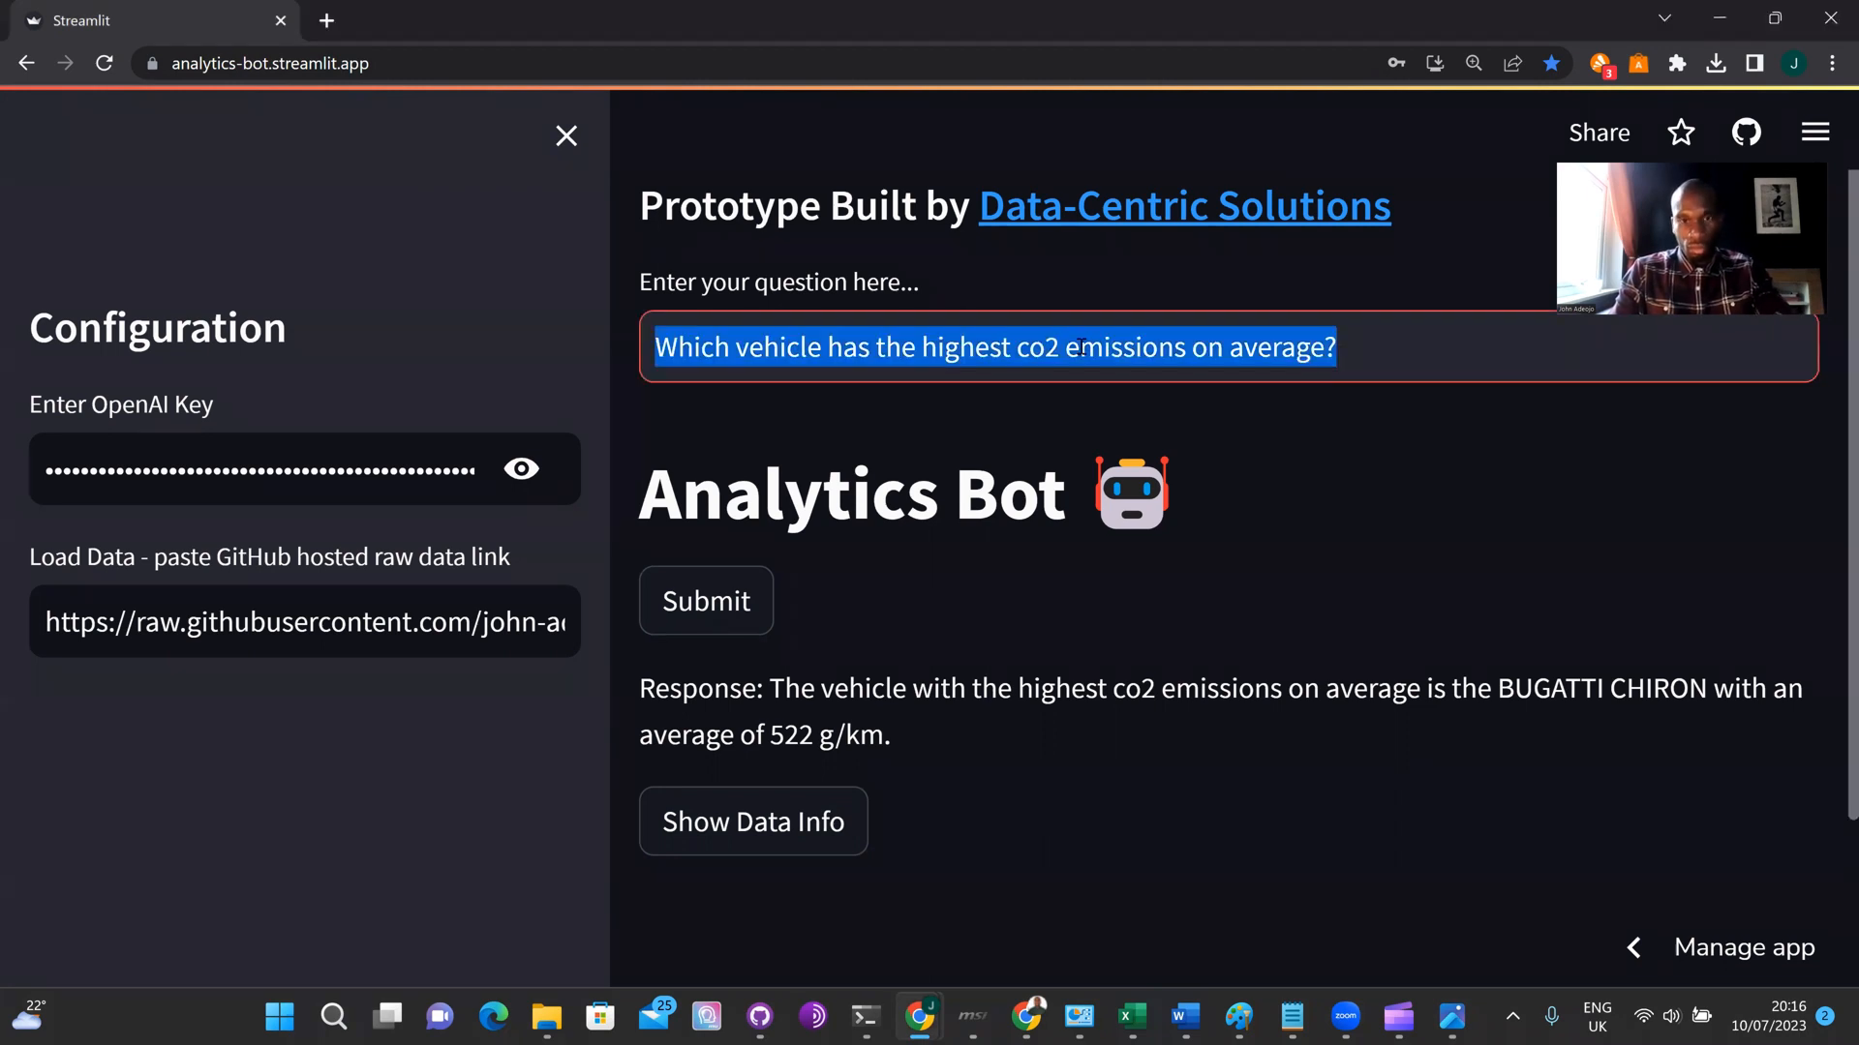
Ask 'Which vehicle has the highest ratio of emissions to engine size?' and get Ford EcoSport, 197 g/km per L.
type("Which vehicle  has the highest ratio of emissions to engine size?")
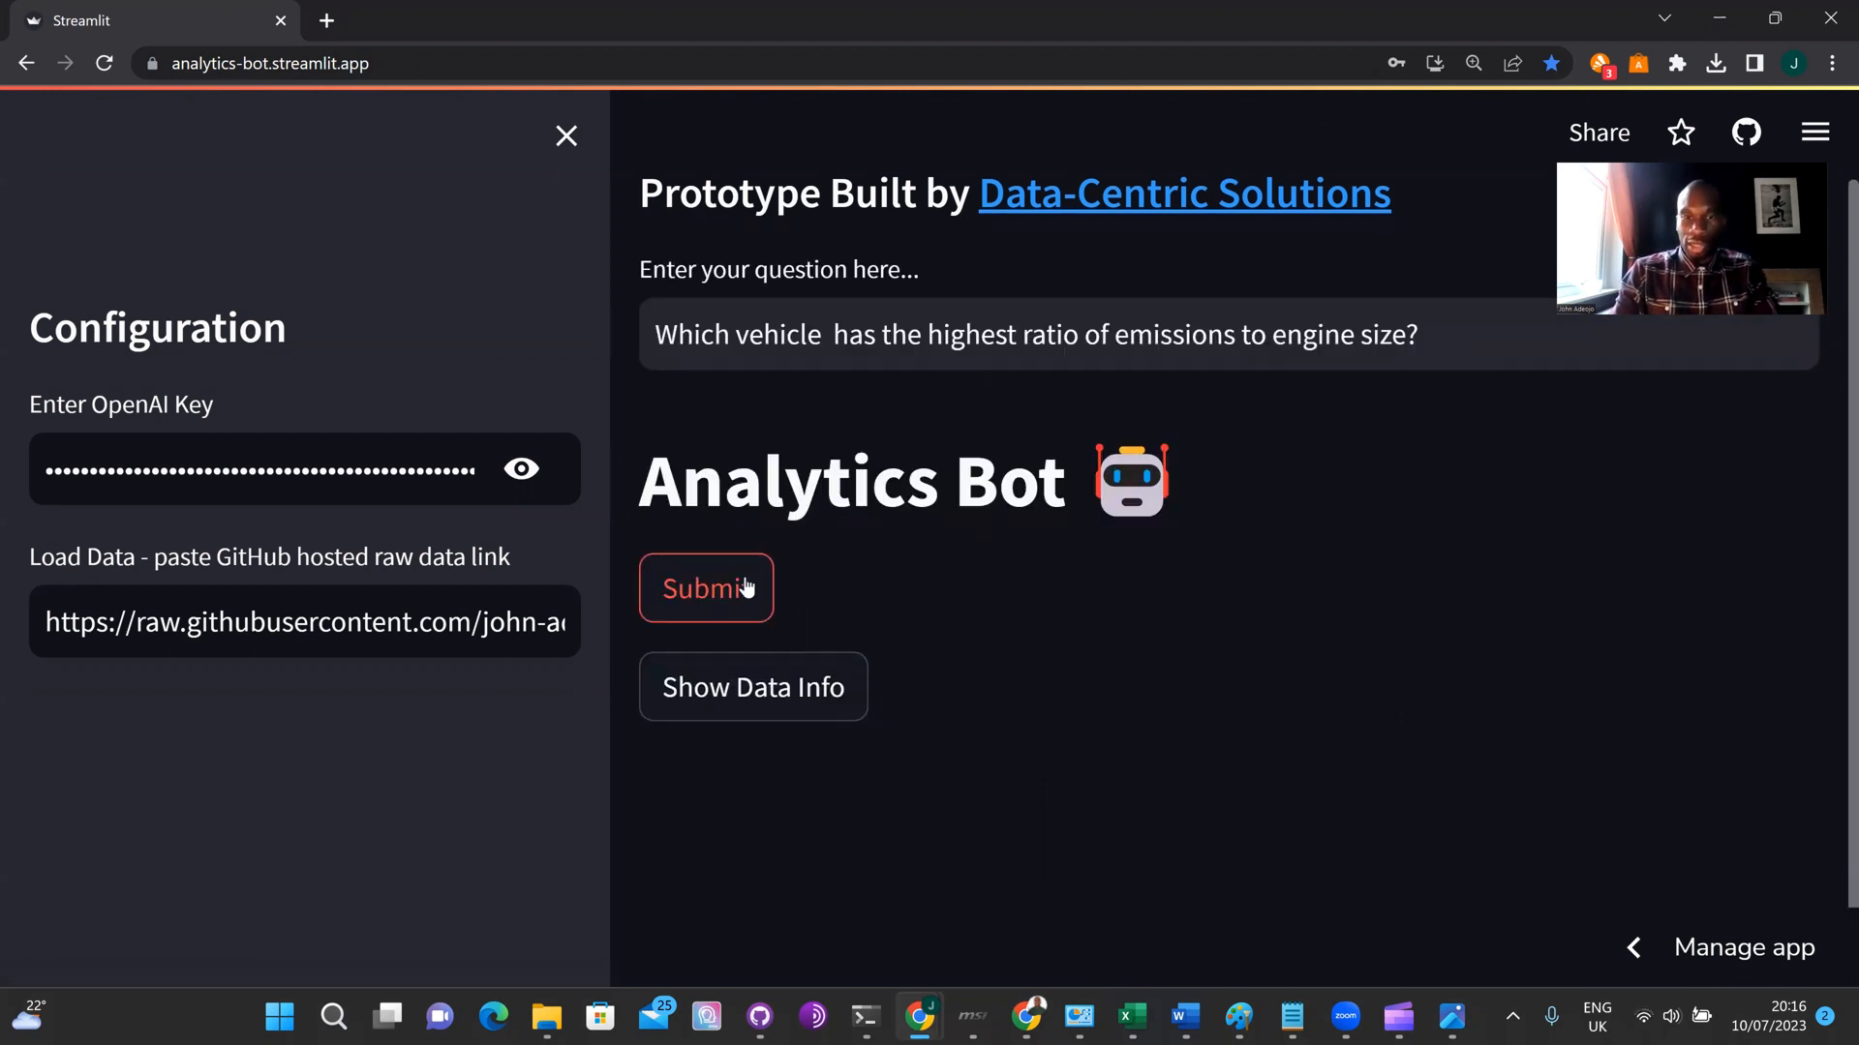
left_click(705, 588)
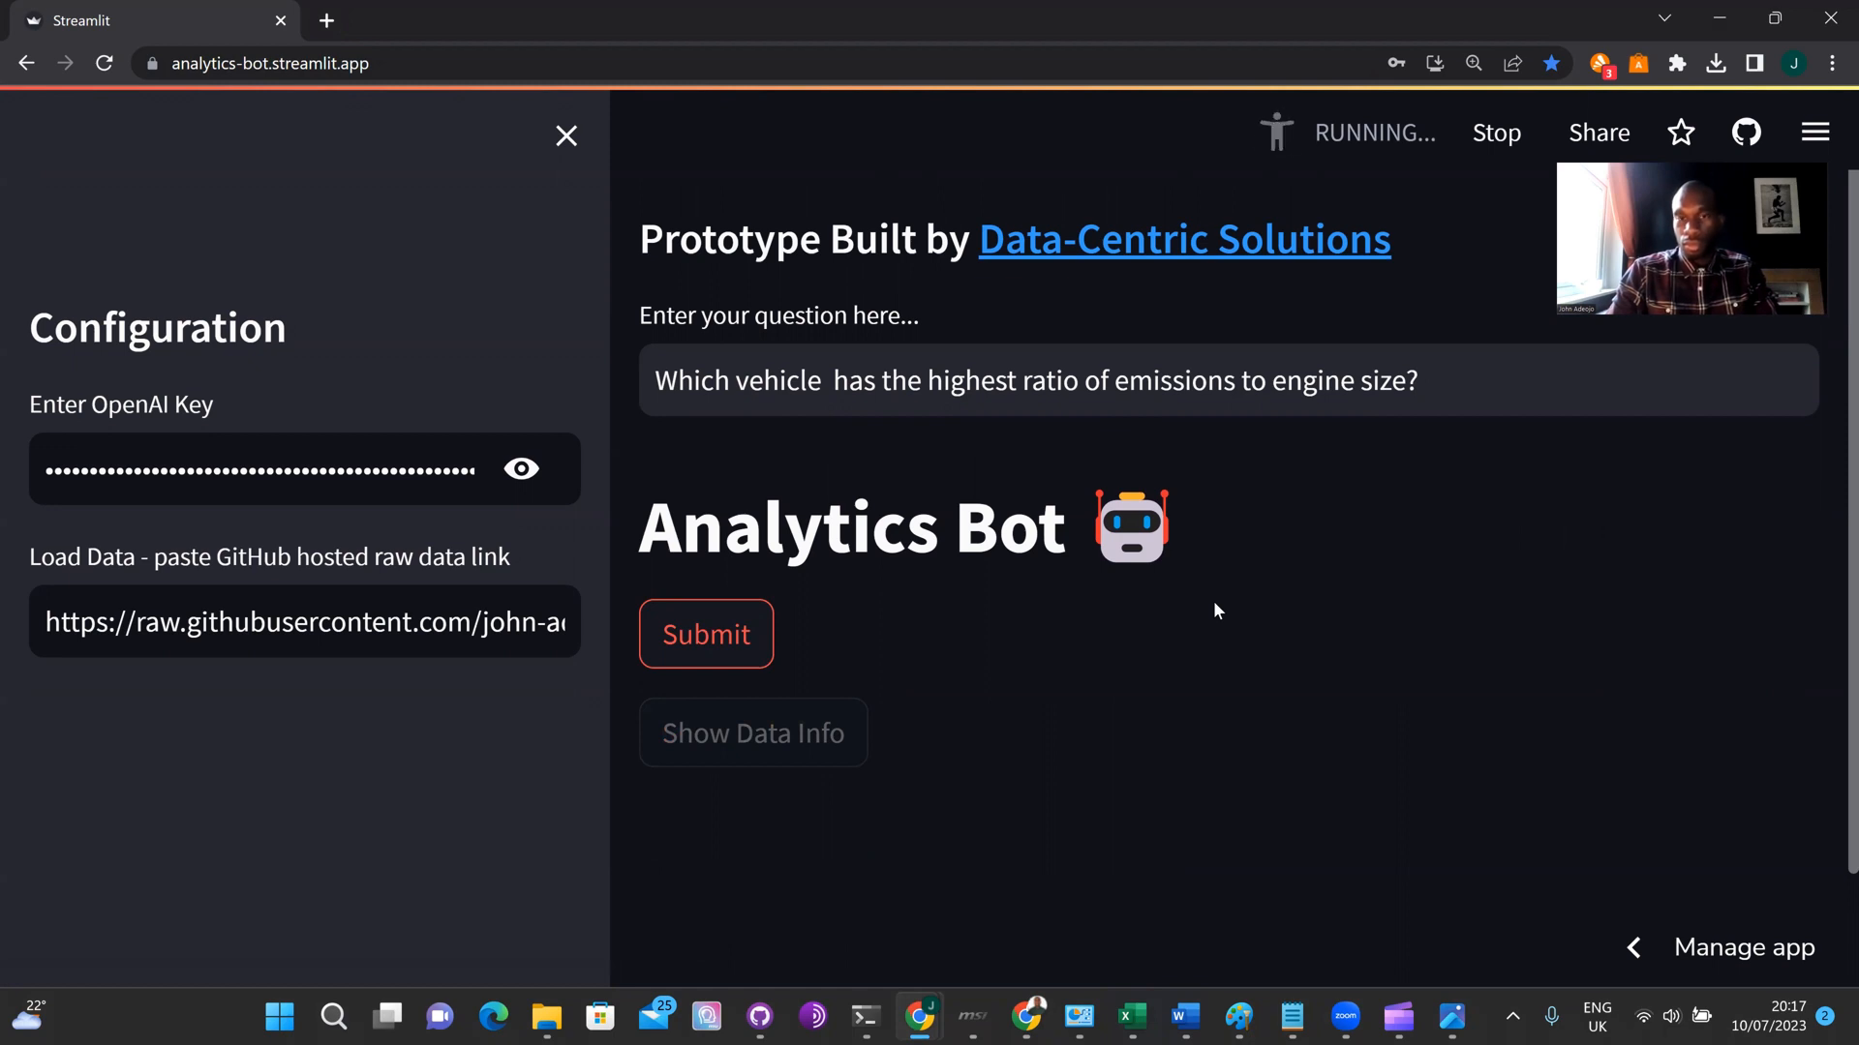
left_click(705, 633)
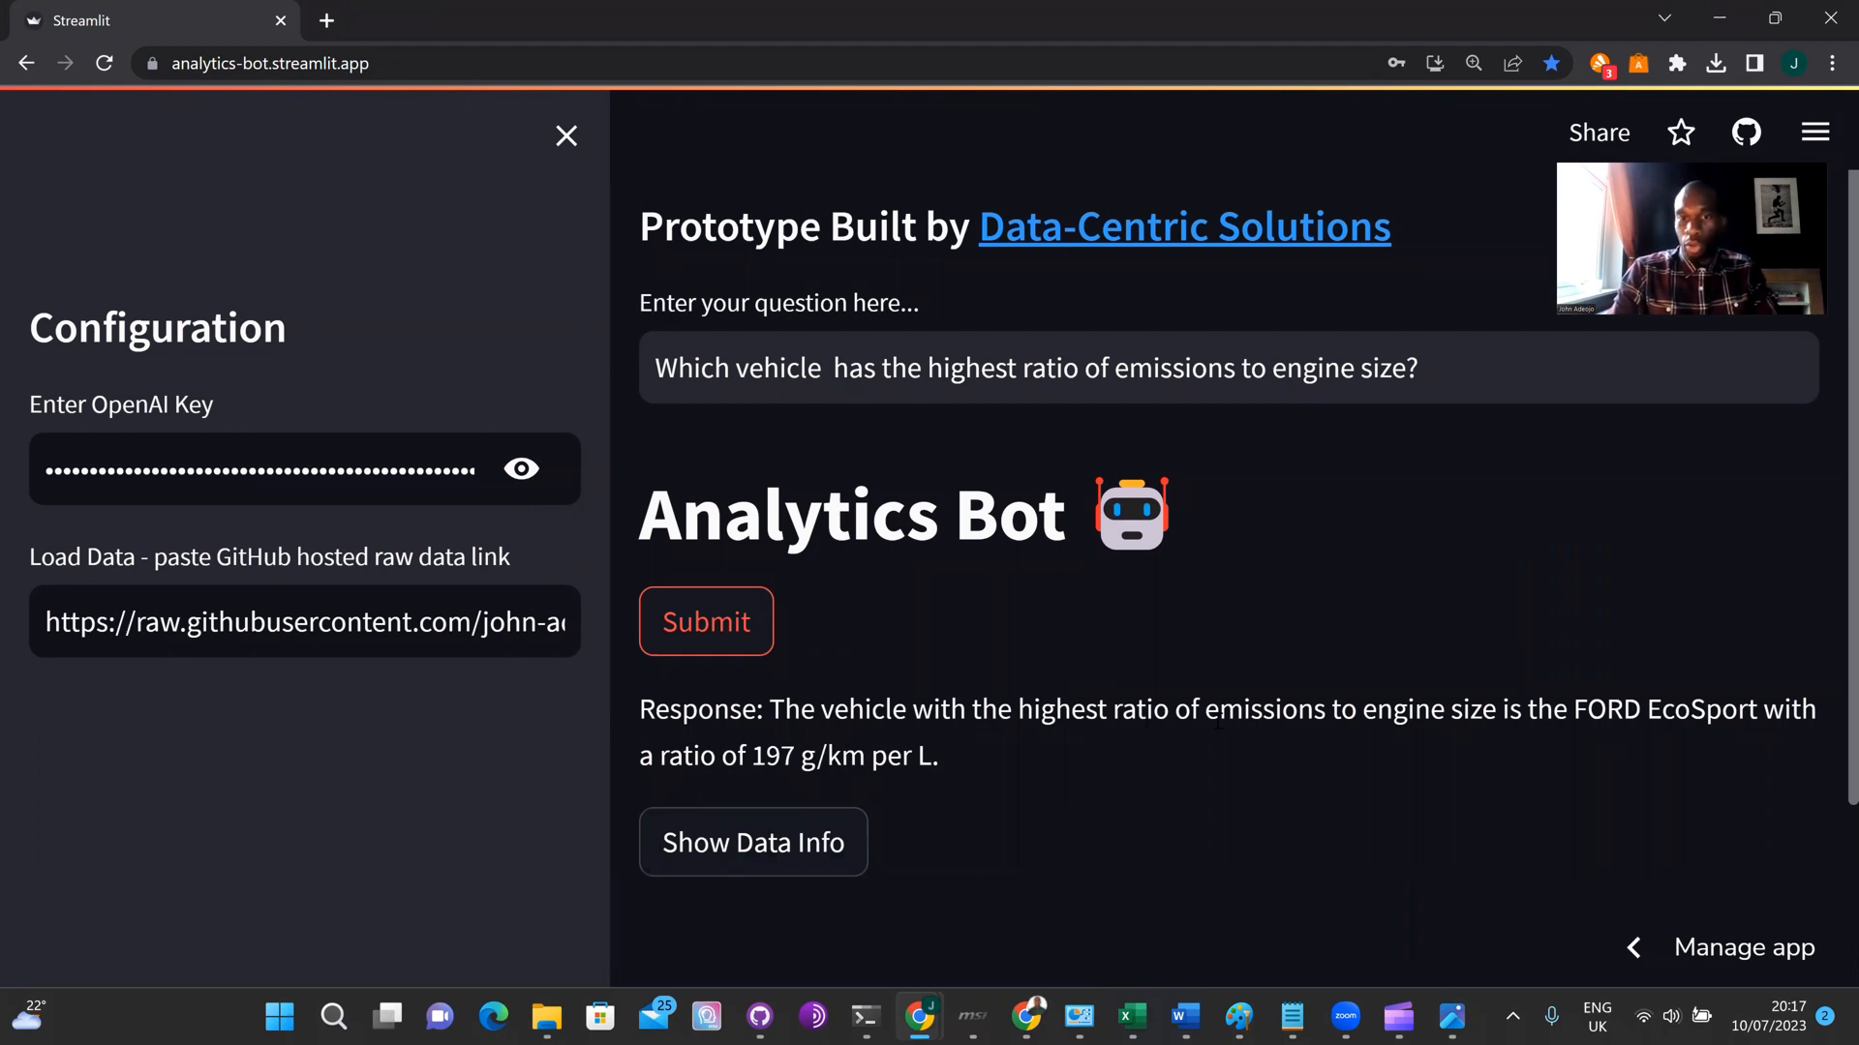
mouse_move(1566, 736)
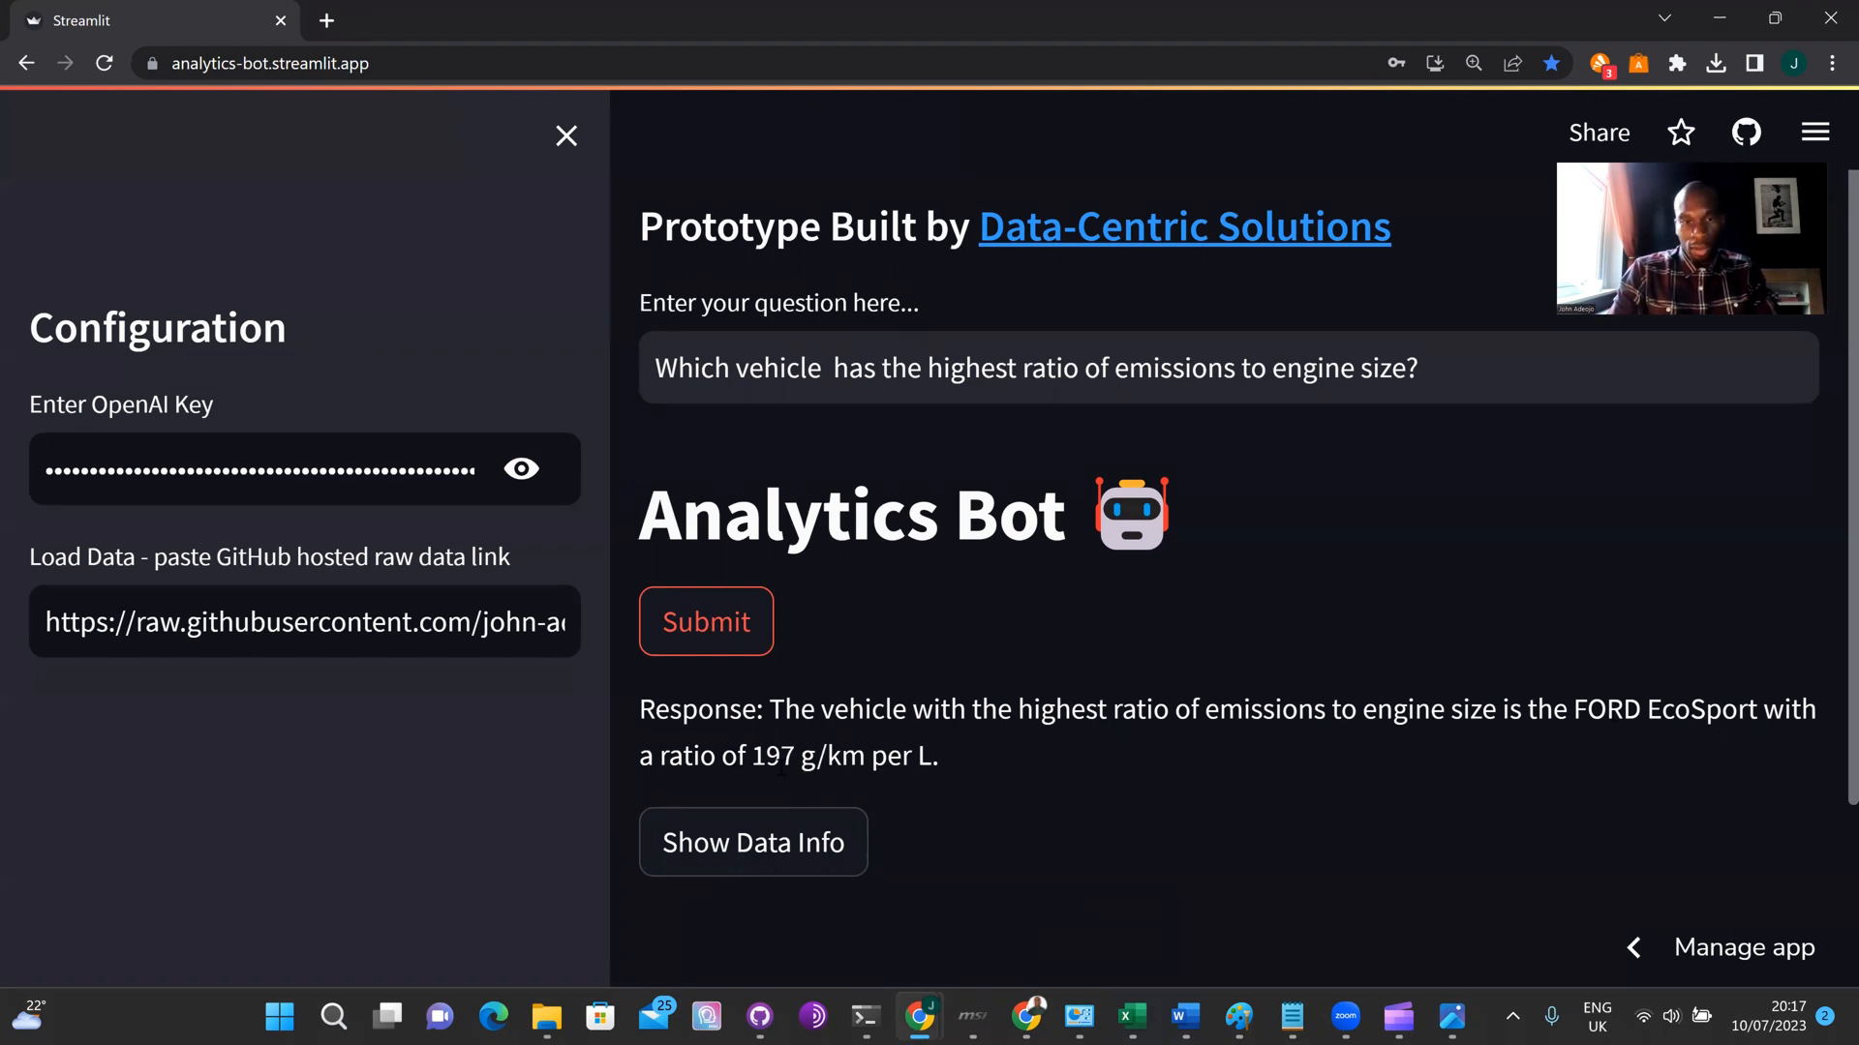
mouse_move(860, 788)
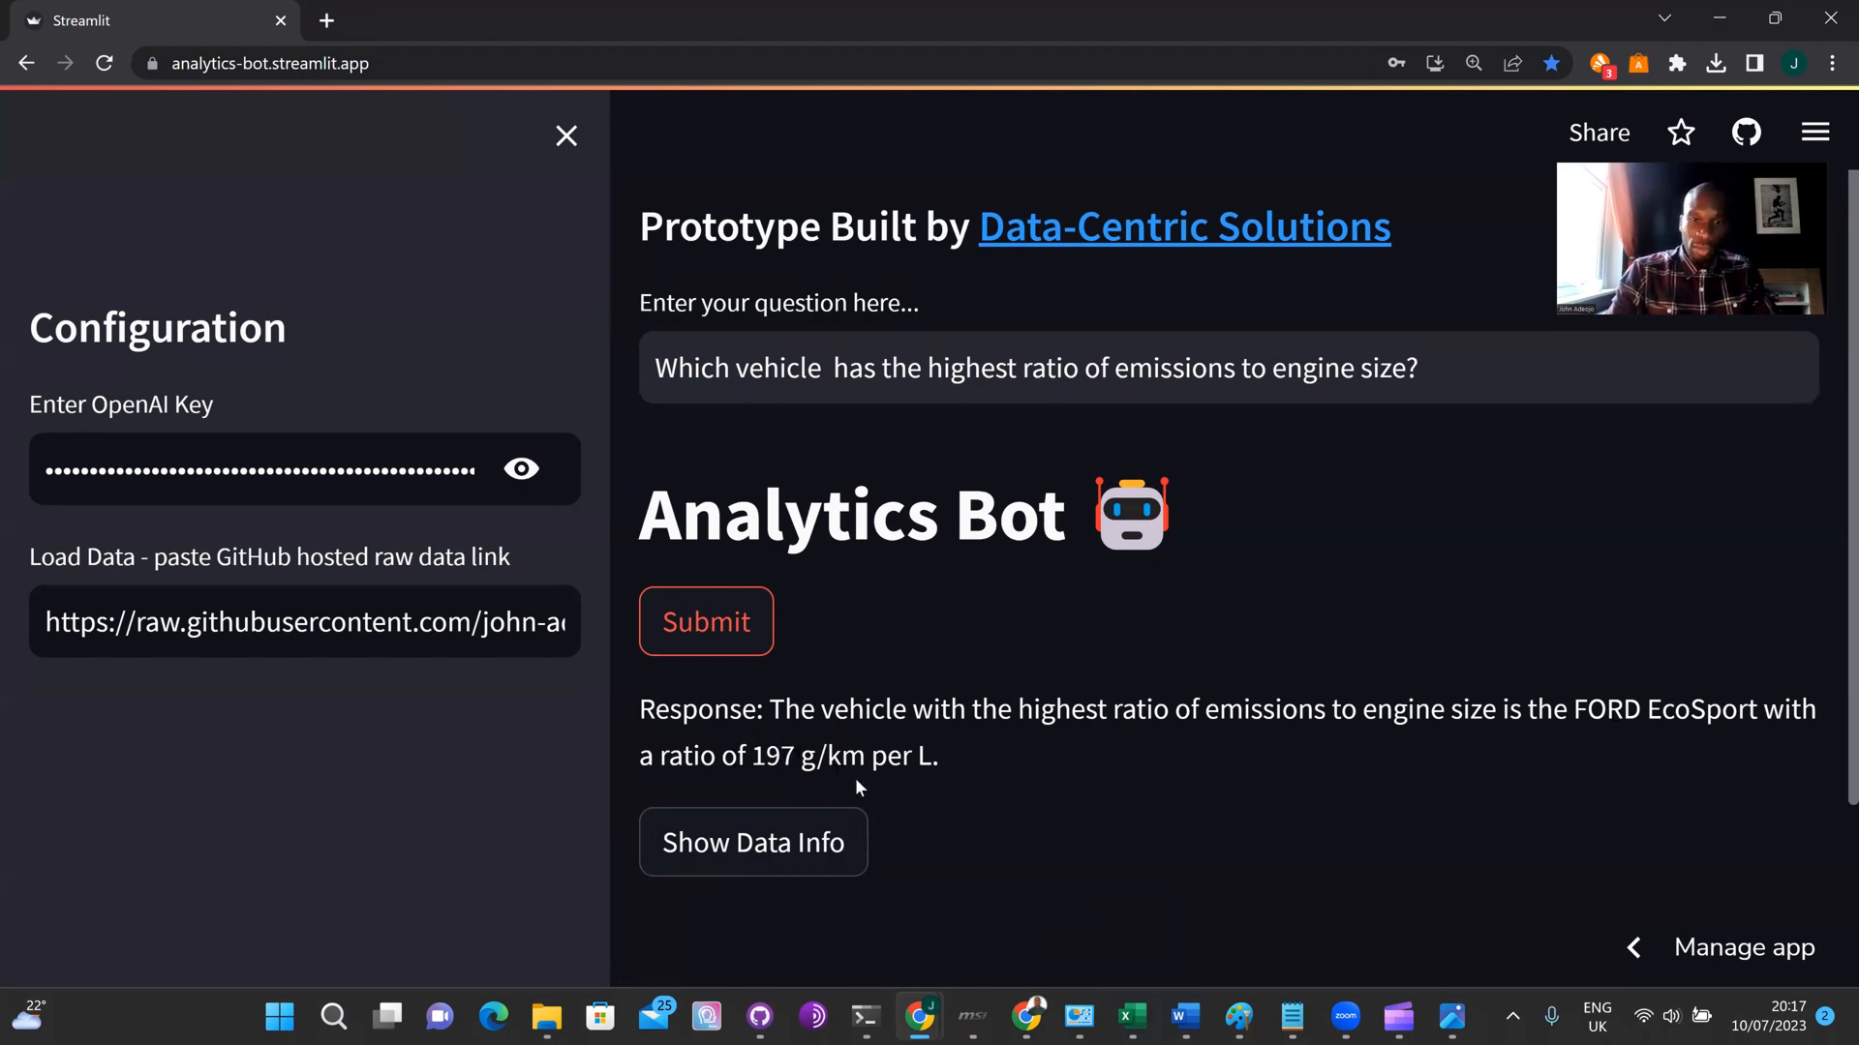
mouse_move(1077, 741)
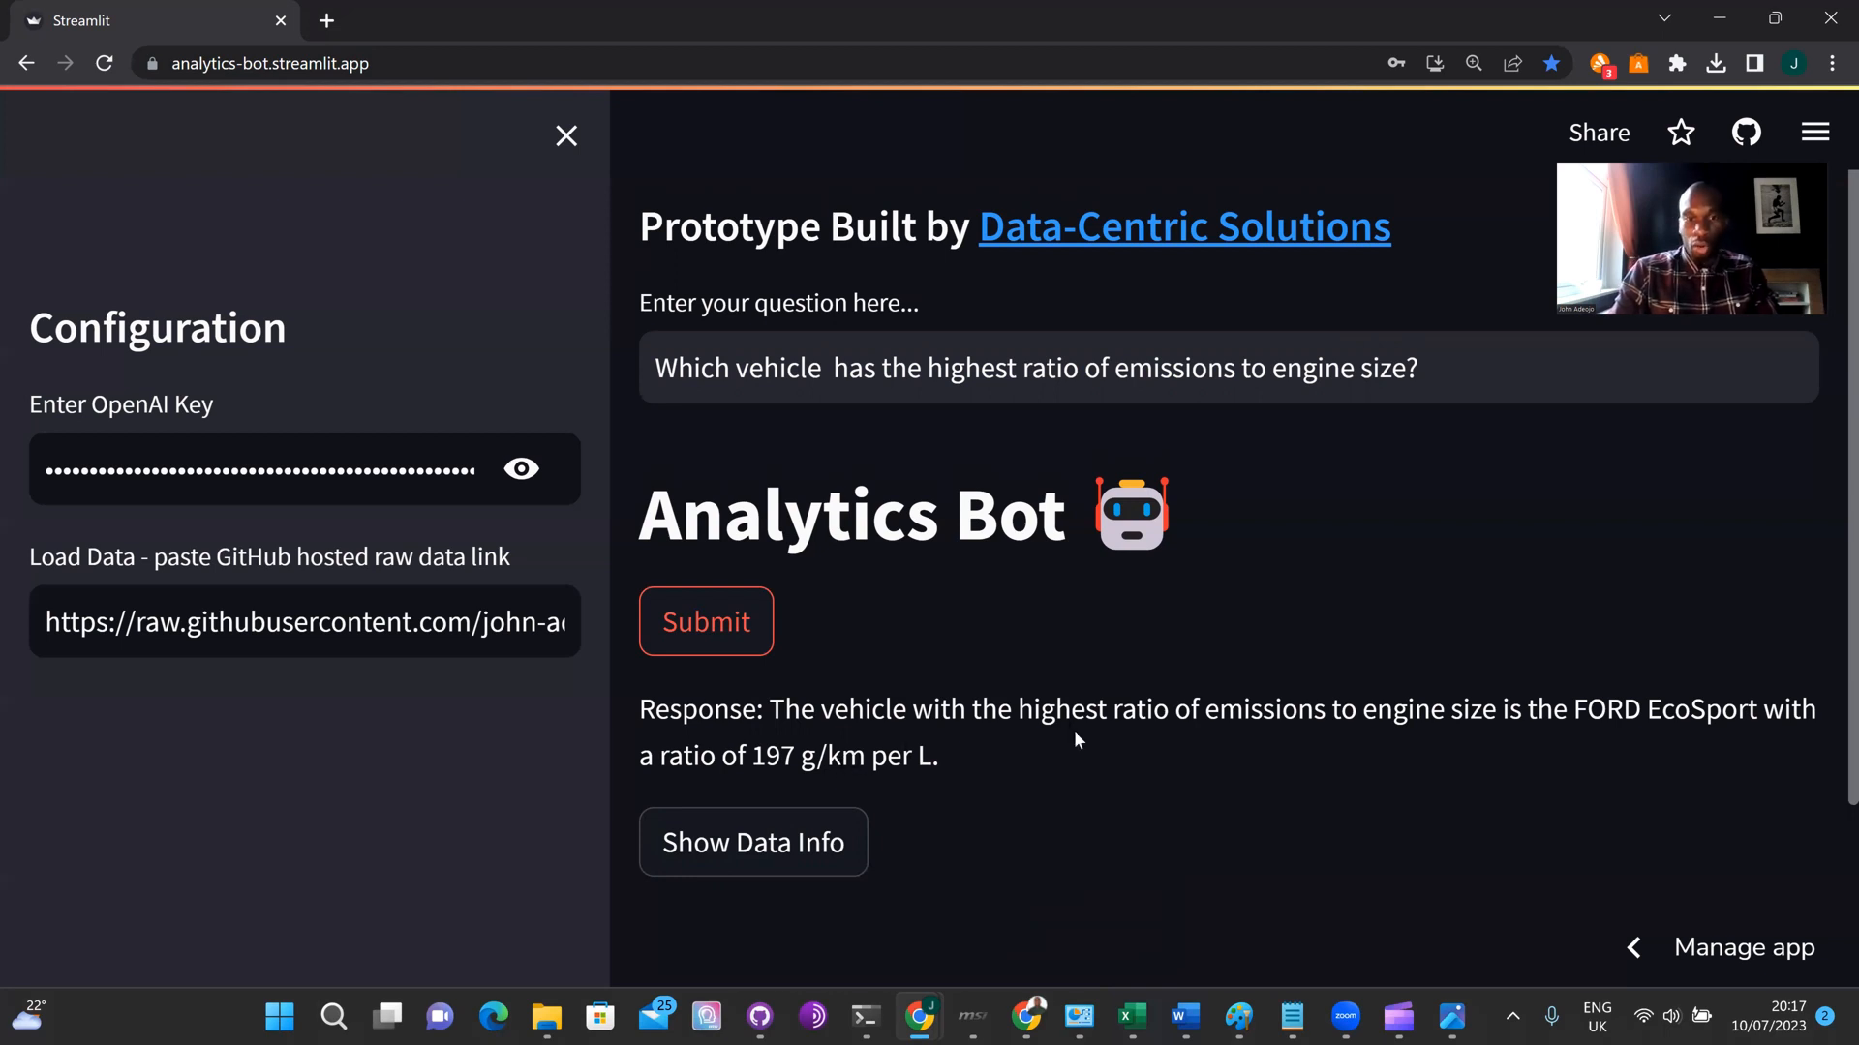
mouse_move(1048, 748)
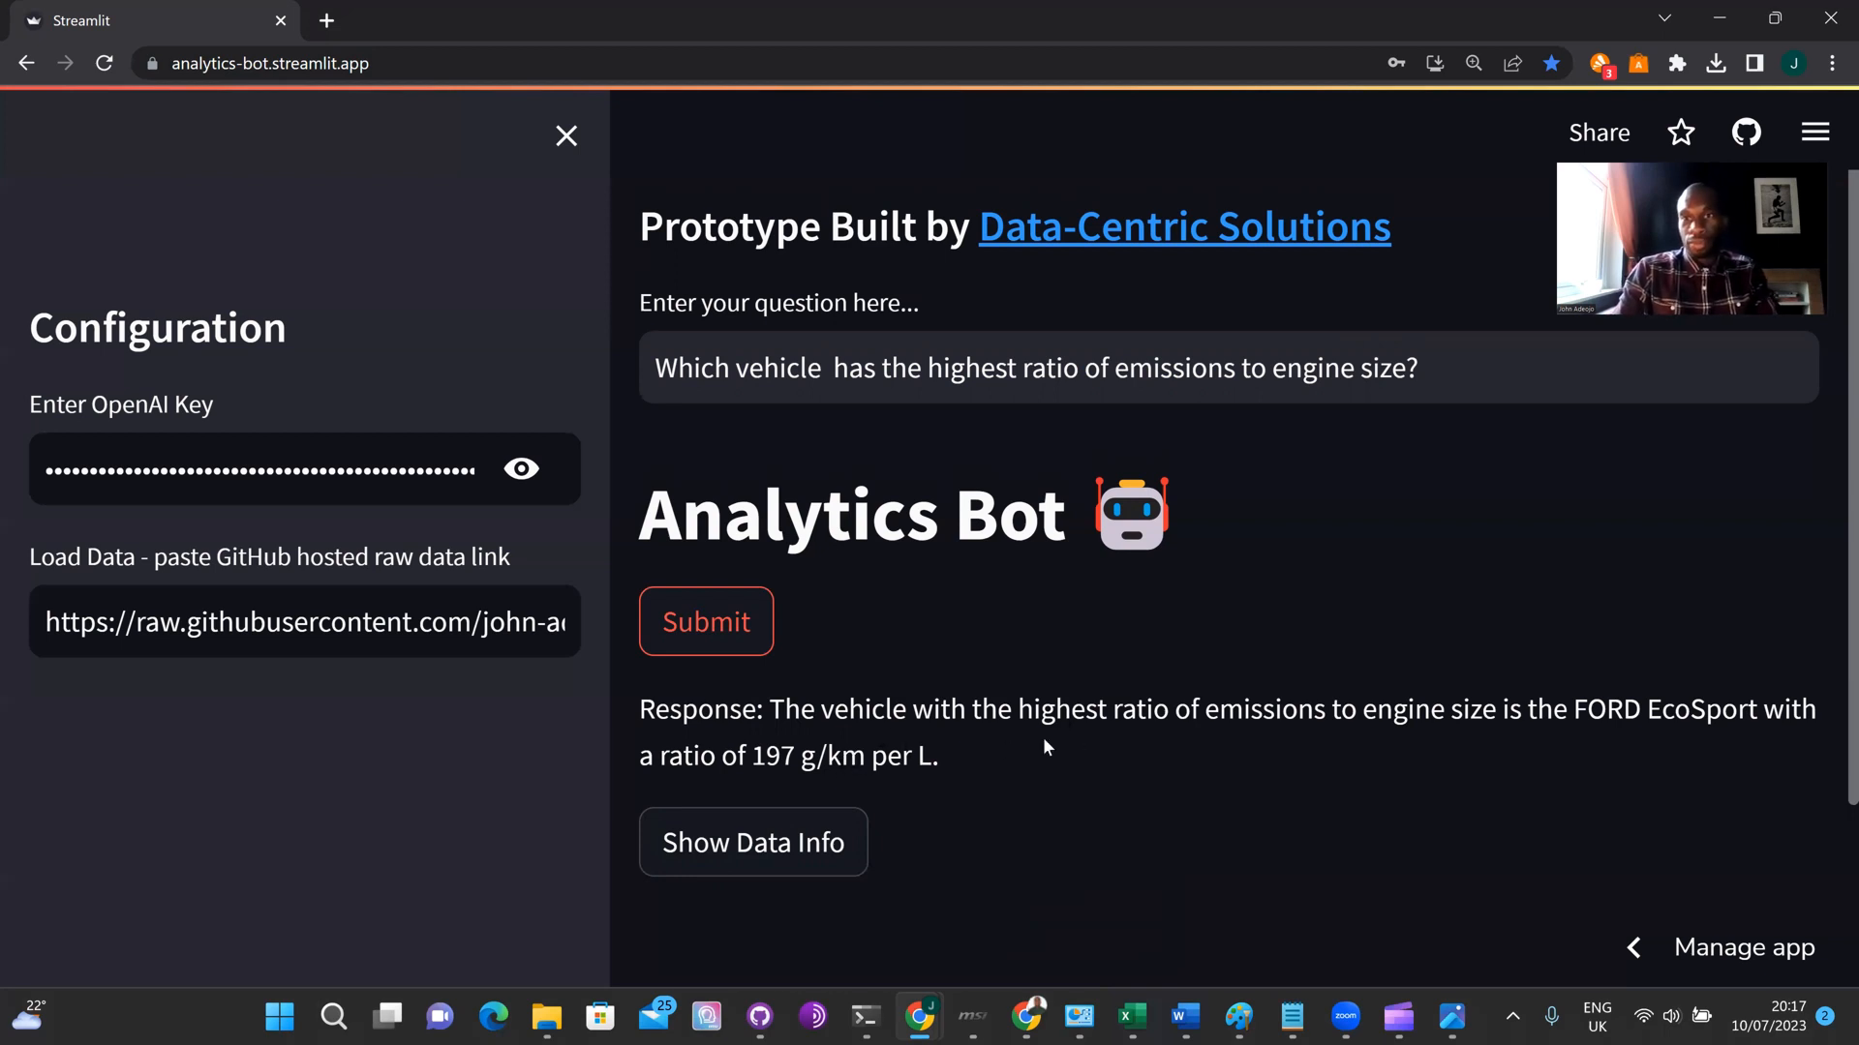
left_click(1450, 1017)
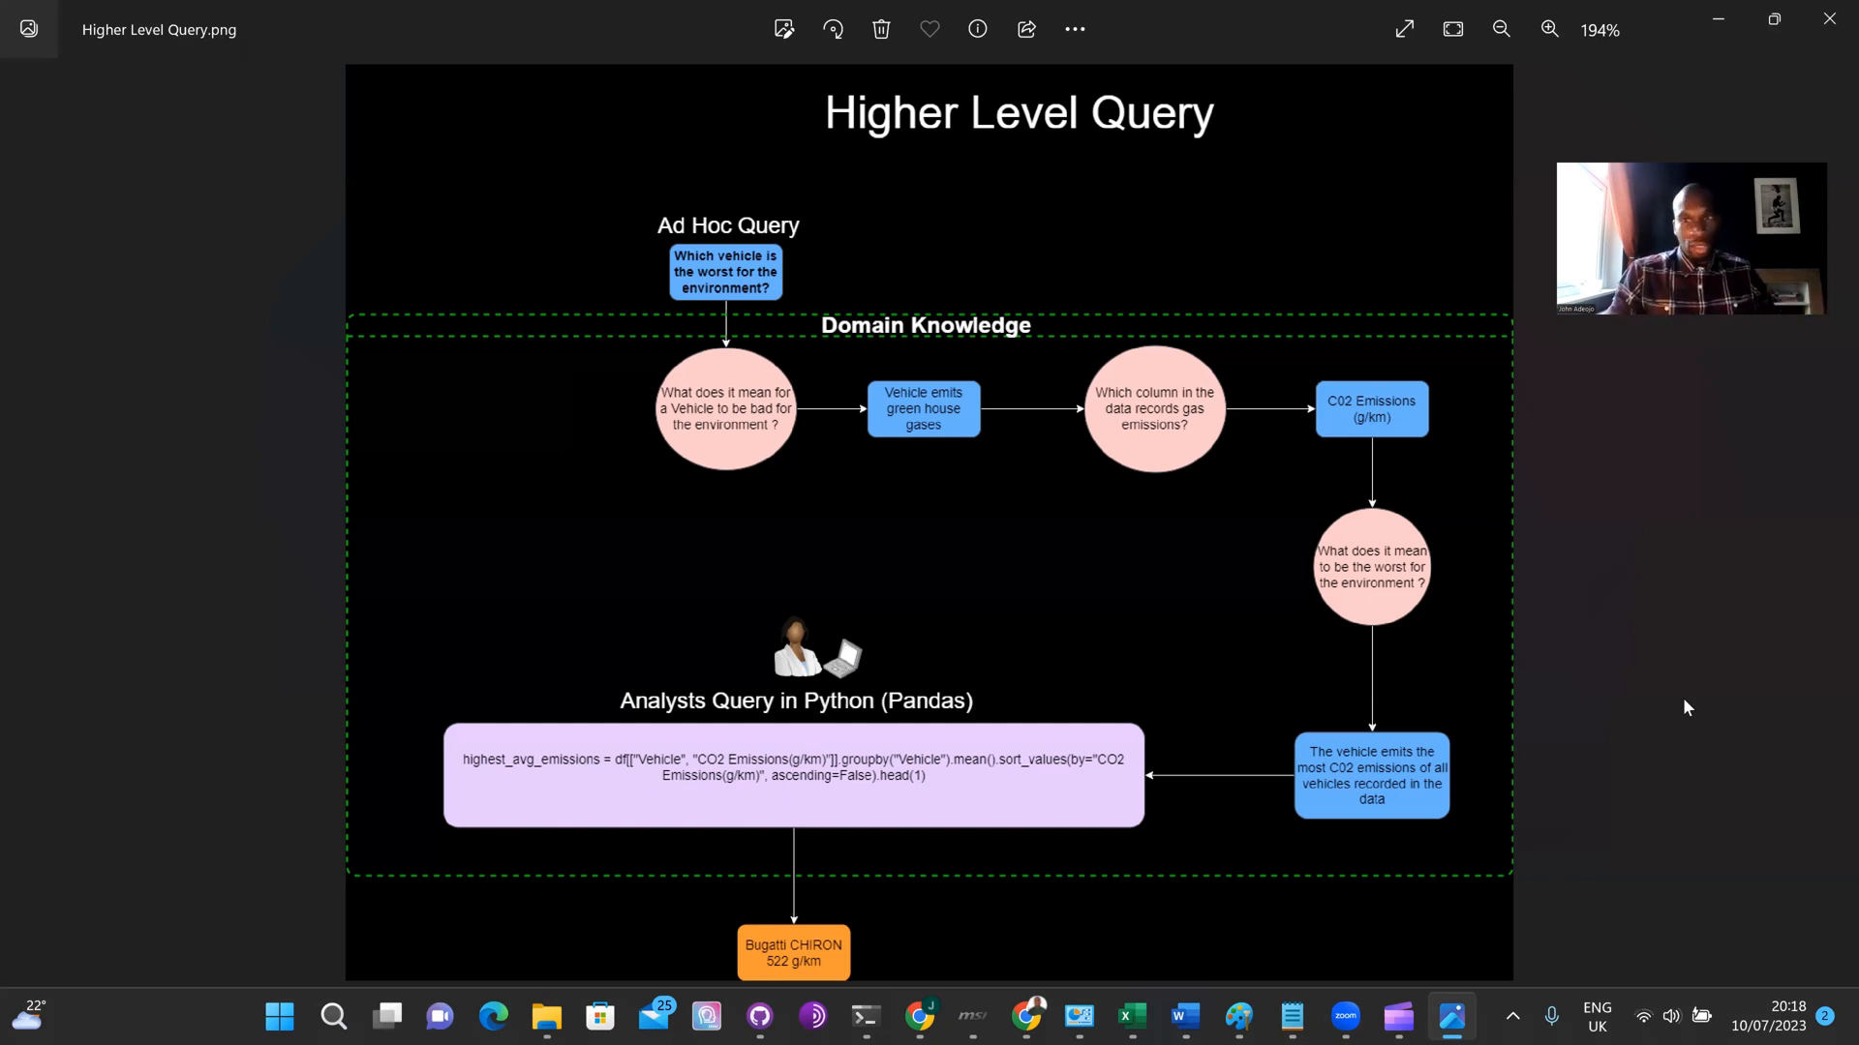
mouse_move(948, 384)
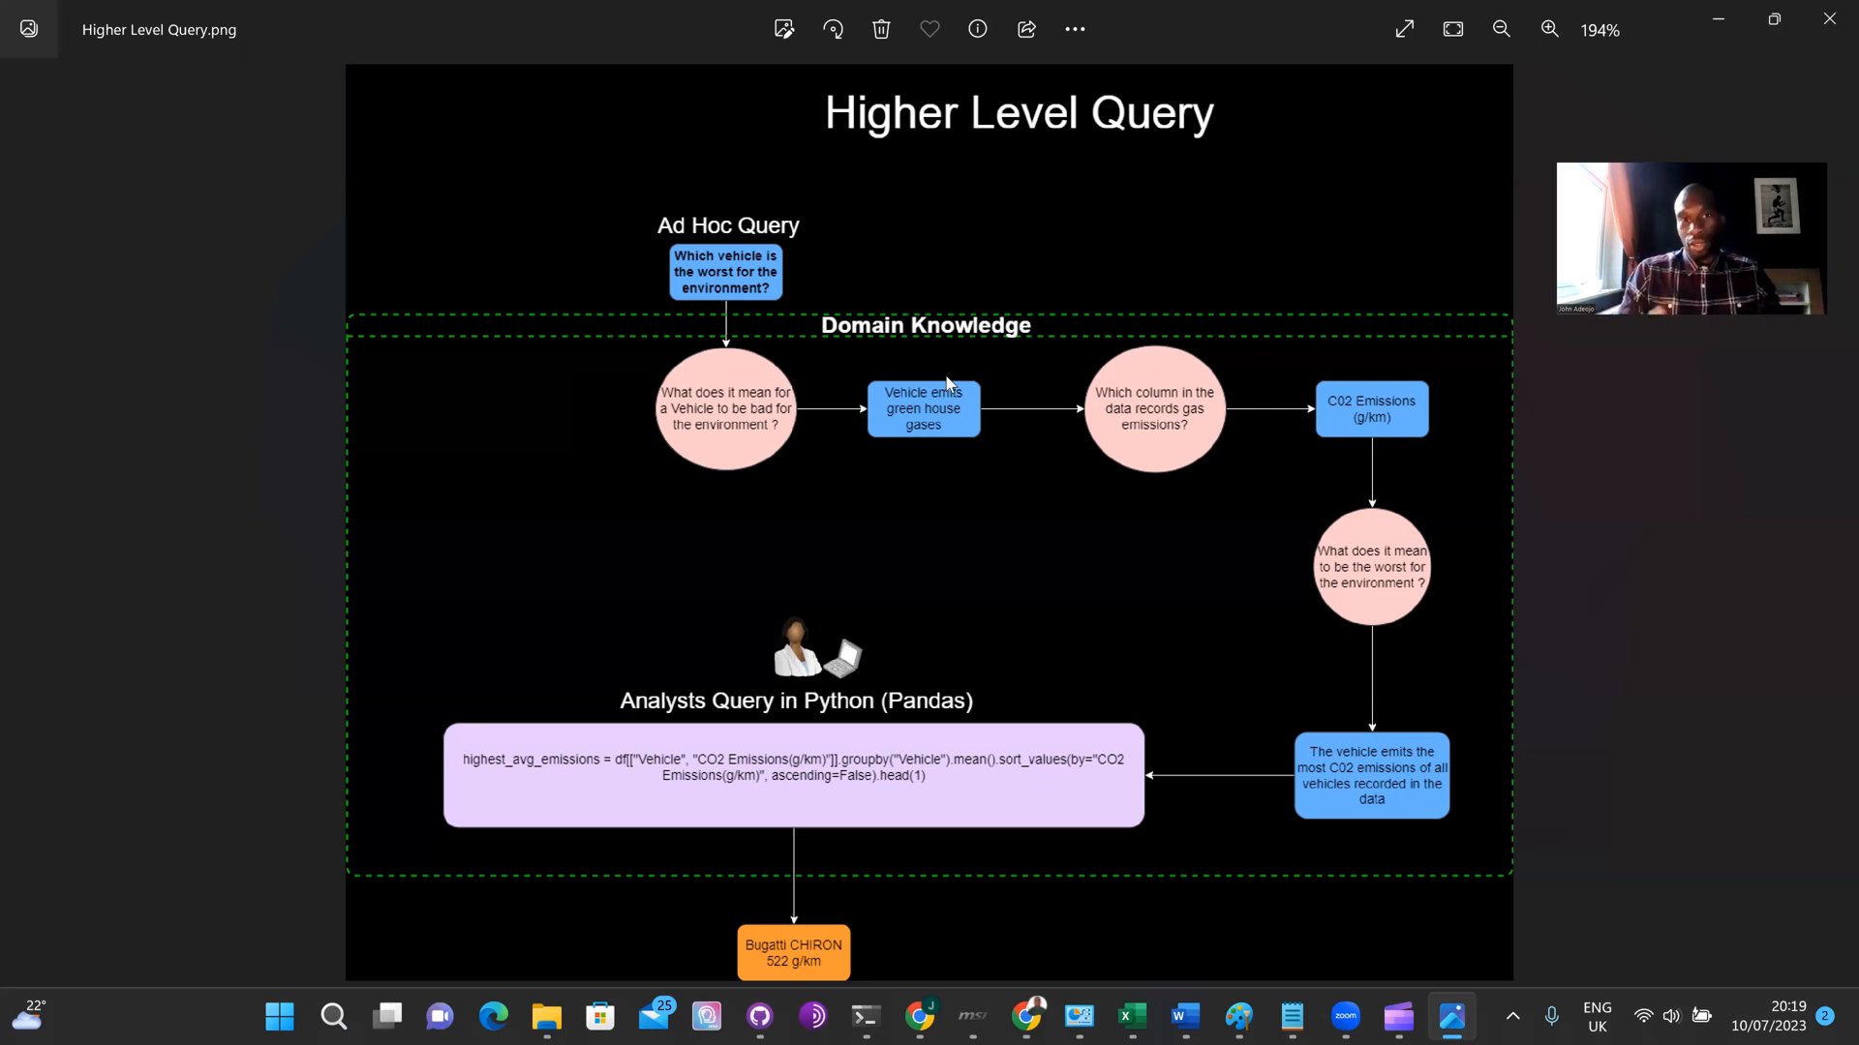
mouse_move(926, 503)
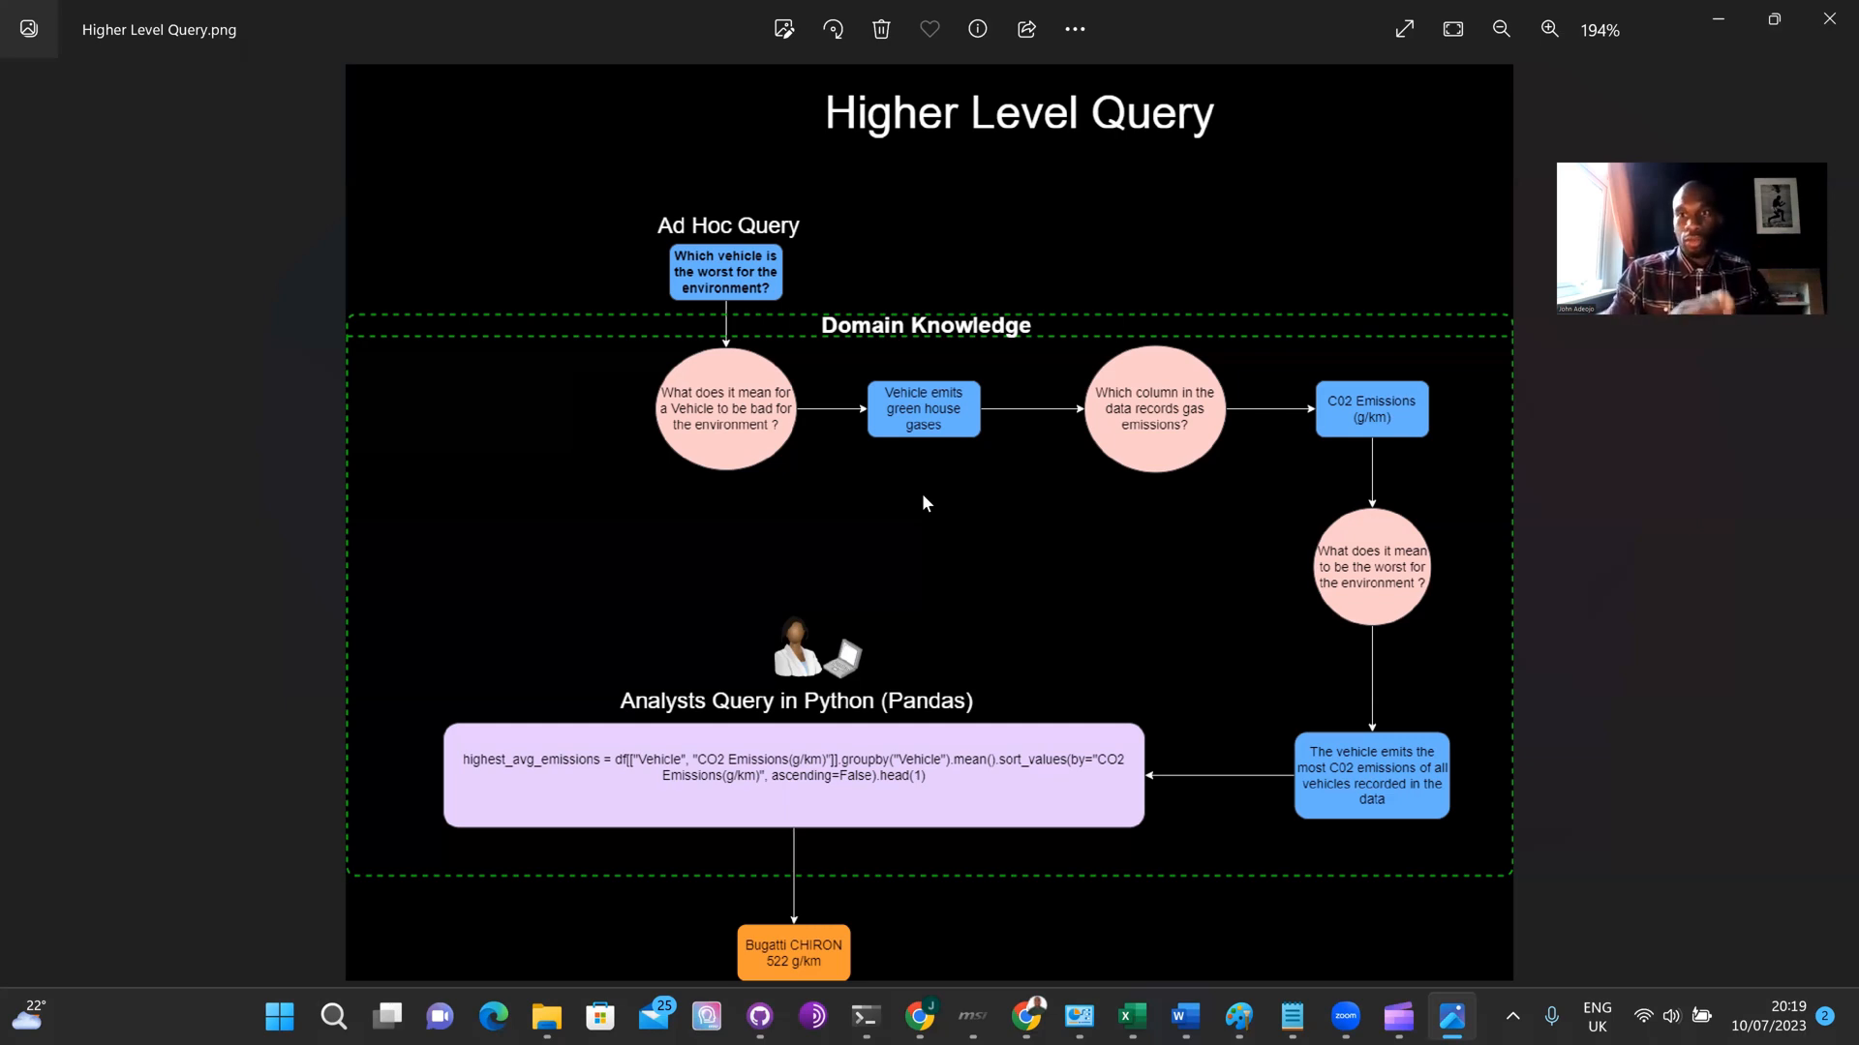
mouse_move(1123, 494)
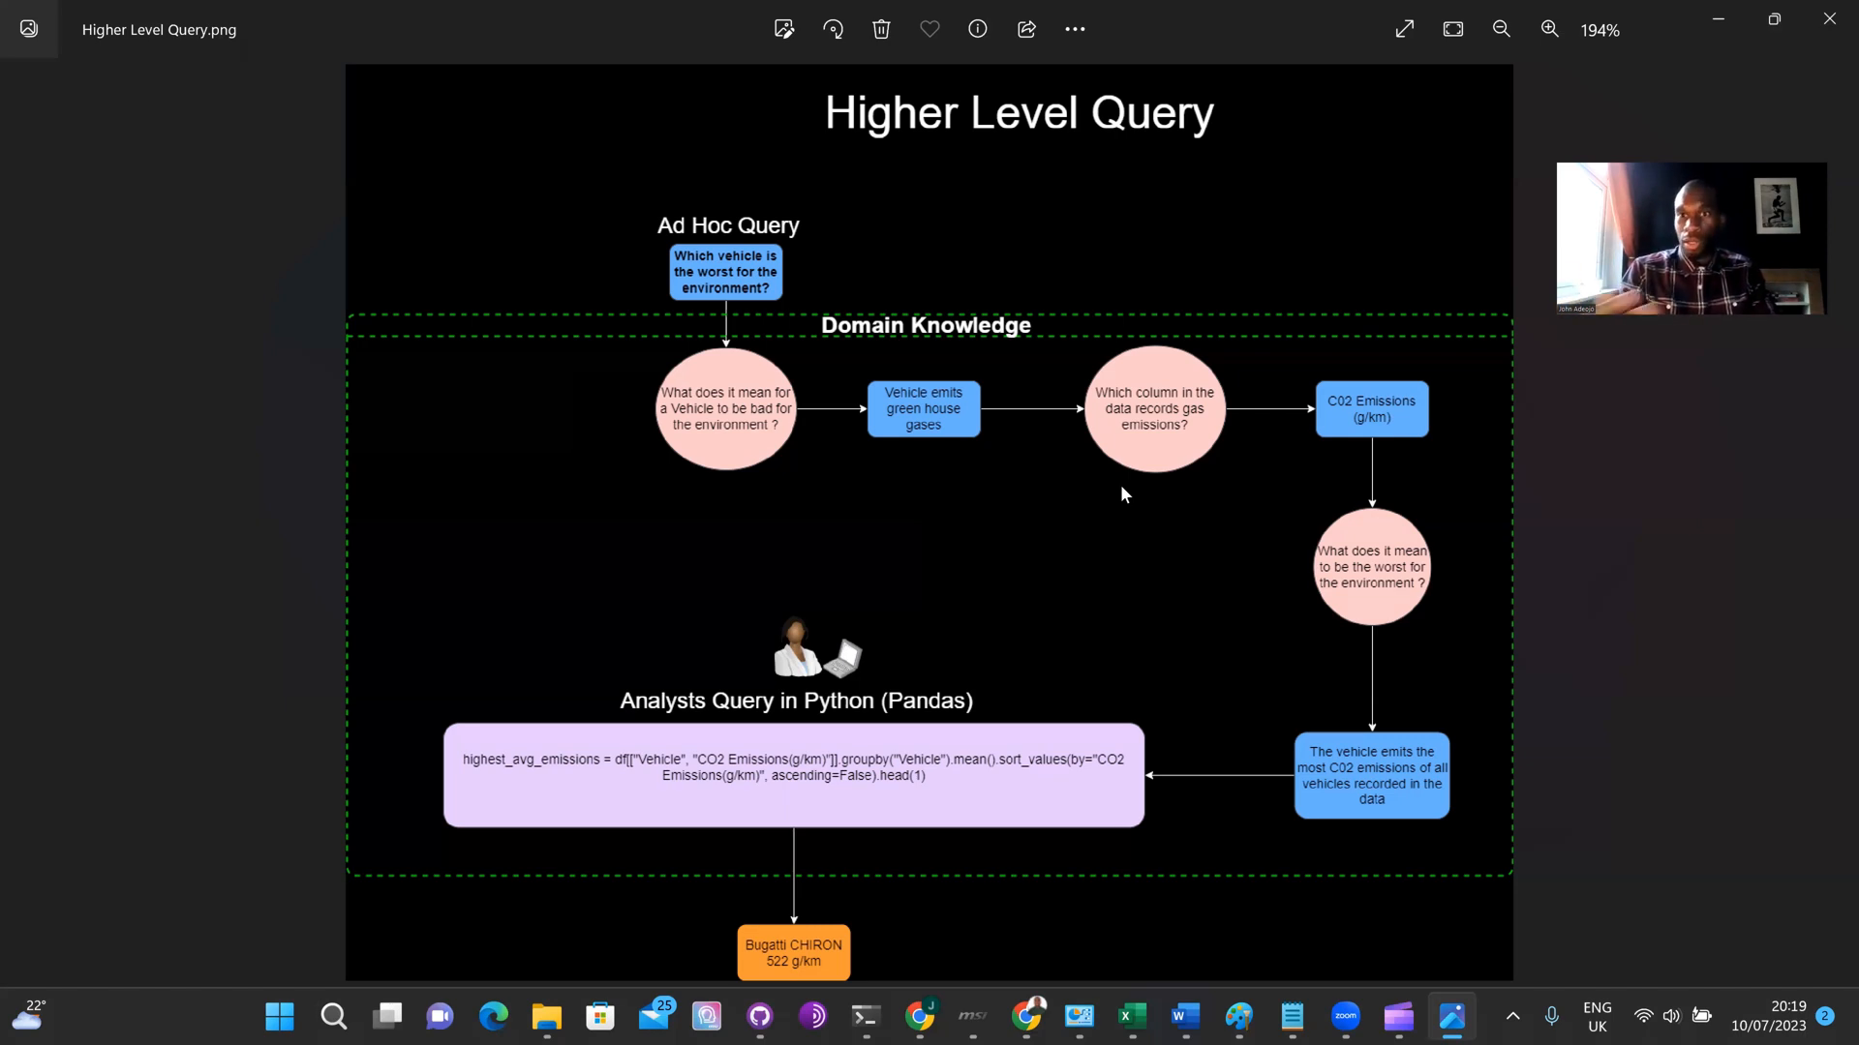
mouse_move(1284, 463)
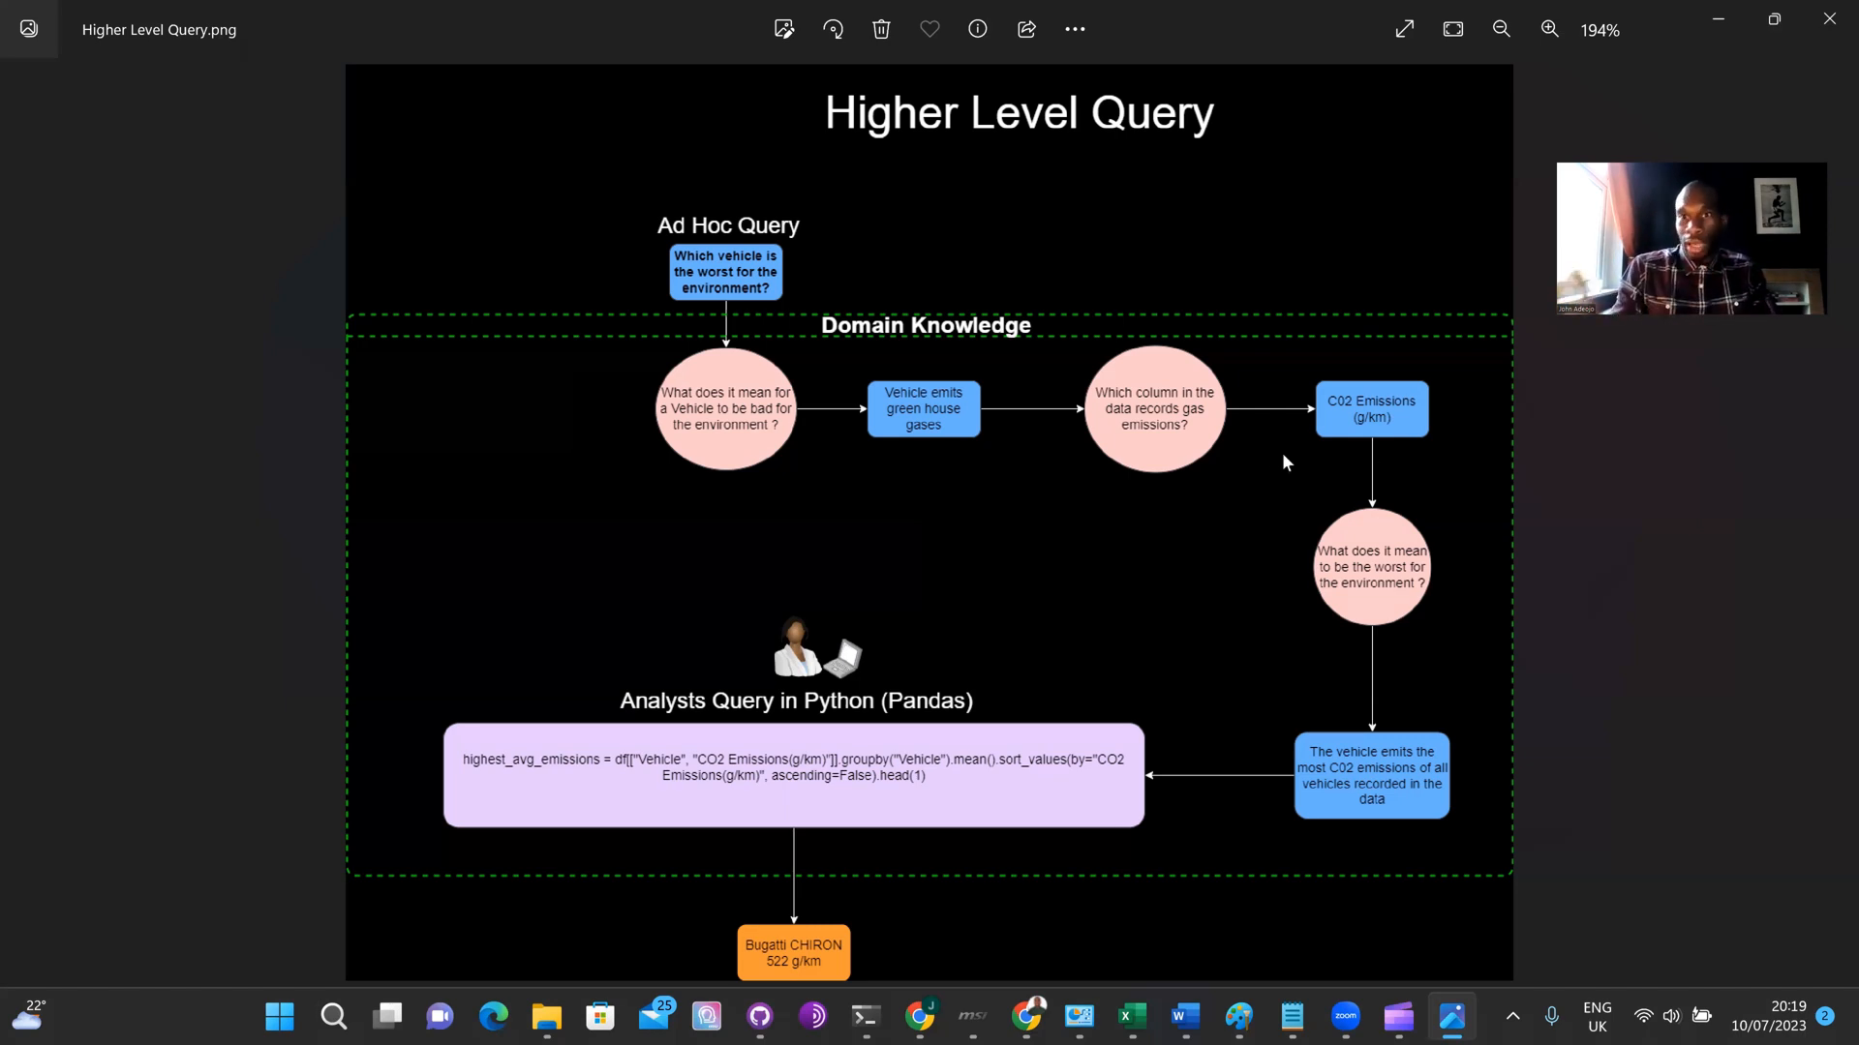
mouse_move(1497, 395)
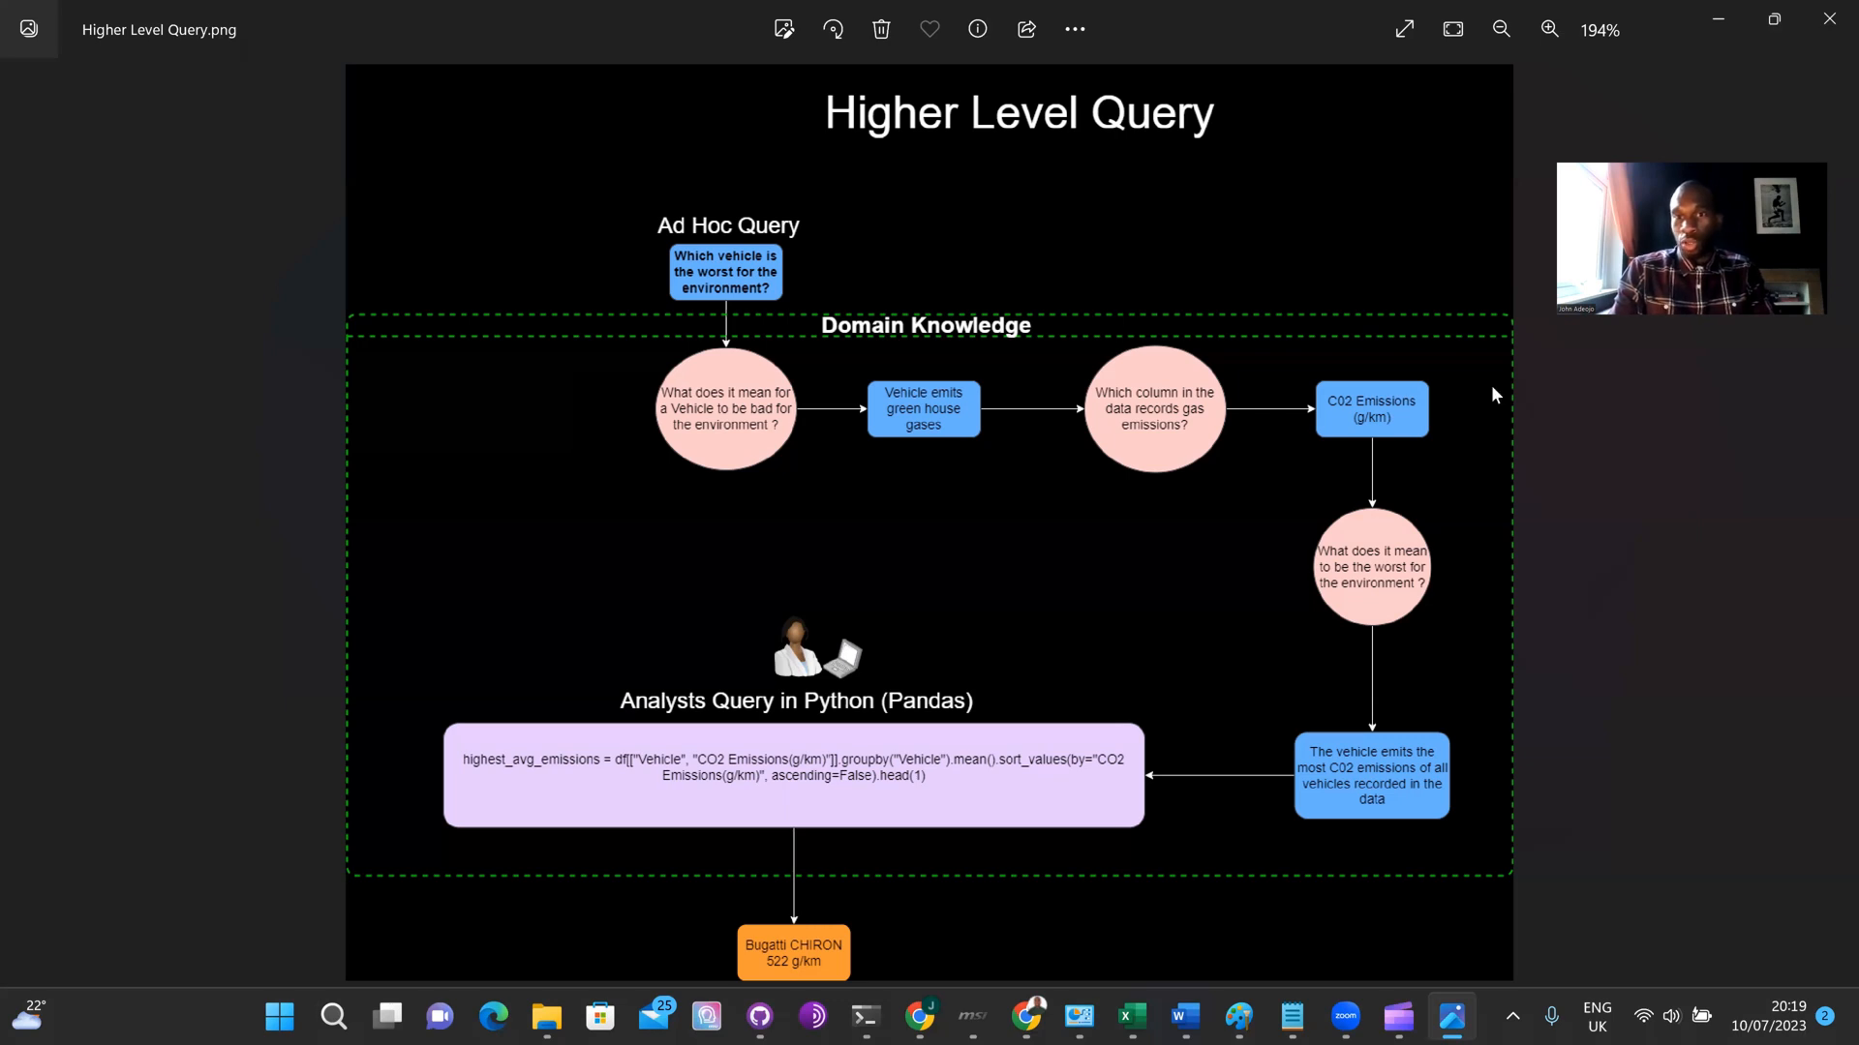
mouse_move(1413, 435)
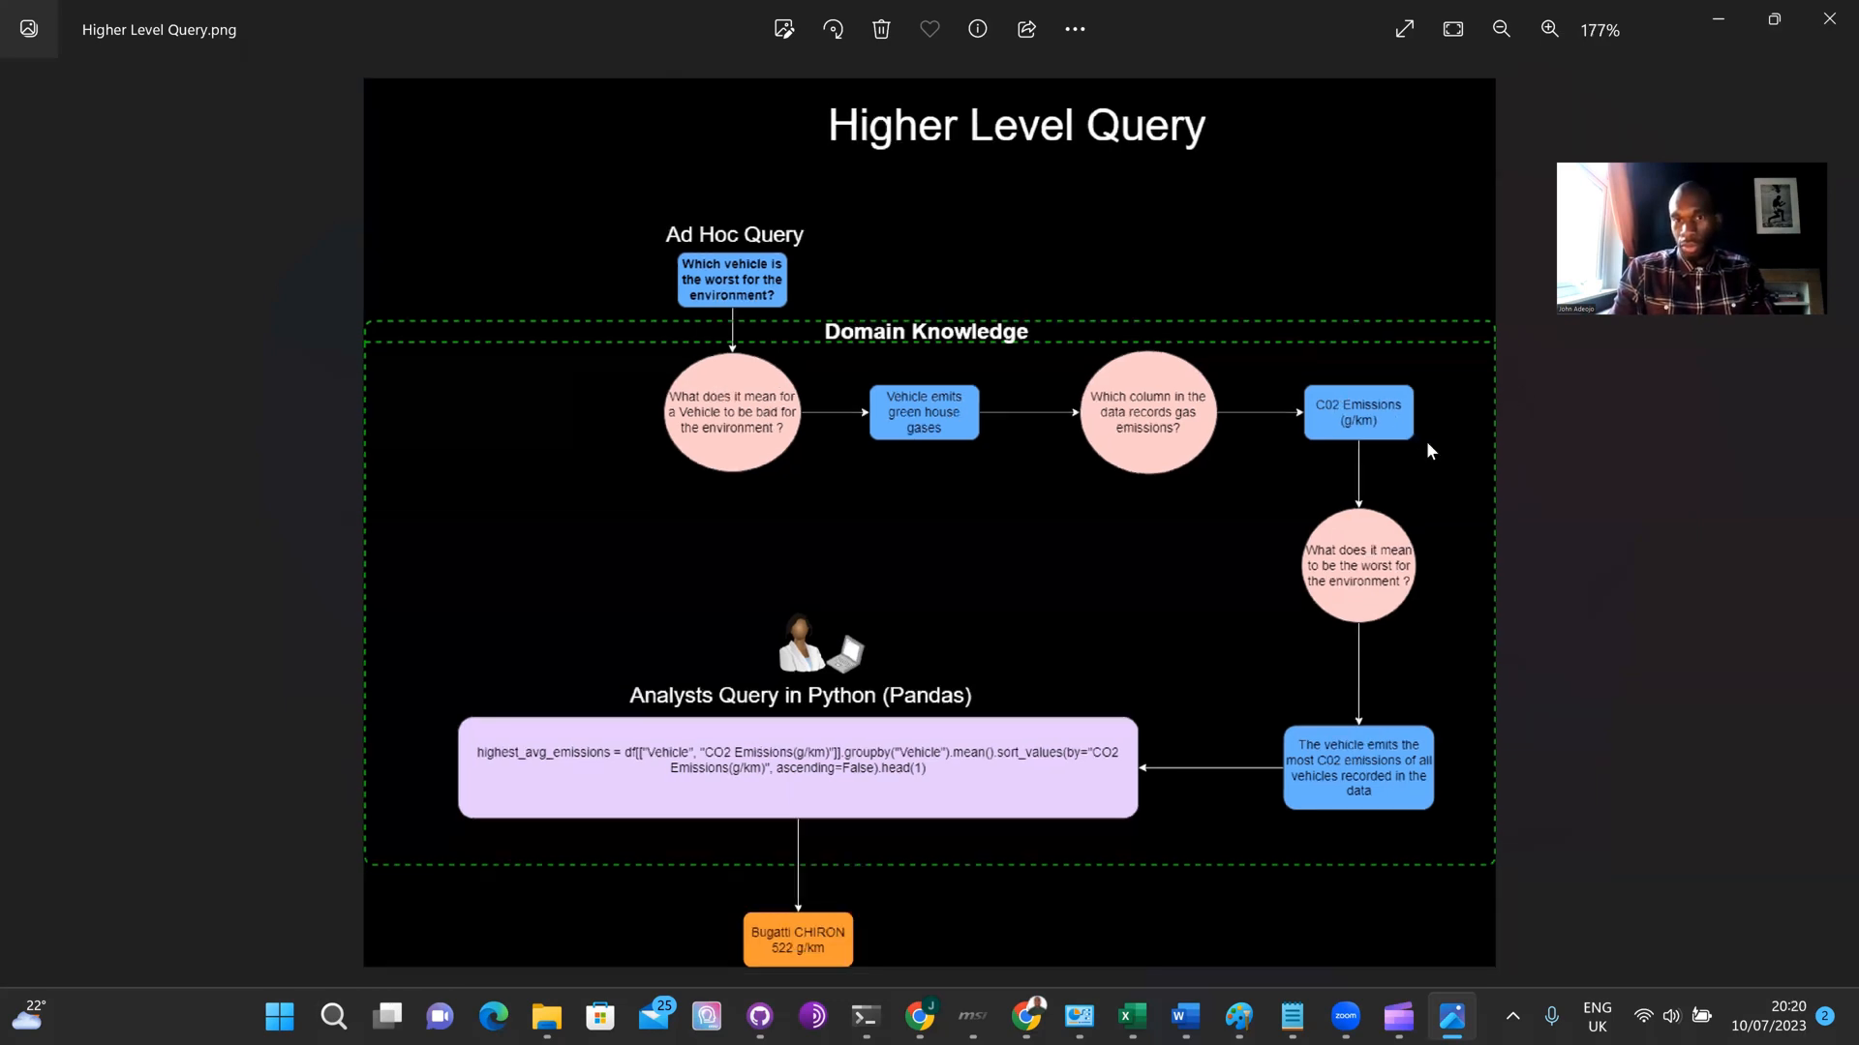
left_click(1549, 29)
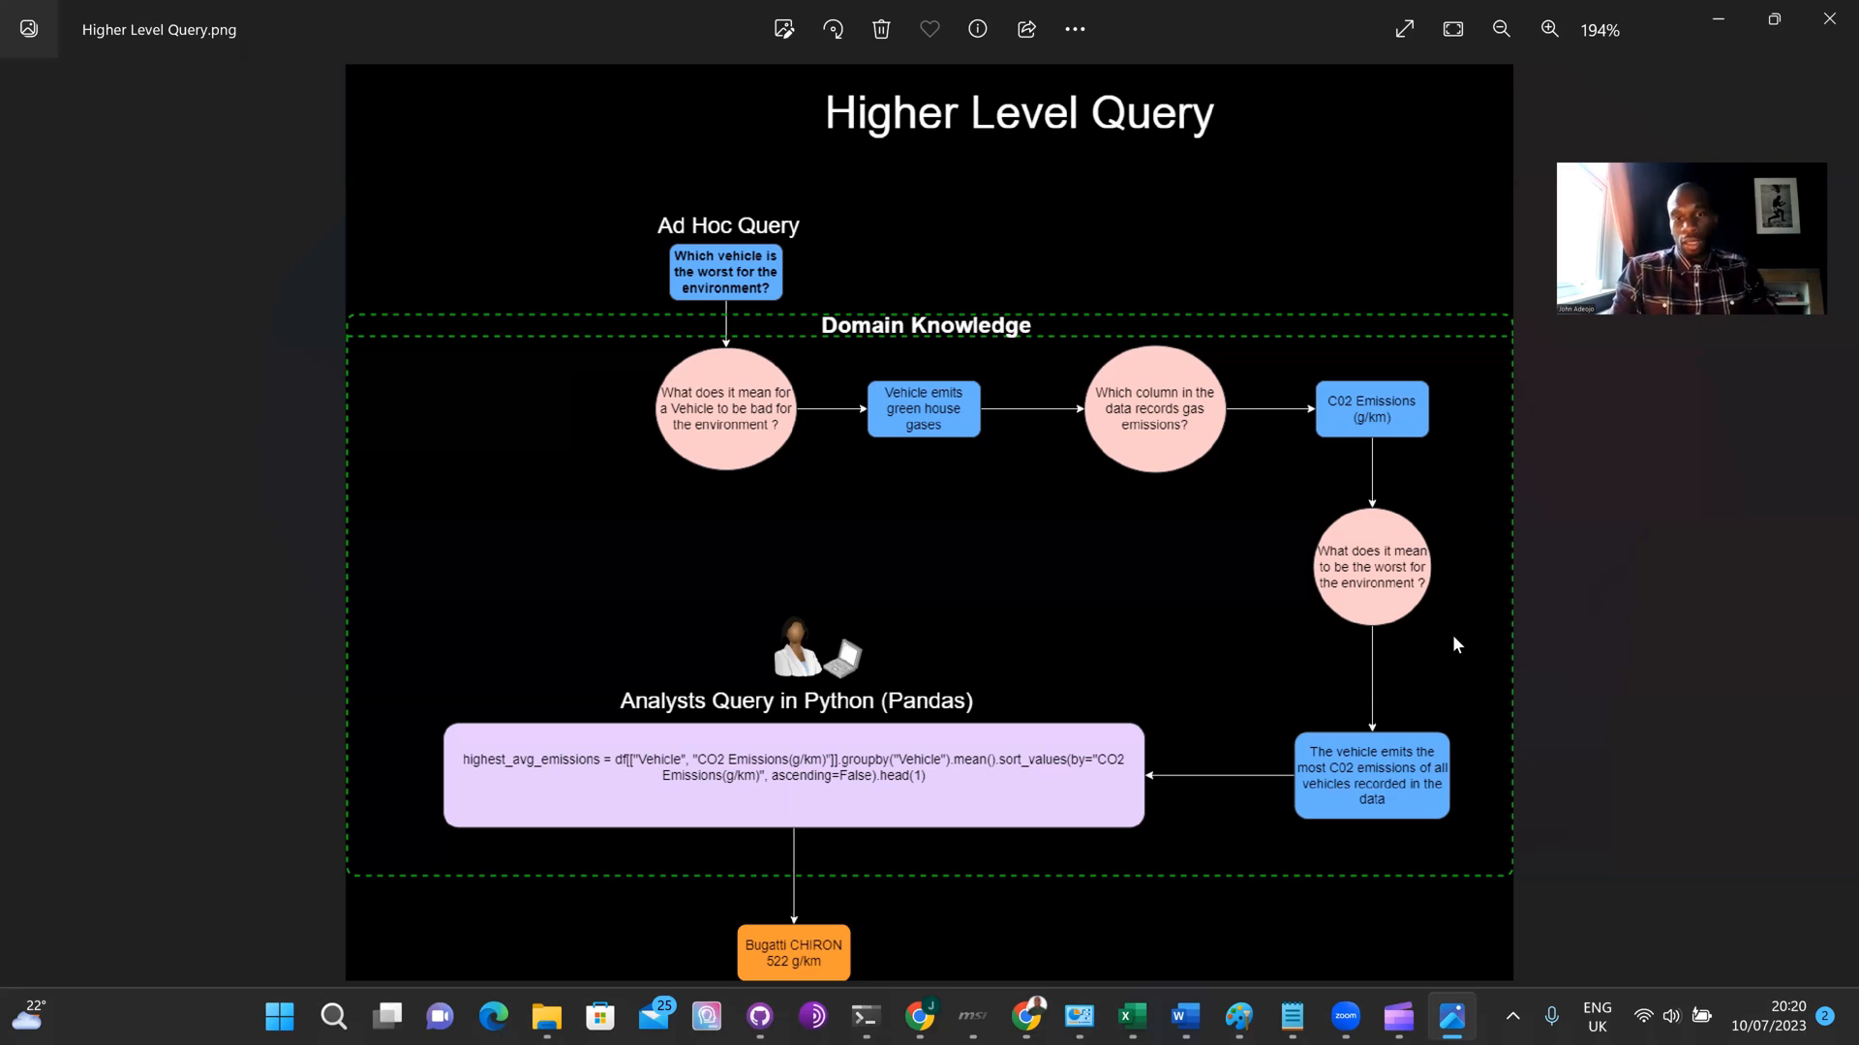
mouse_move(842, 692)
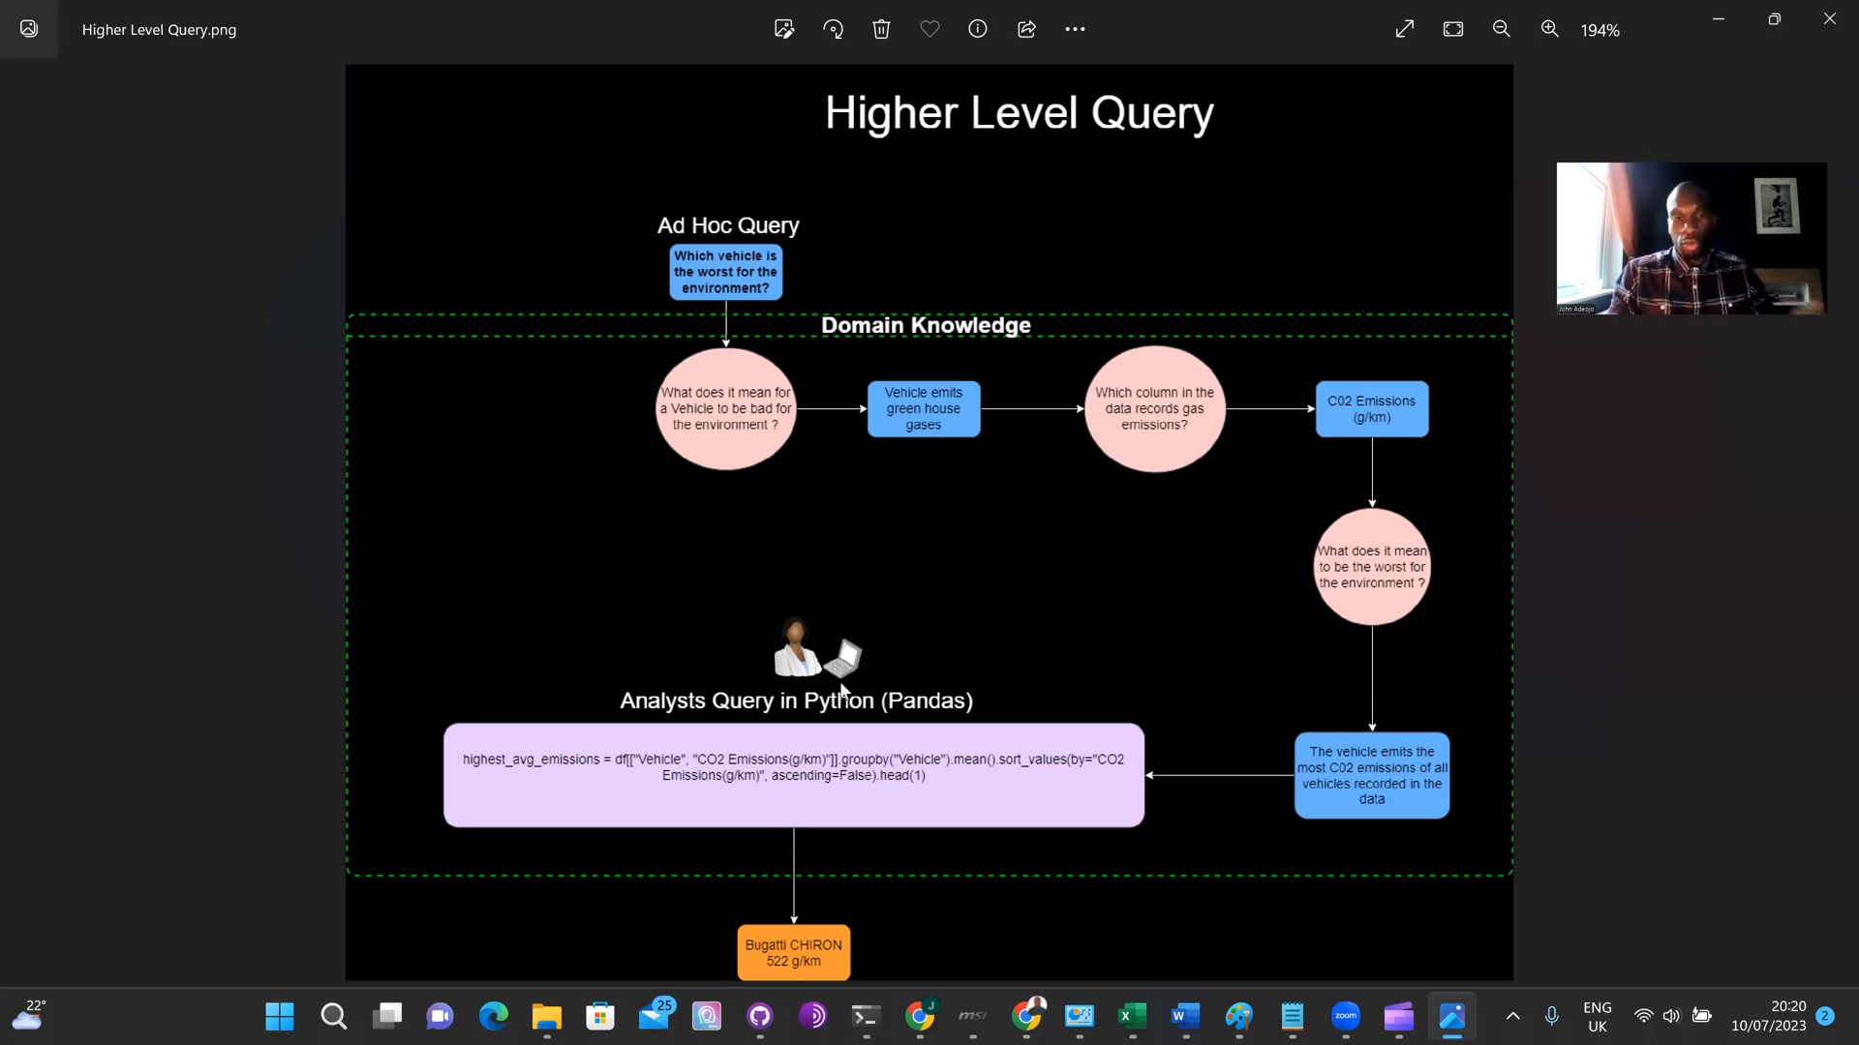
mouse_move(701, 711)
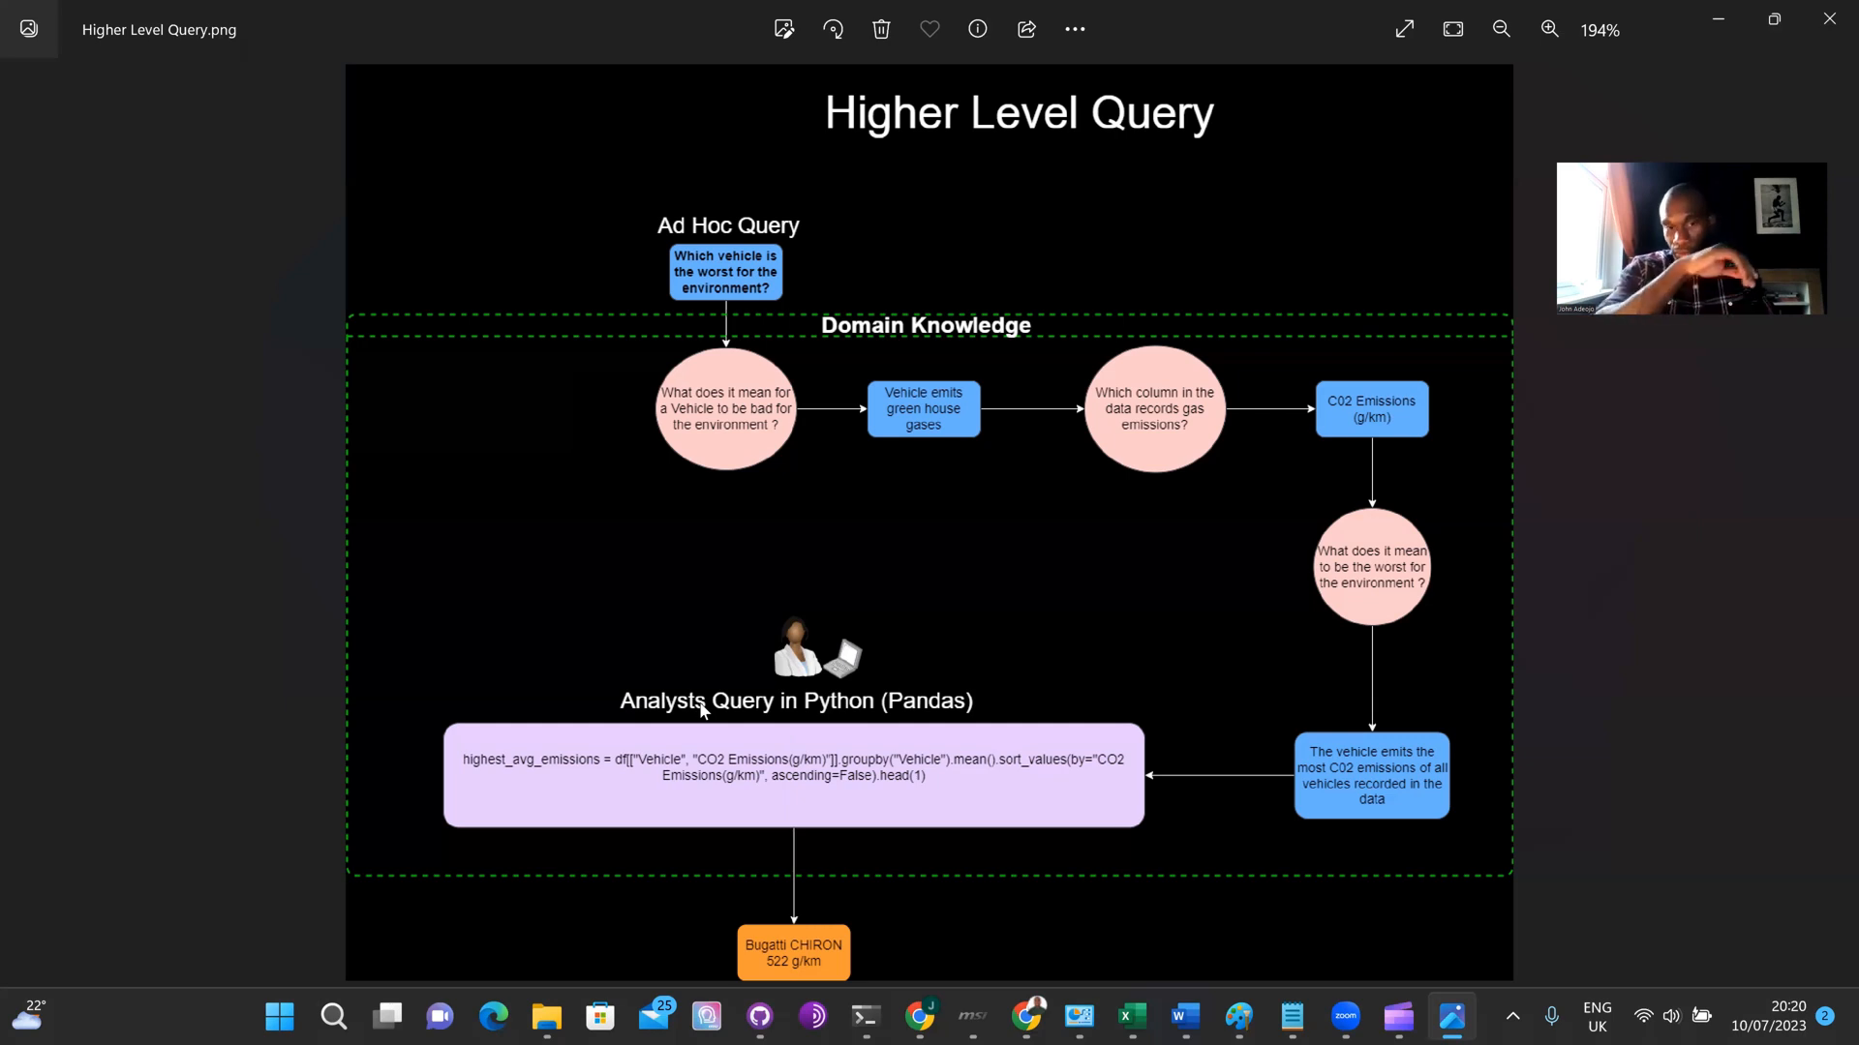
mouse_move(736, 799)
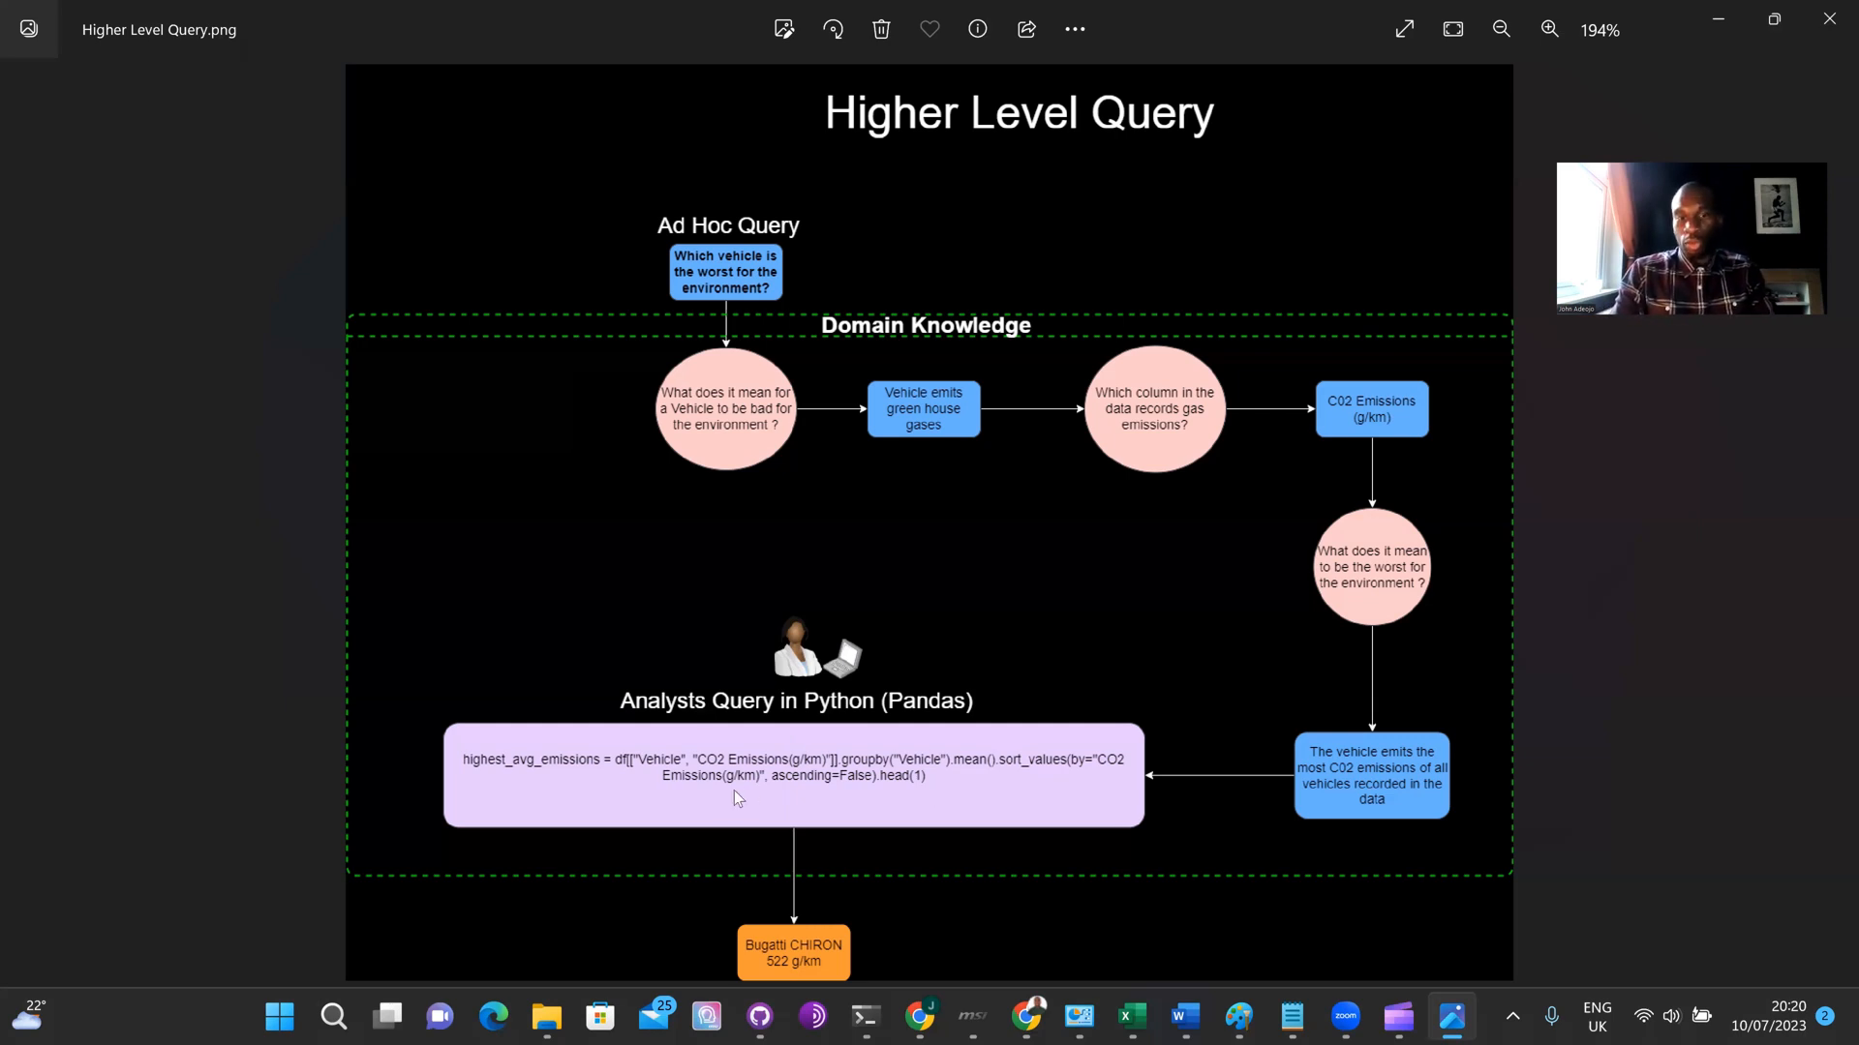
mouse_move(894, 938)
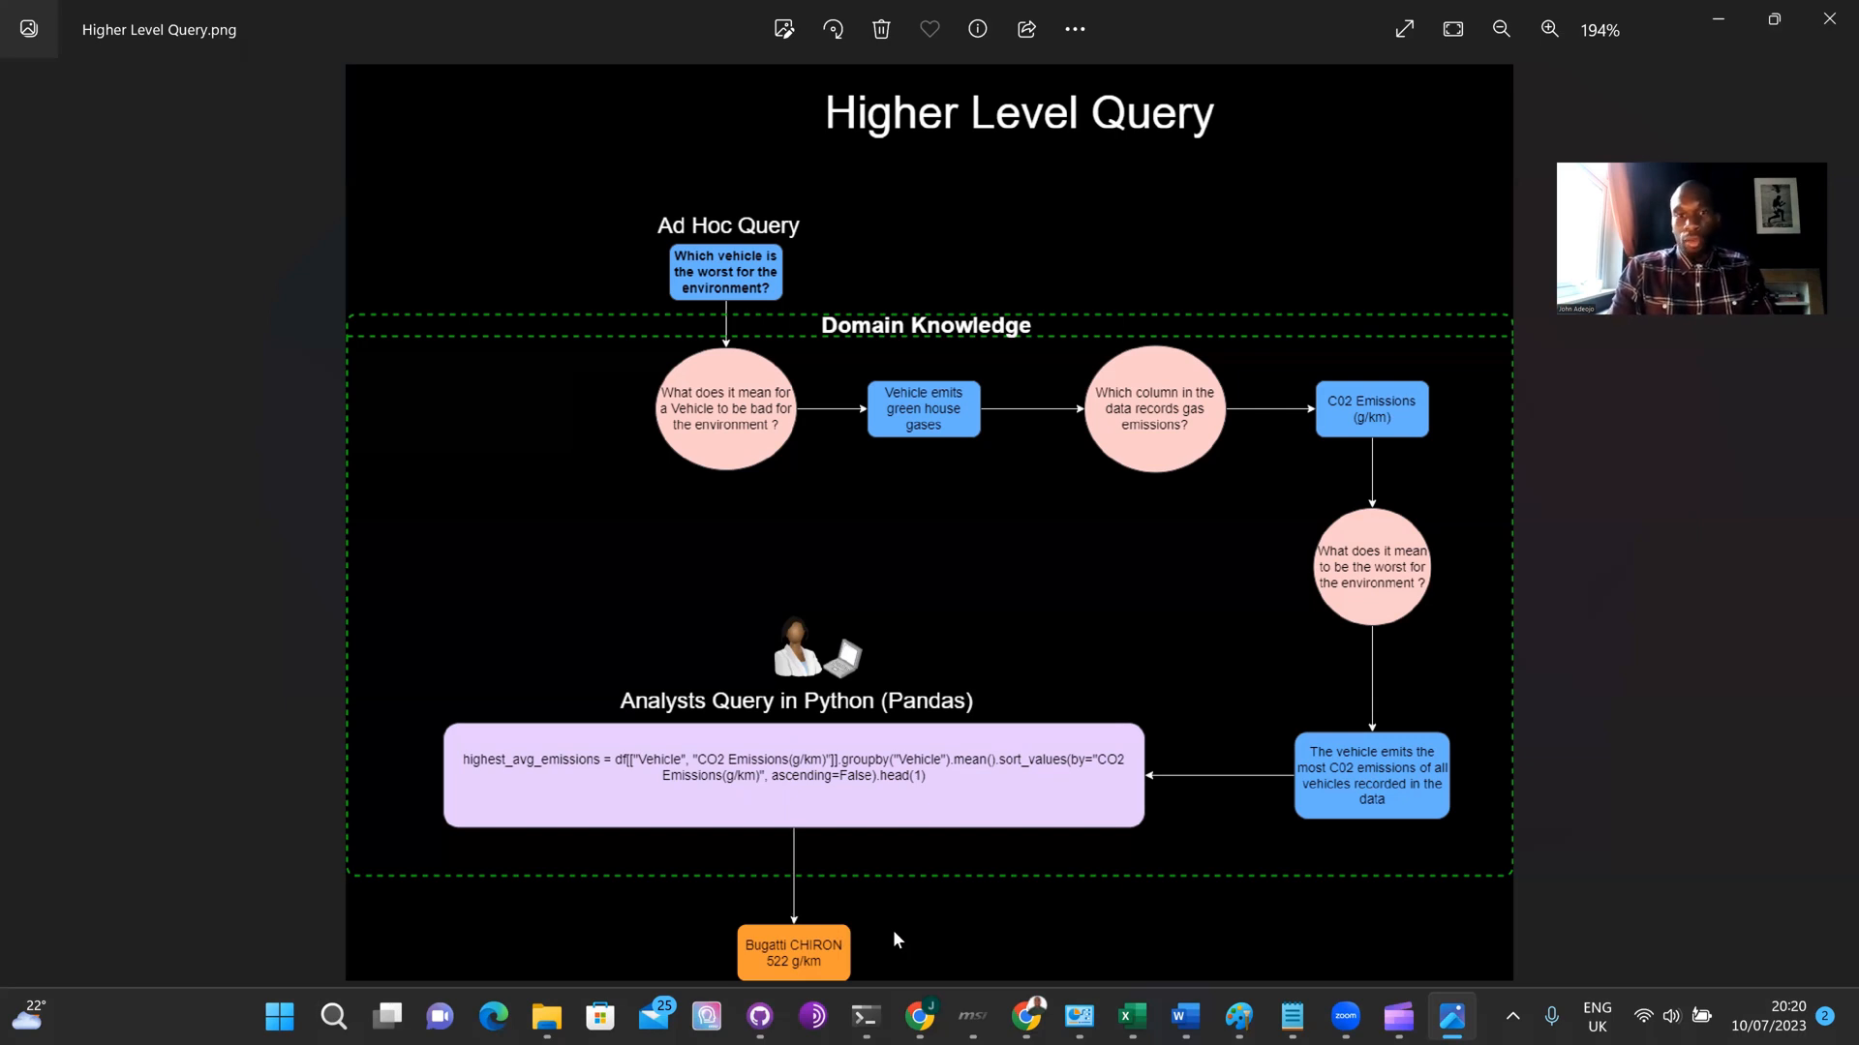
mouse_move(1132, 801)
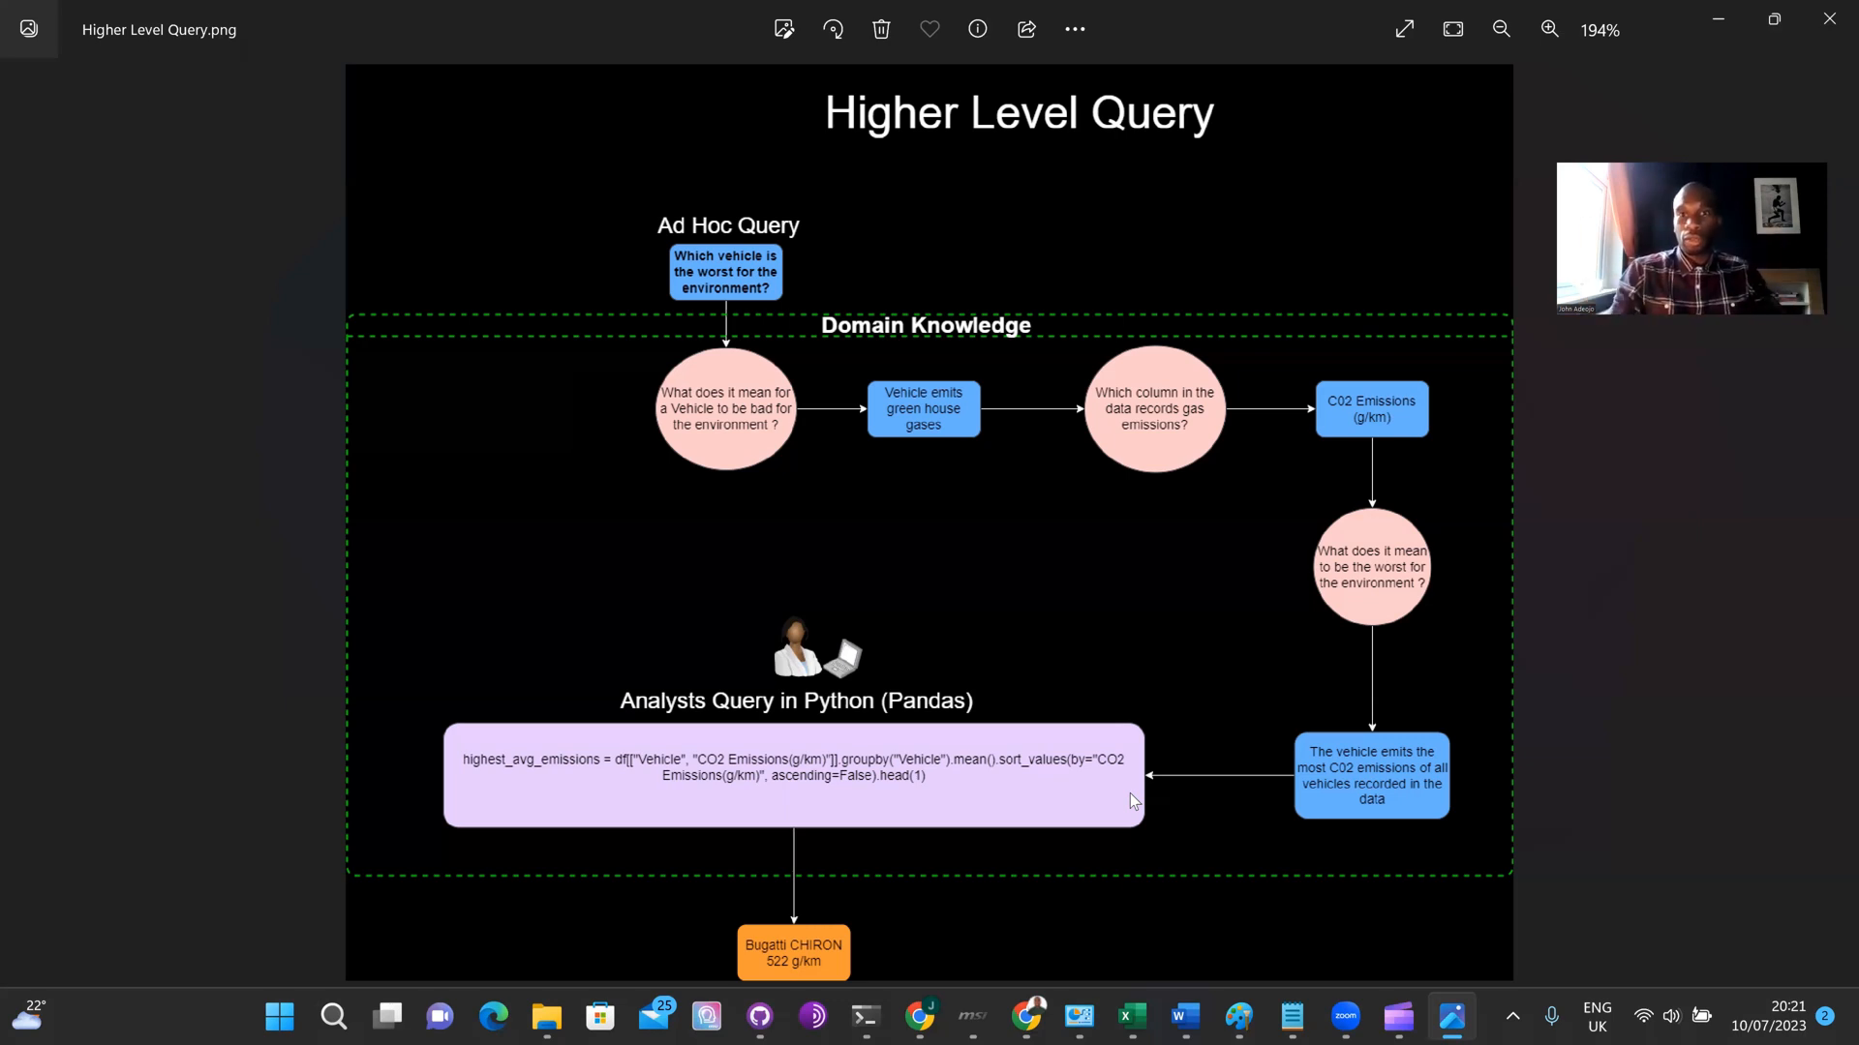
mouse_move(1181, 668)
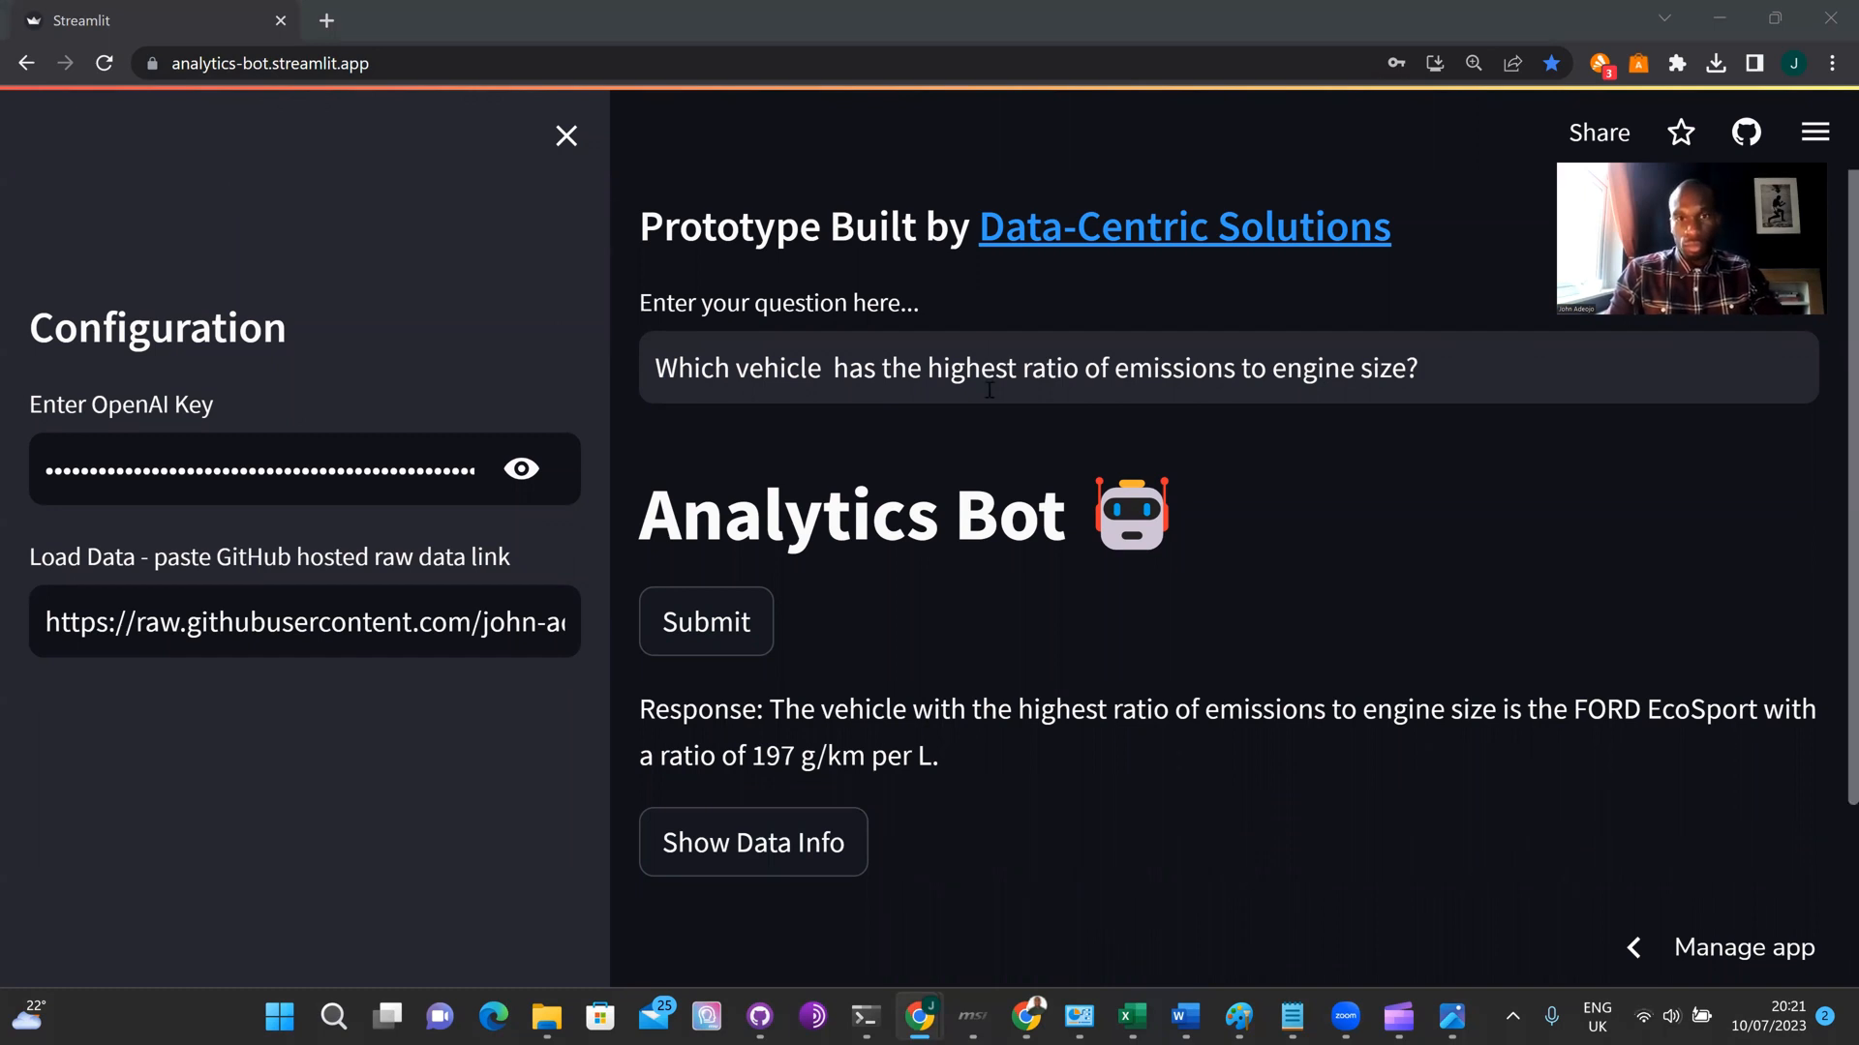
Ask 'Which vehicle is the worst for the environment?' and get Bugatti Chiron at 522 g/km.
type("Which vehicle is the worst for the environment?")
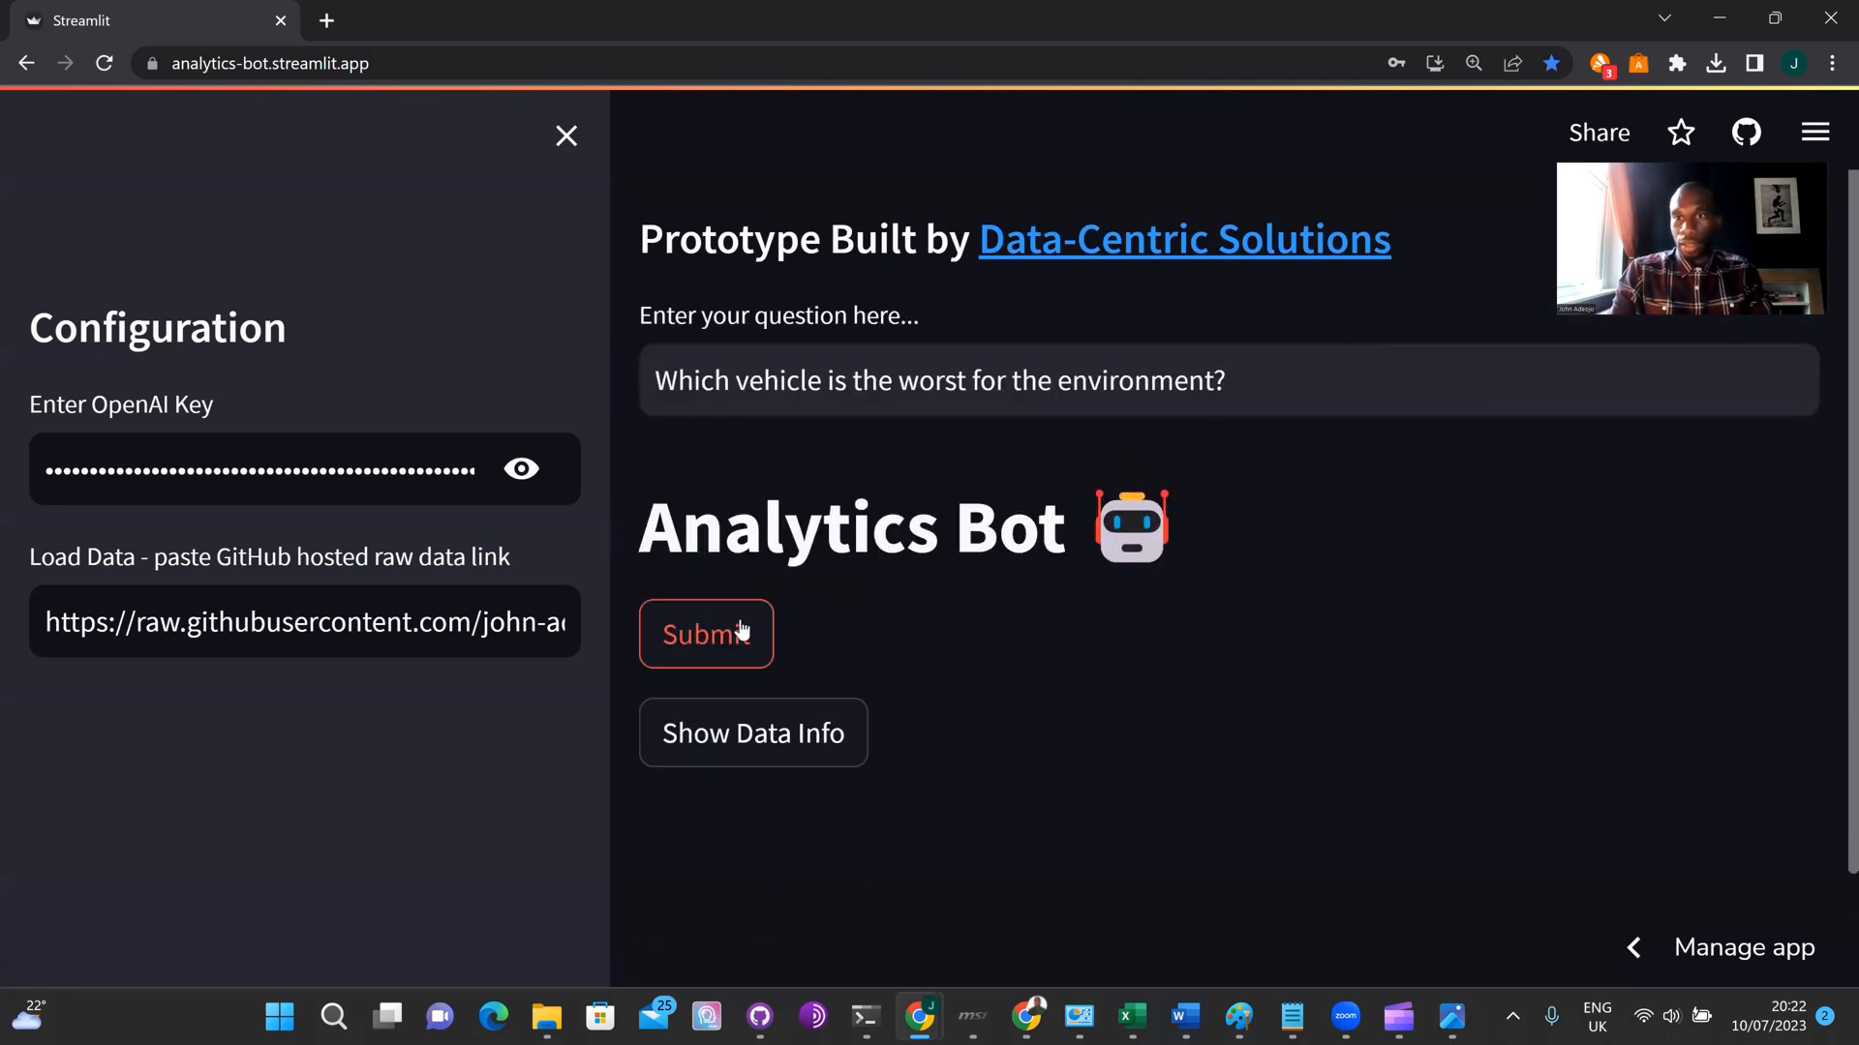
left_click(705, 635)
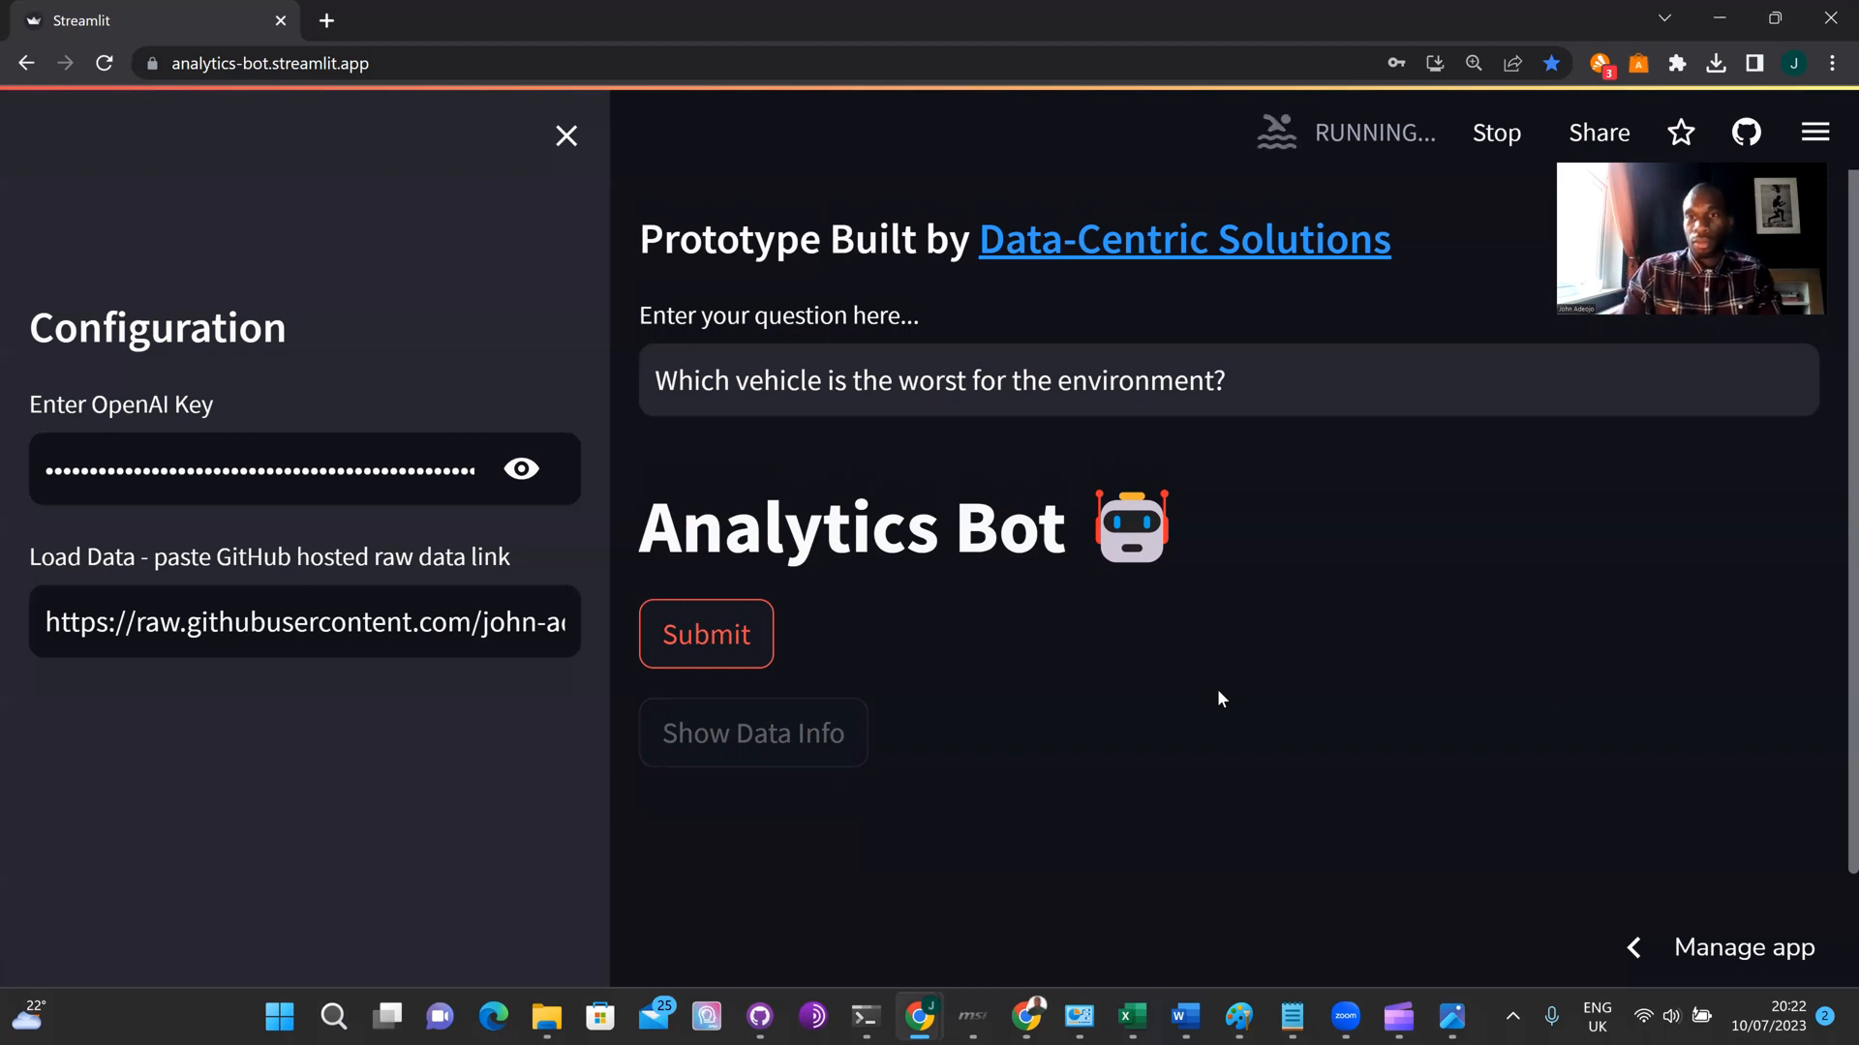
left_click(705, 633)
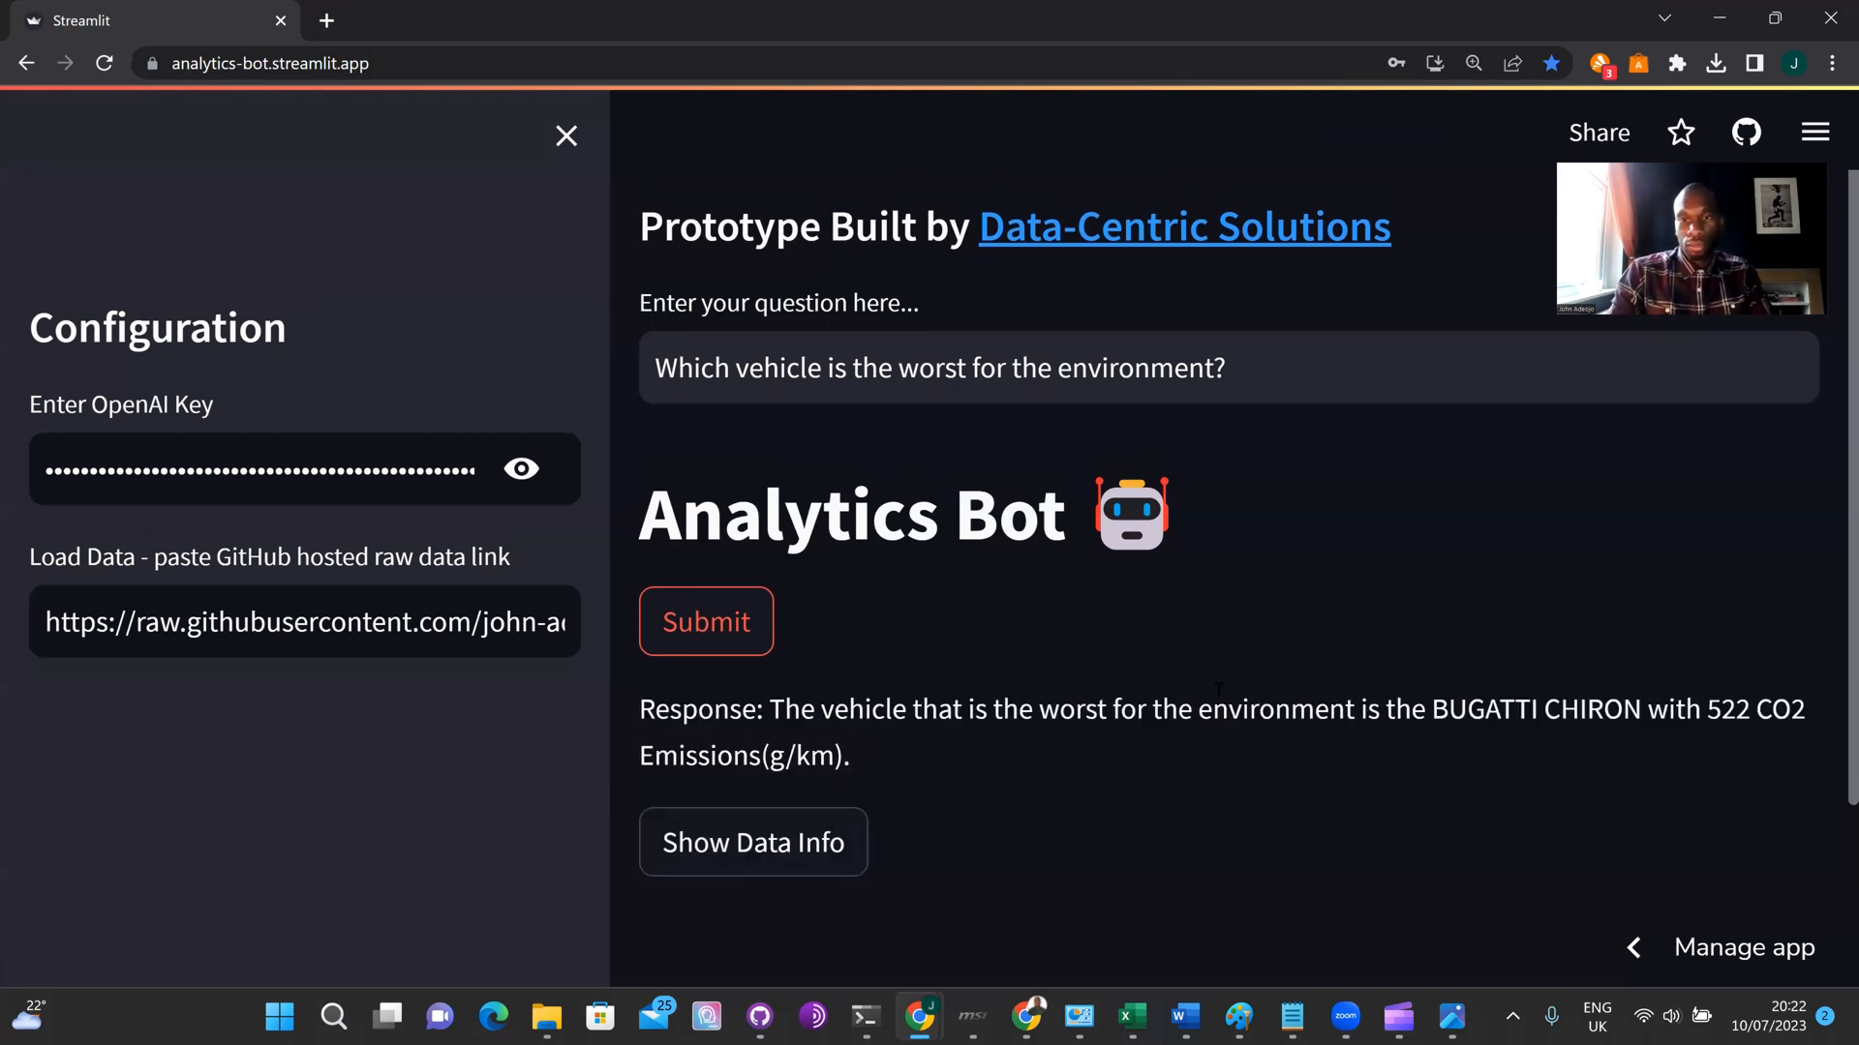
mouse_move(1078, 809)
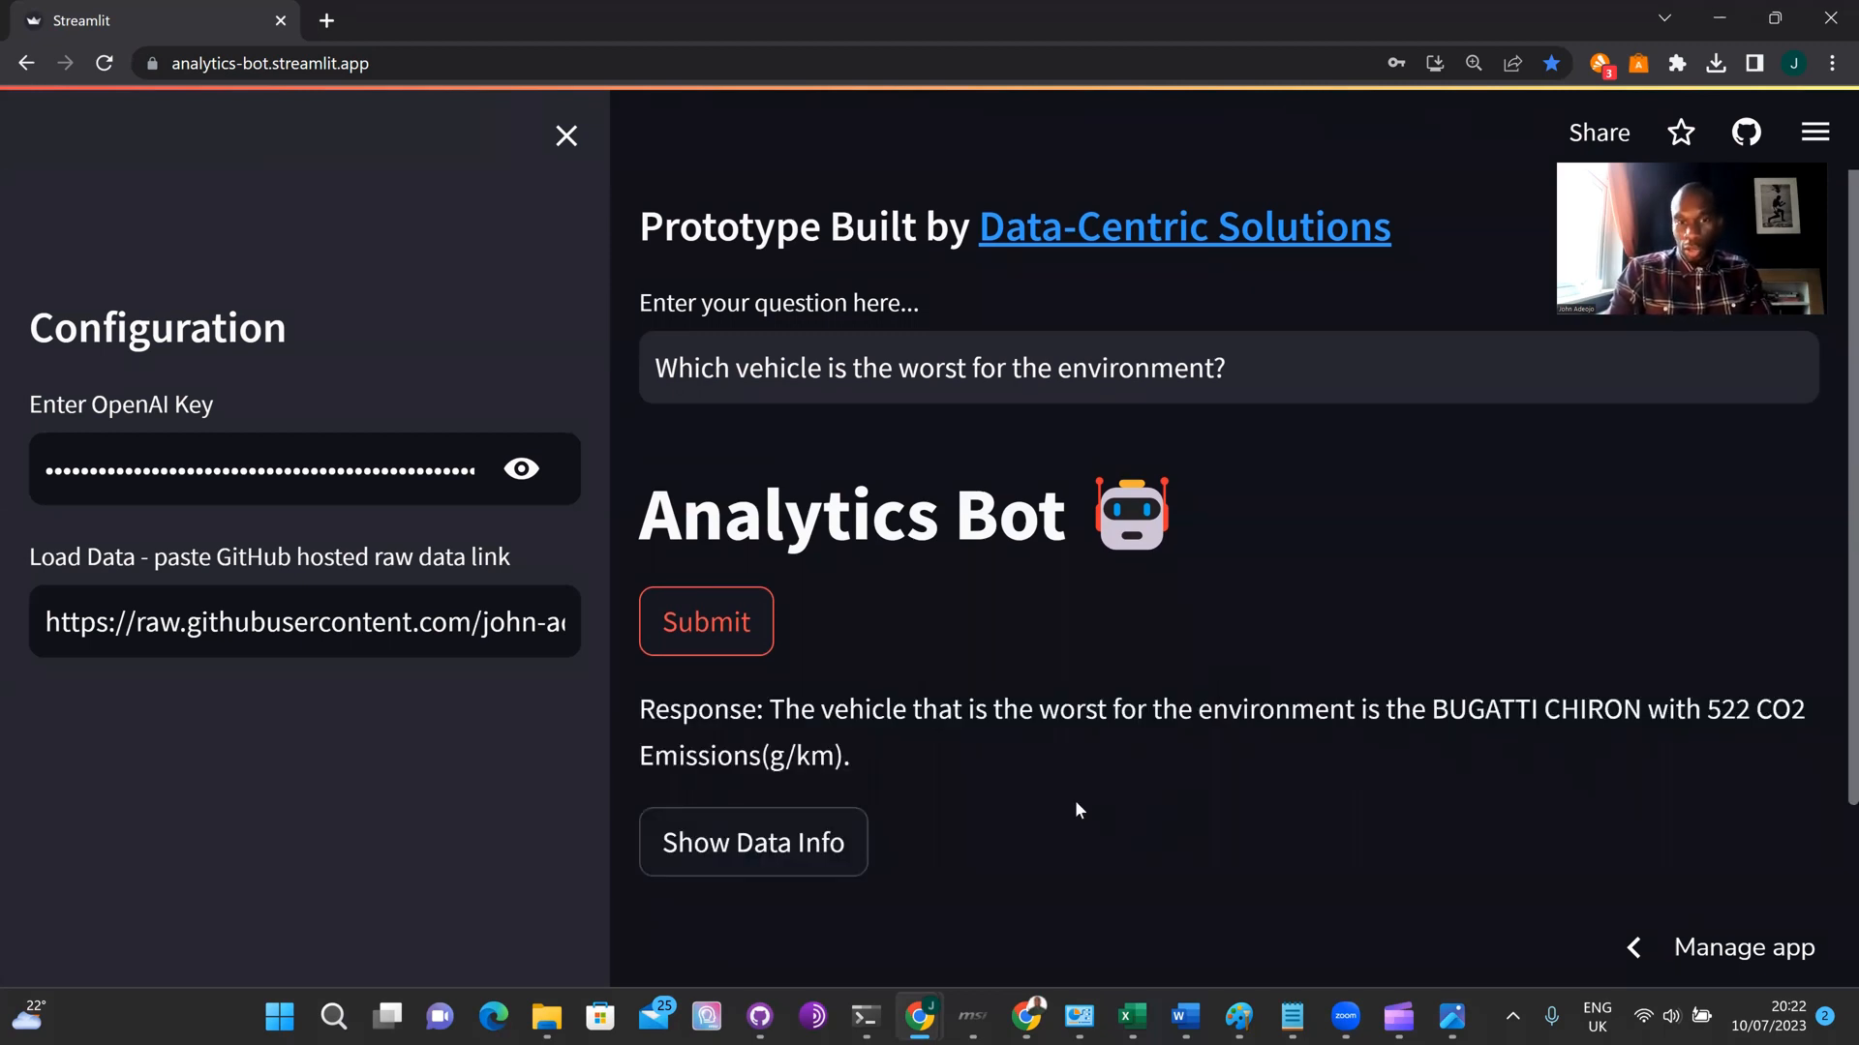
mouse_move(1147, 747)
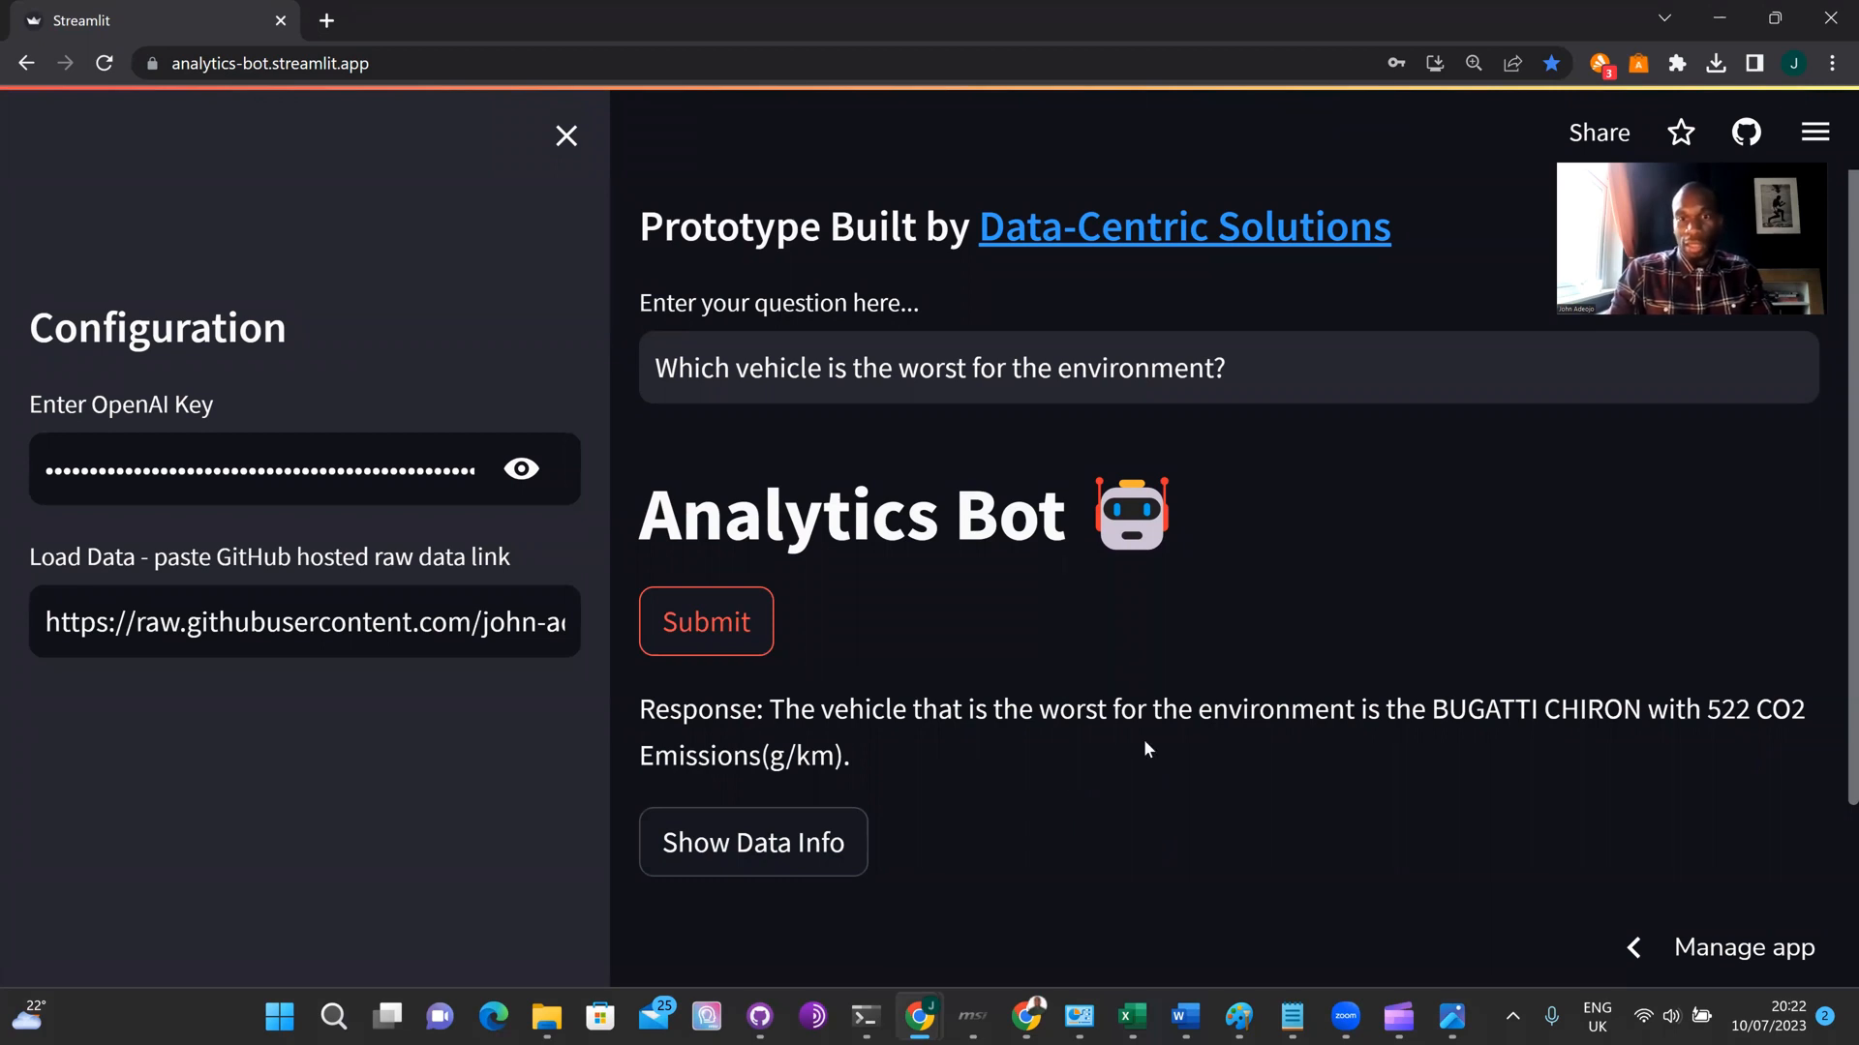
mouse_move(1619, 744)
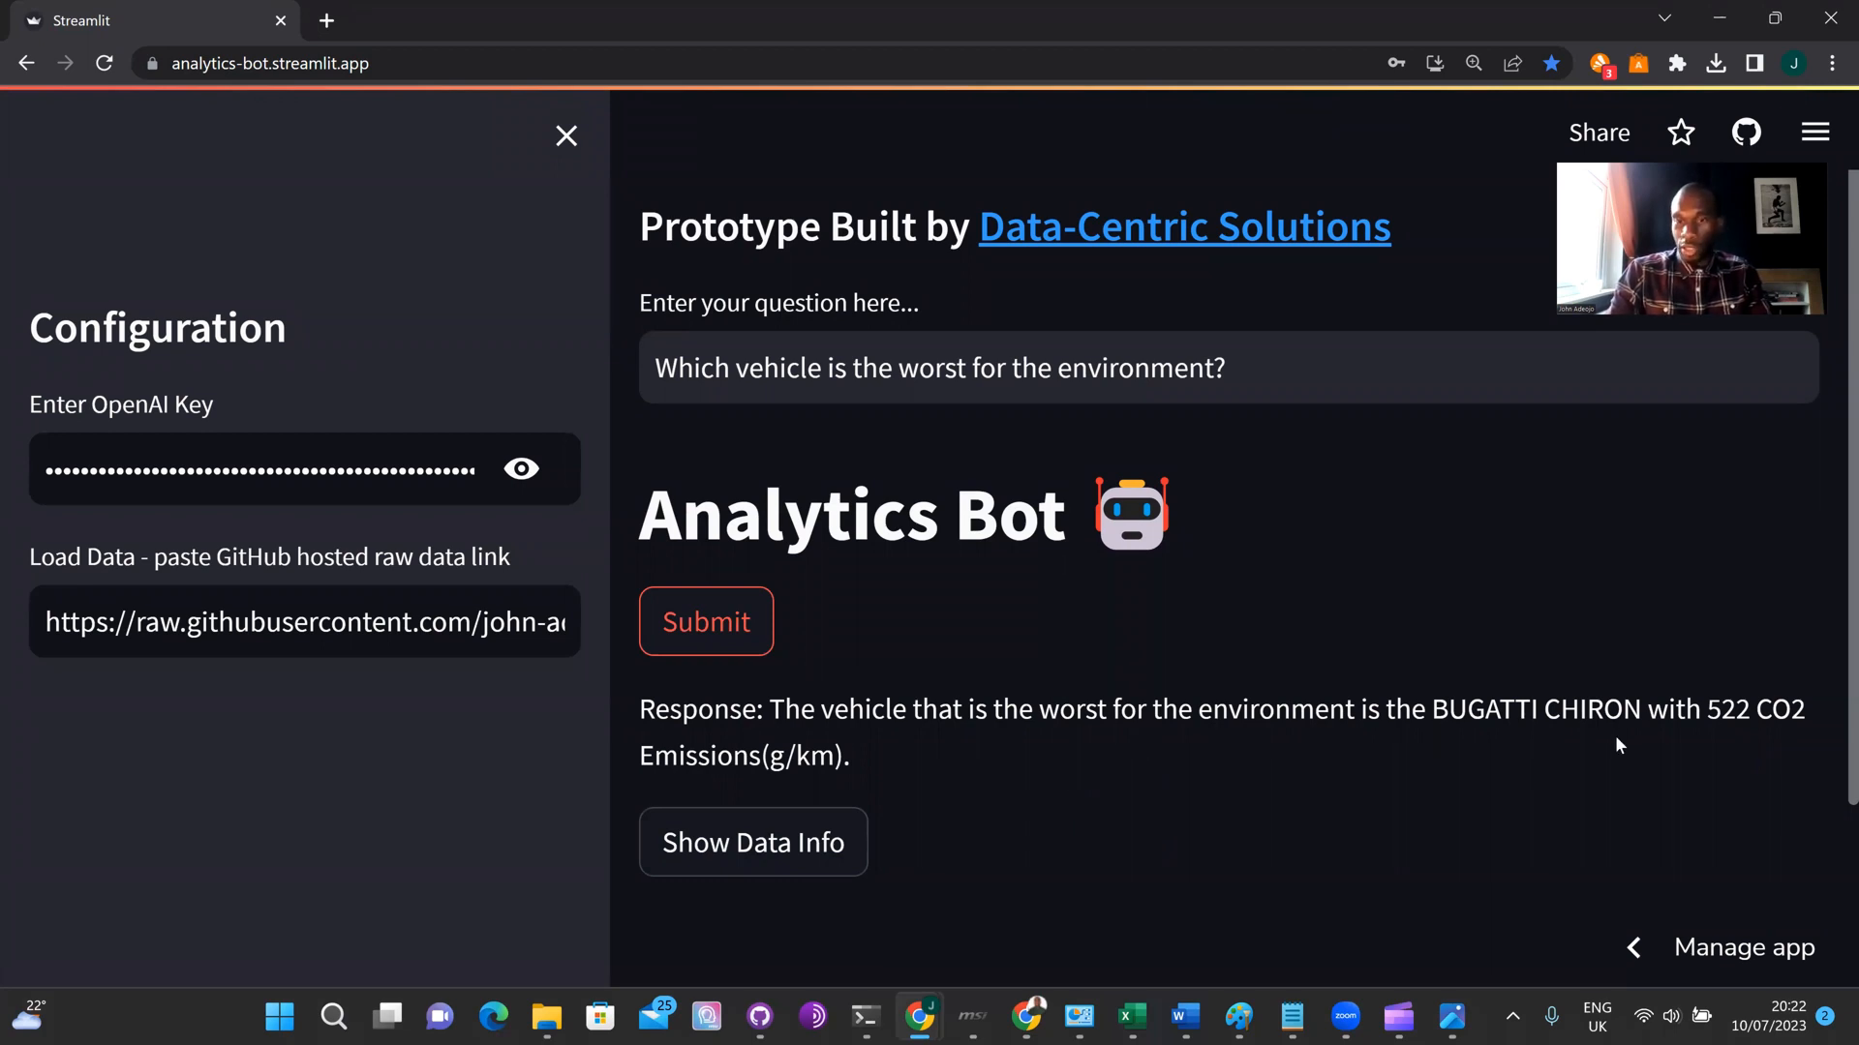
mouse_move(1744, 740)
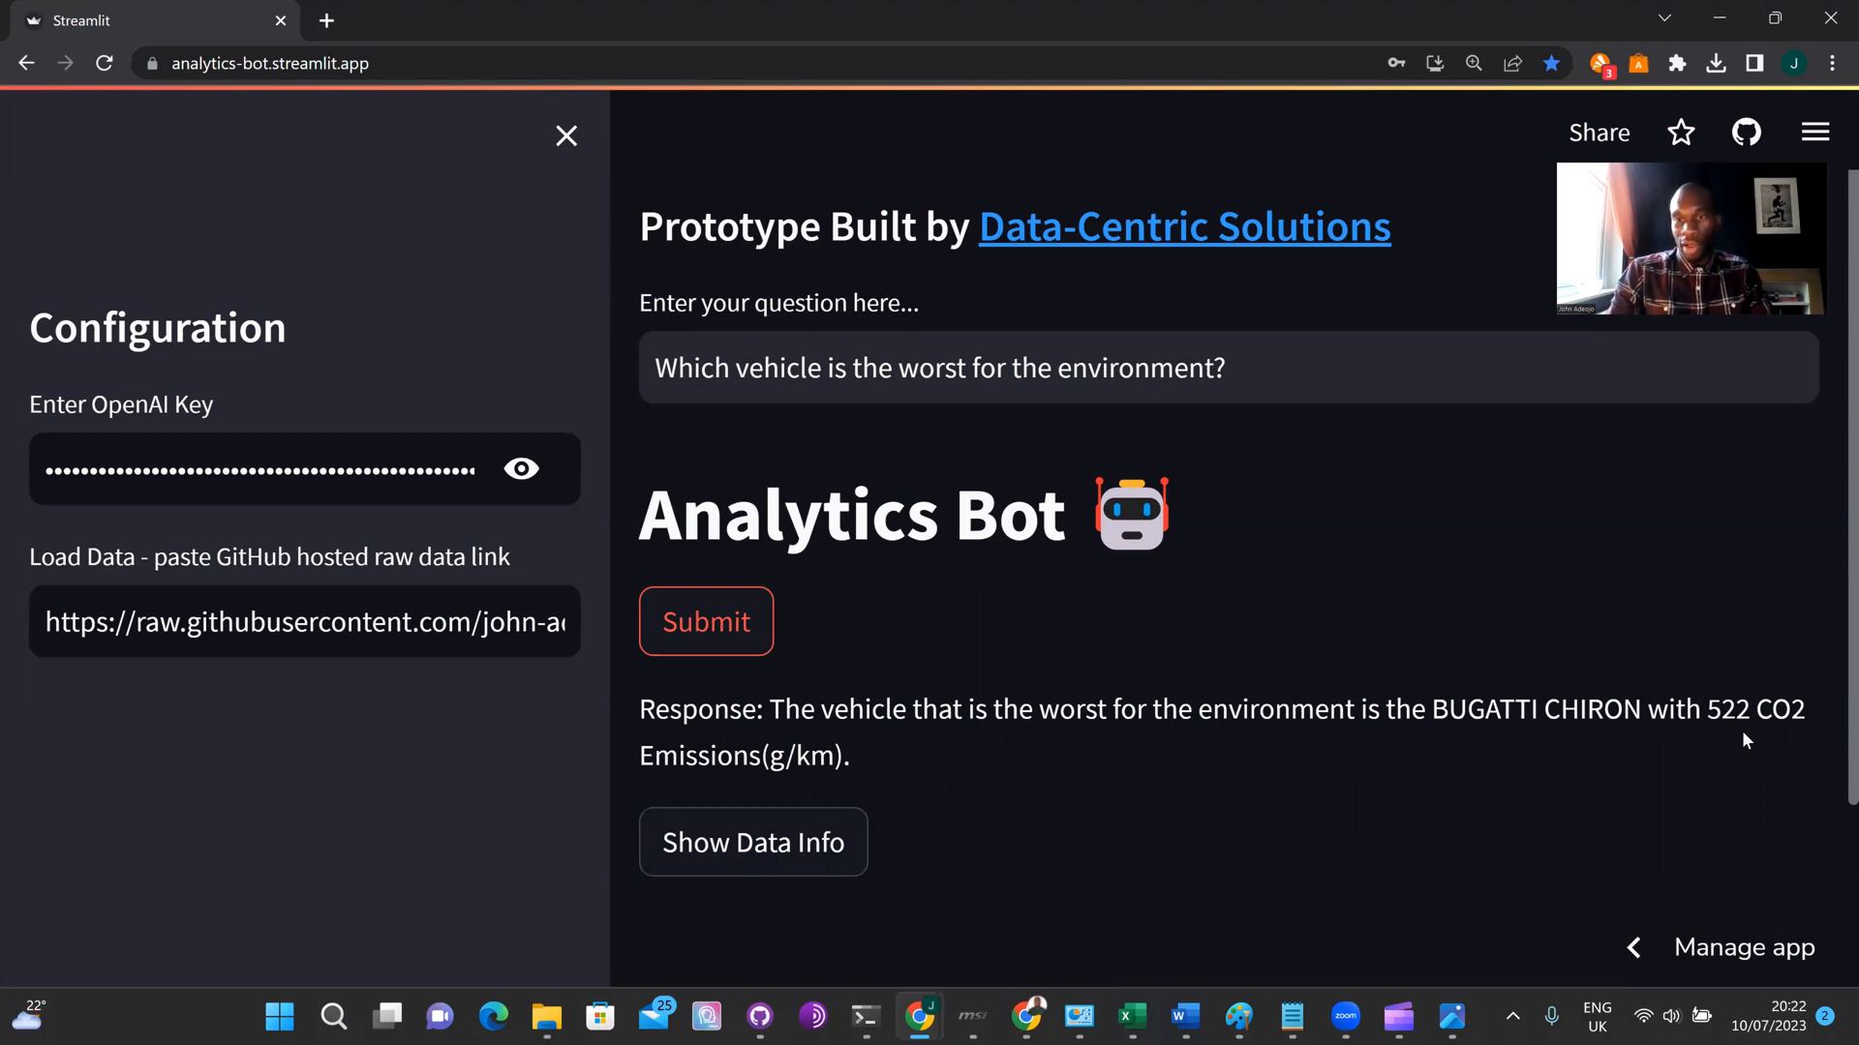